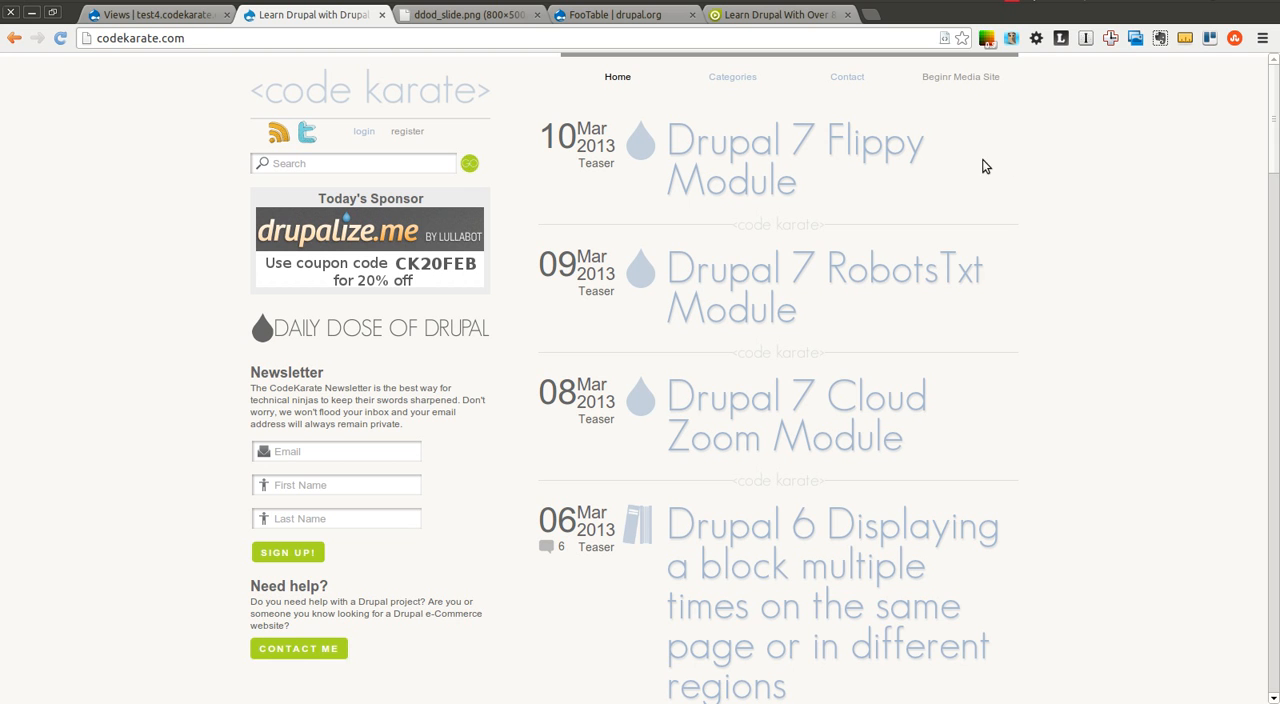
Show the drupal.org FooTable project page down to its Installation and Usage sections.
click(620, 14)
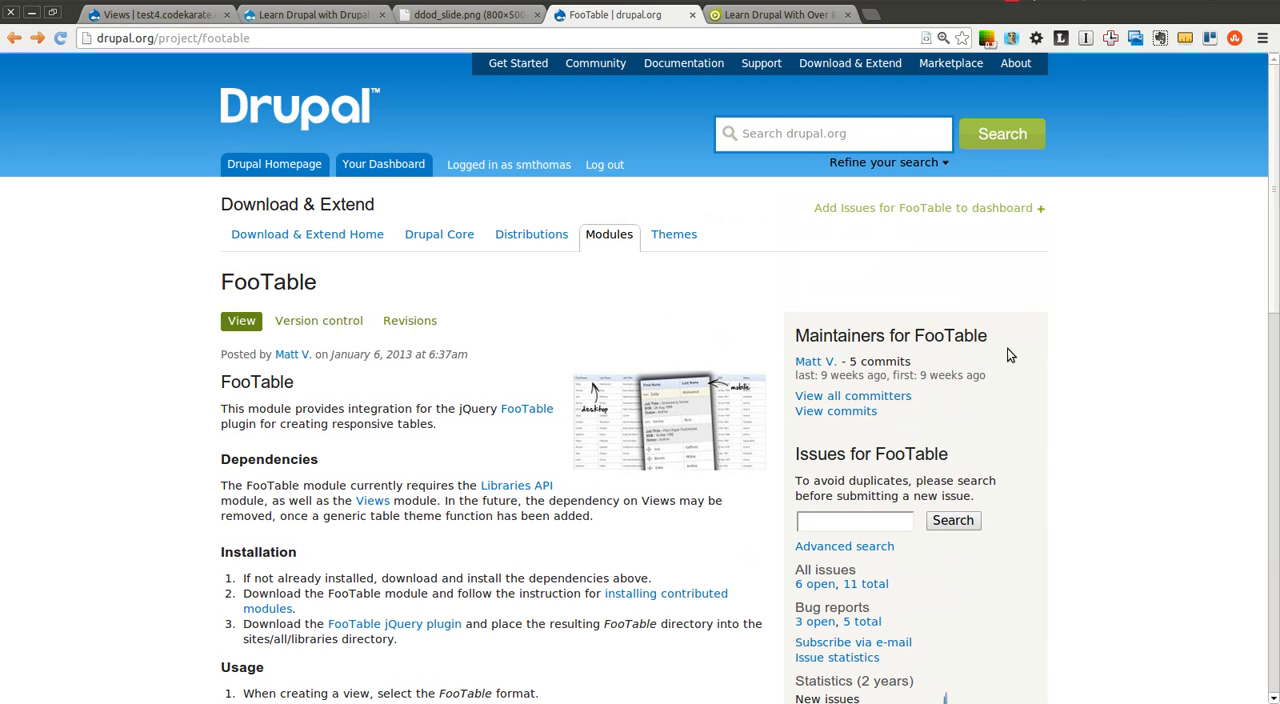
mouse_move(602, 324)
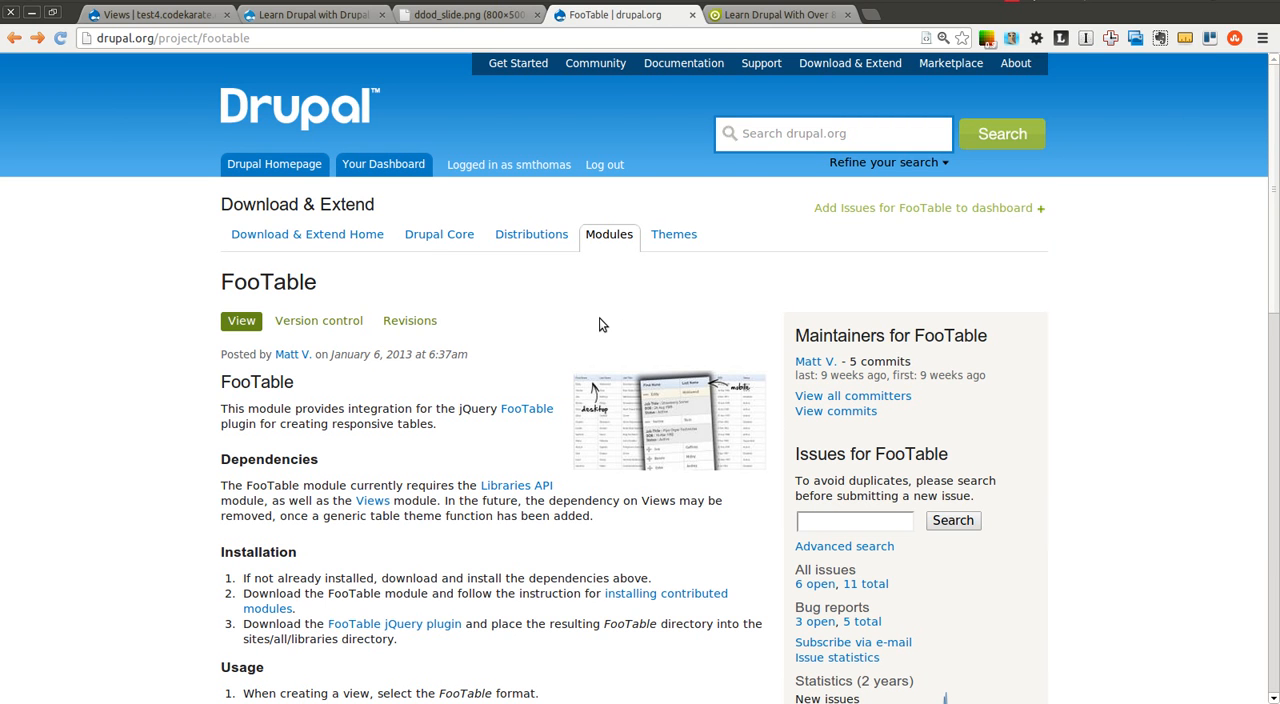
mouse_move(504, 372)
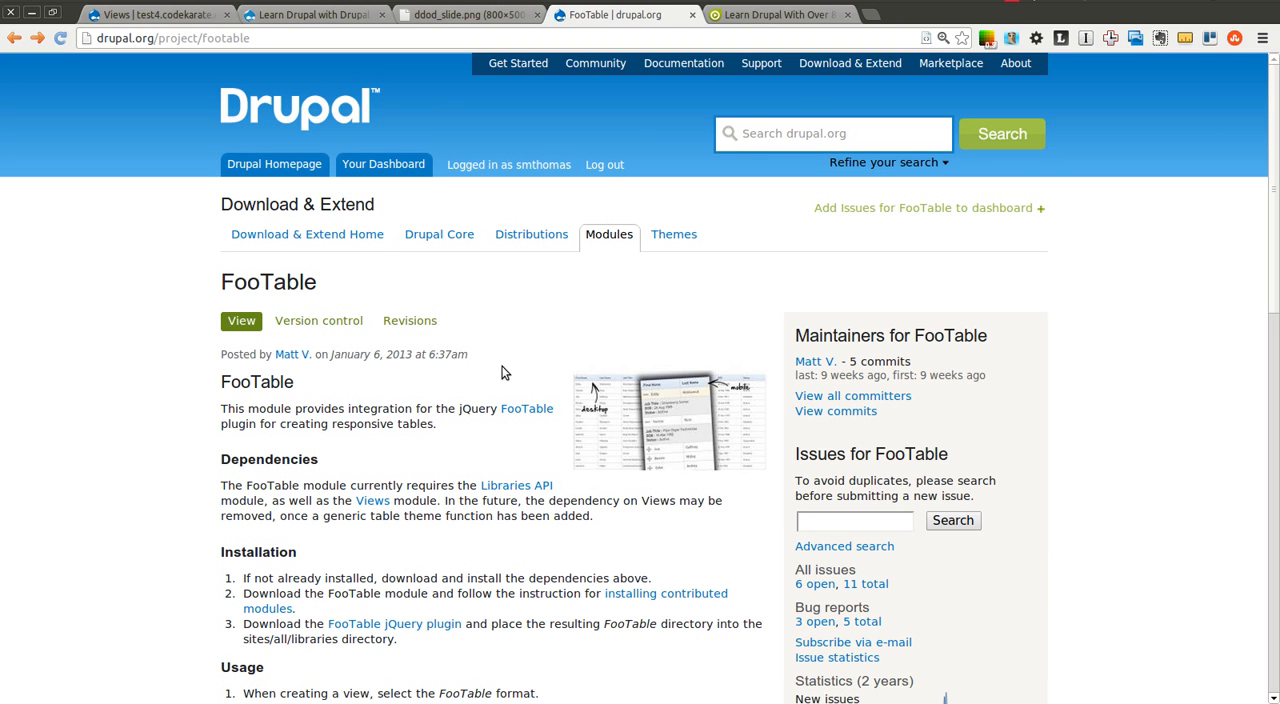
mouse_move(476, 432)
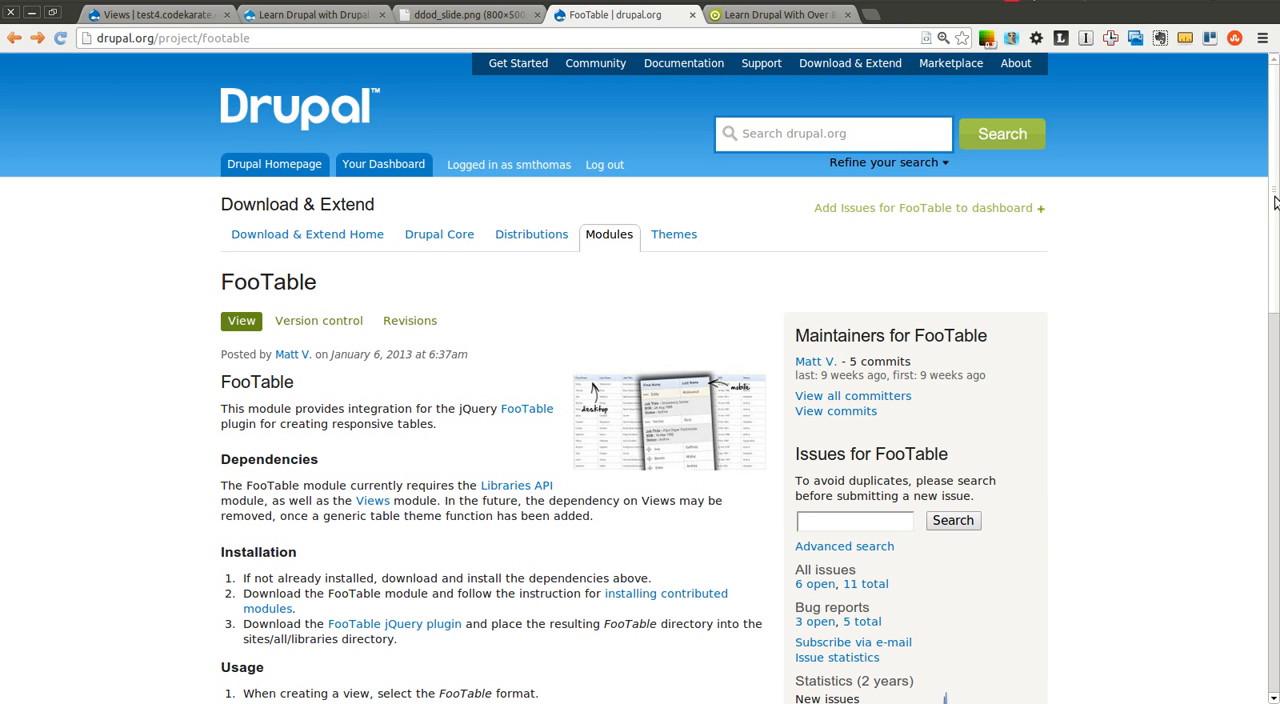
scroll(down, 3)
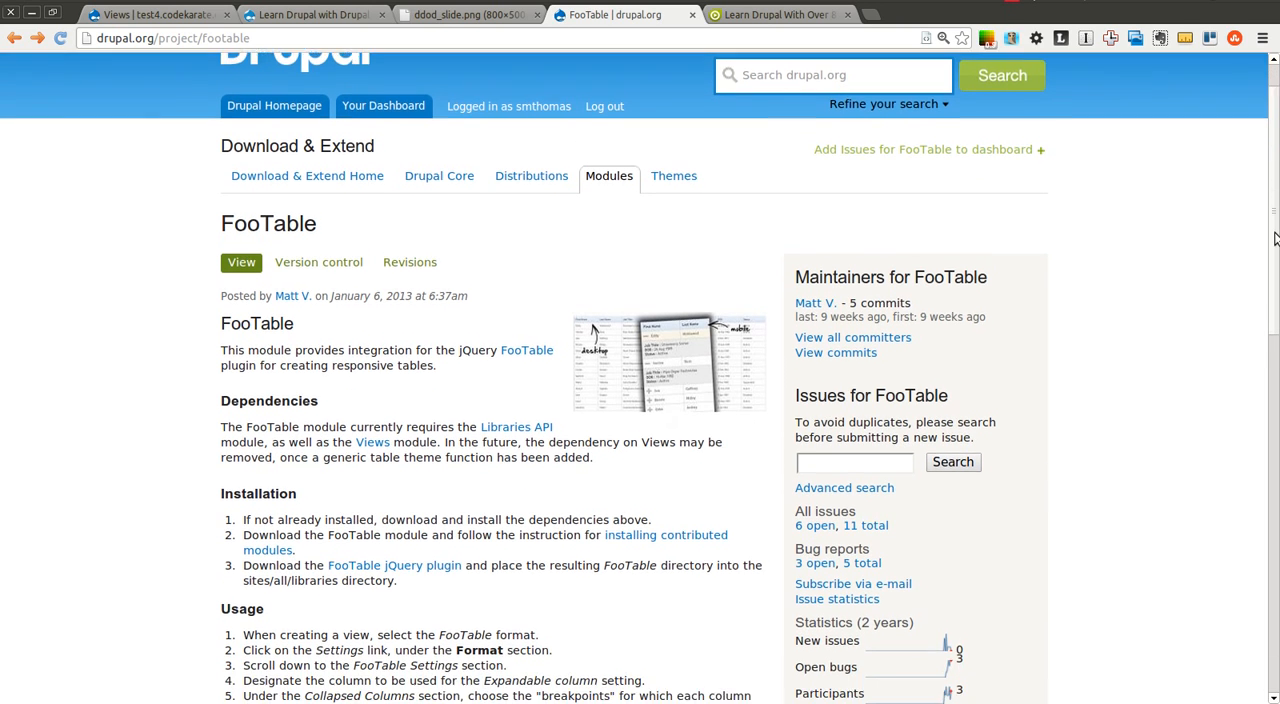
scroll(down, 3)
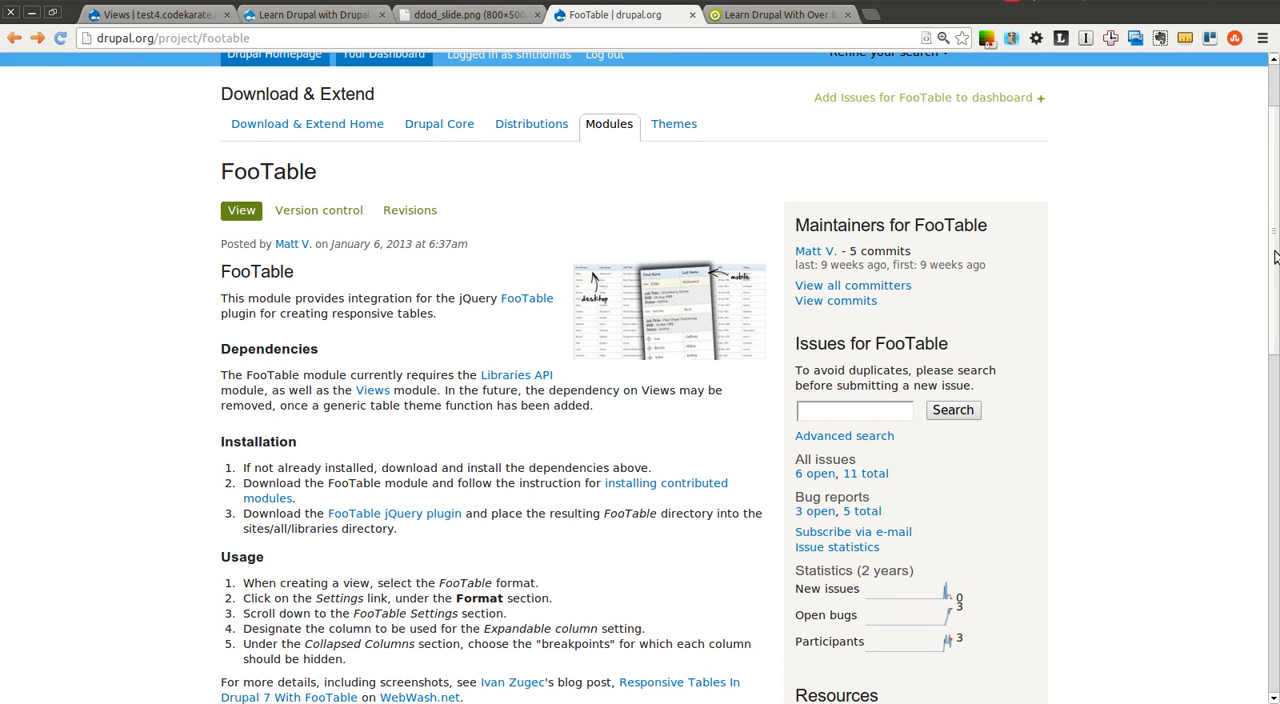
mouse_move(1152, 272)
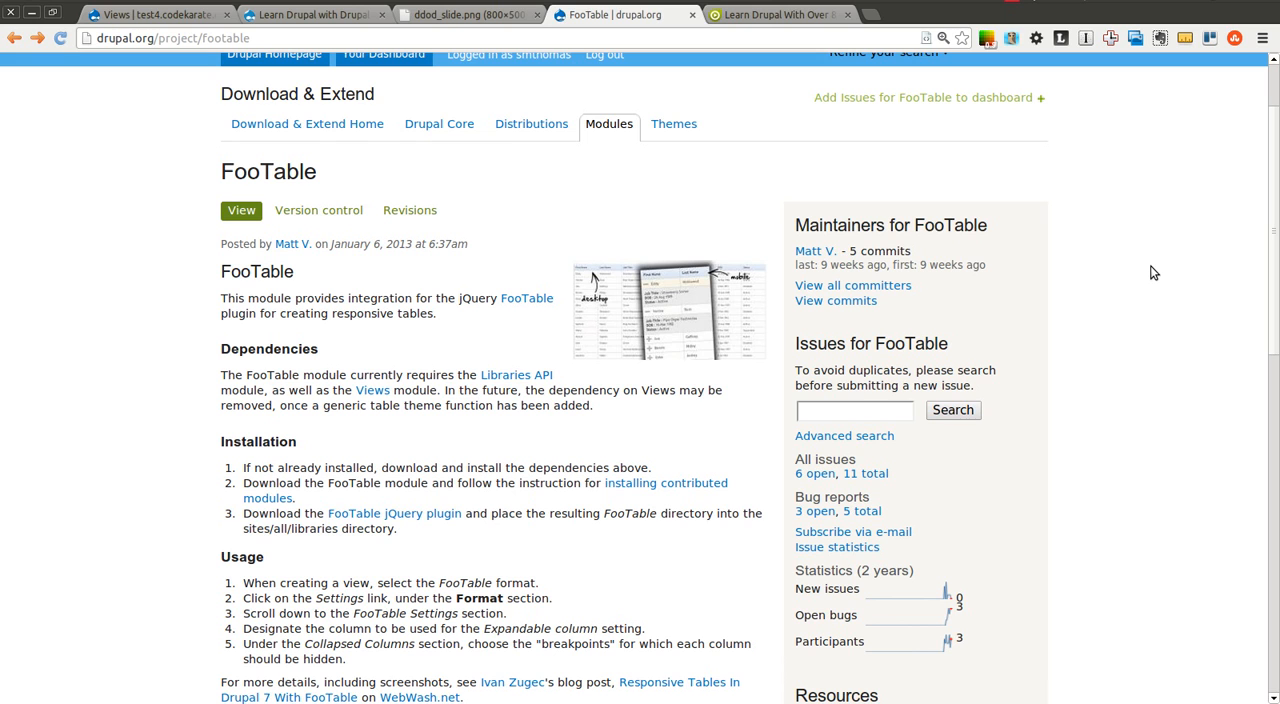
mouse_move(540, 360)
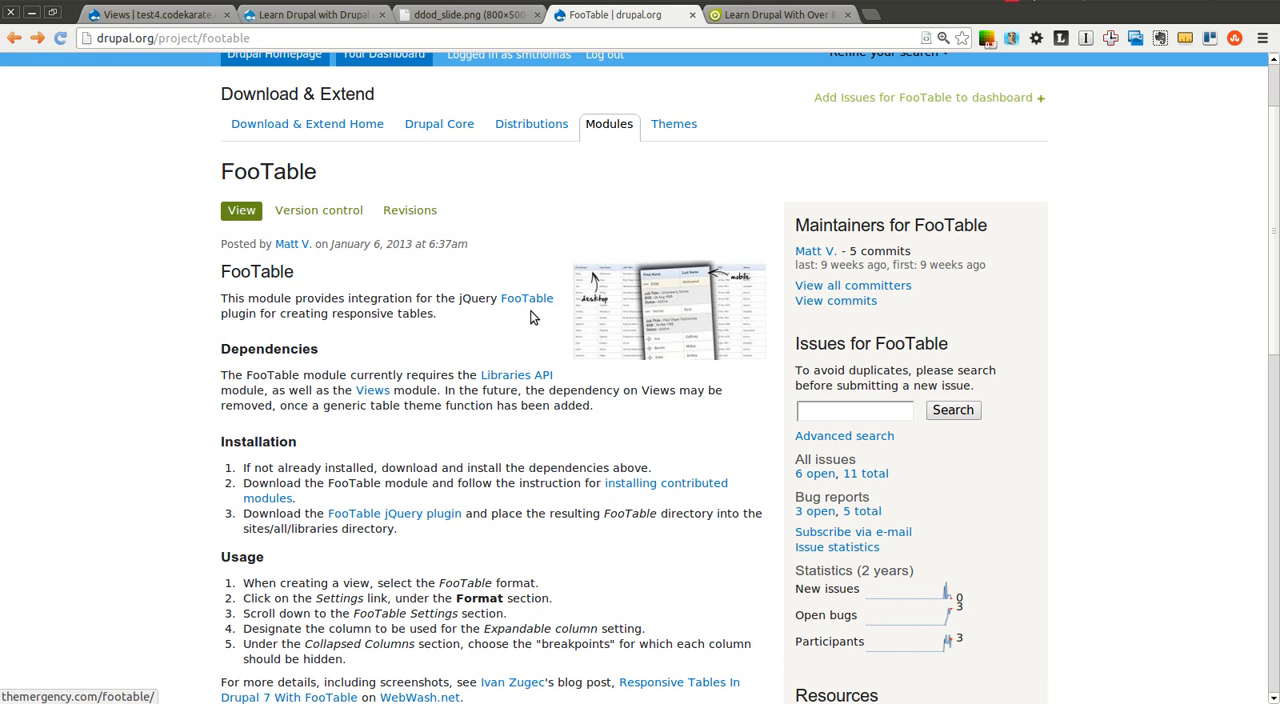
mouse_move(648, 312)
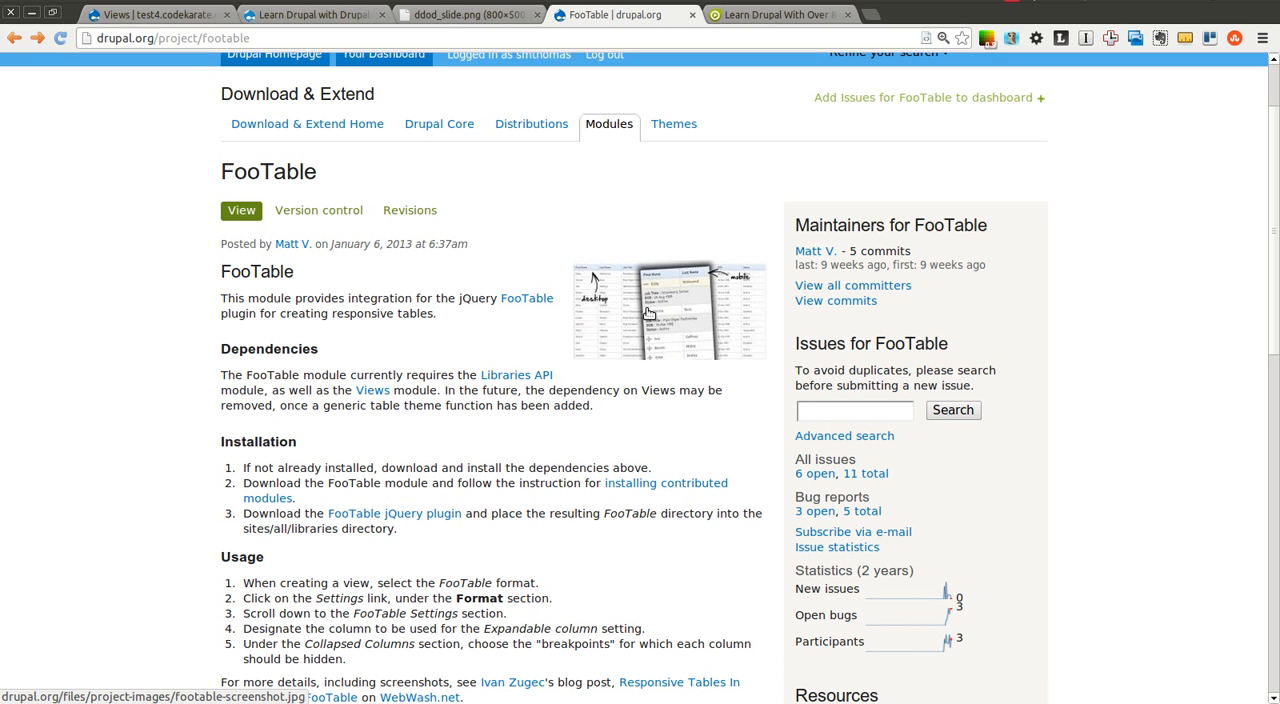
mouse_move(444, 176)
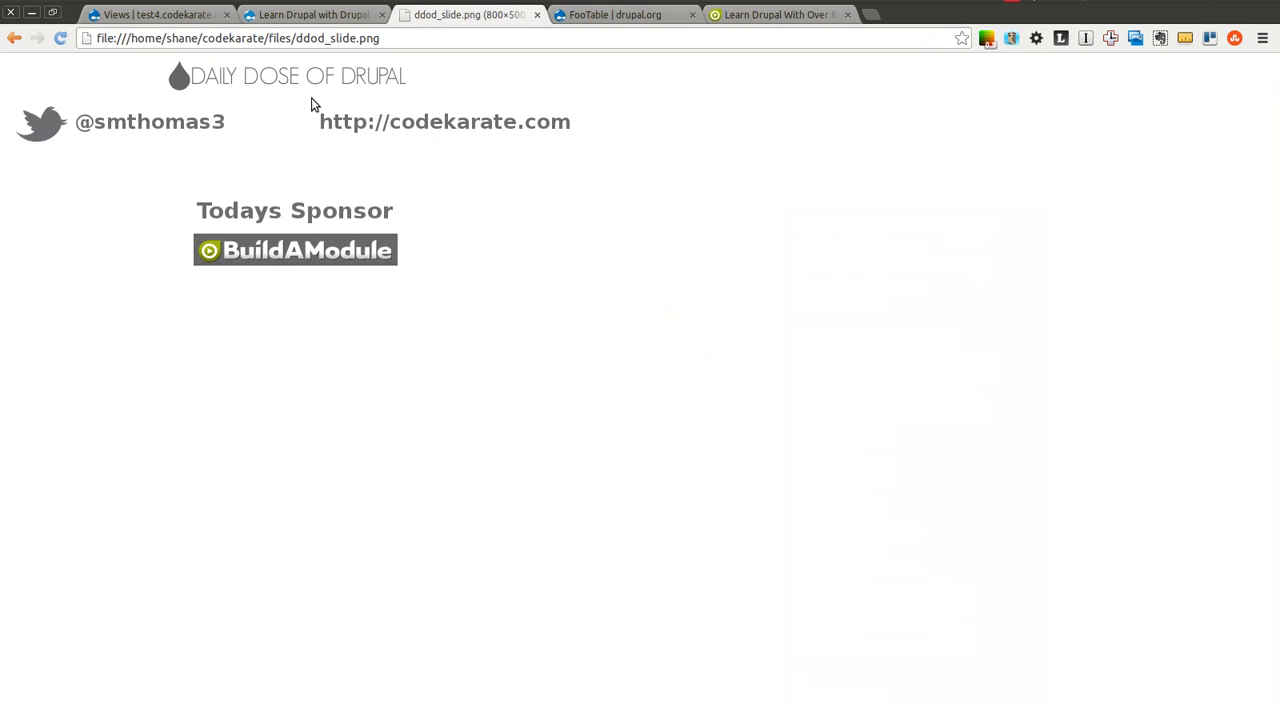
mouse_move(170, 150)
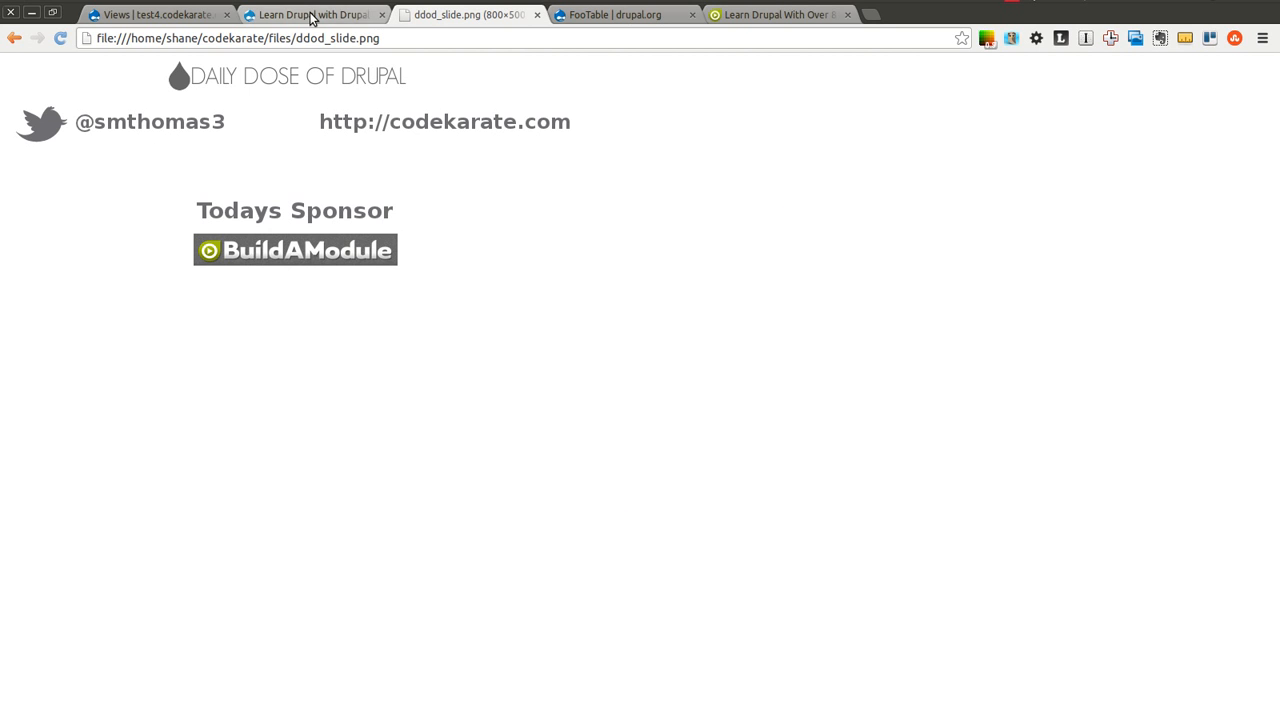
Show the BuildAModule sponsor homepage via the Code Karate site and read its video library intro.
click(312, 14)
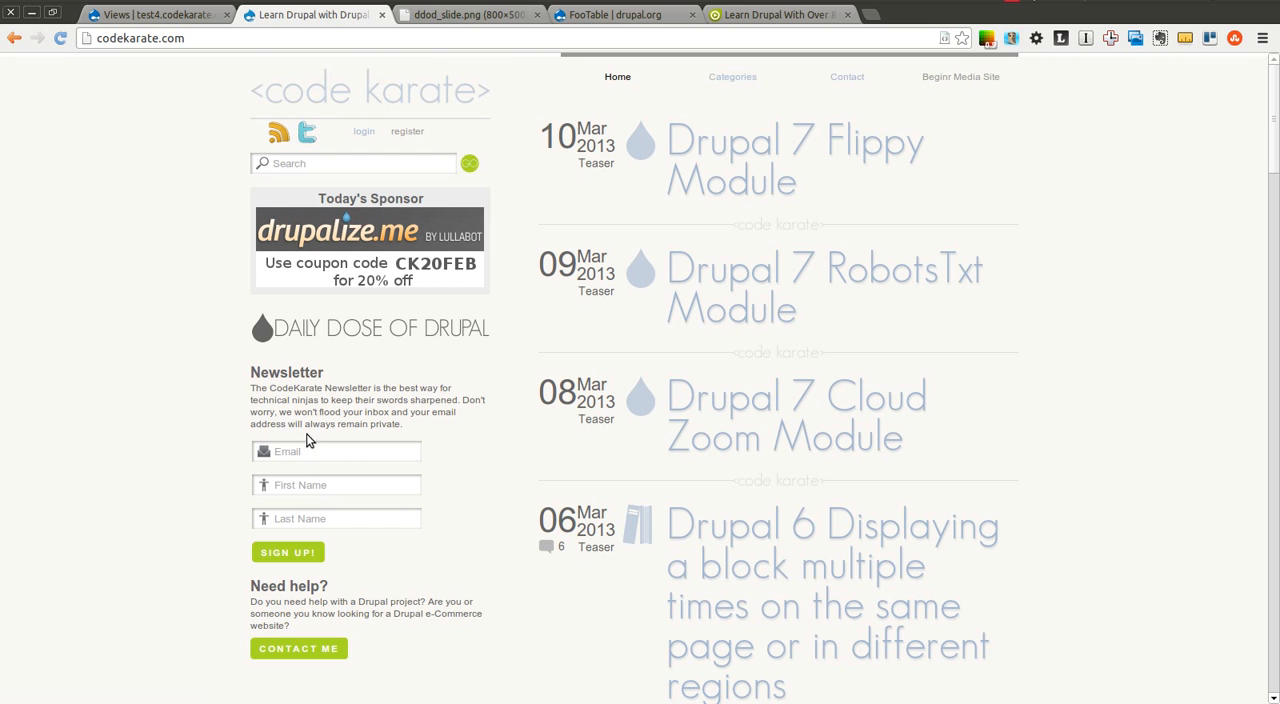
click(468, 14)
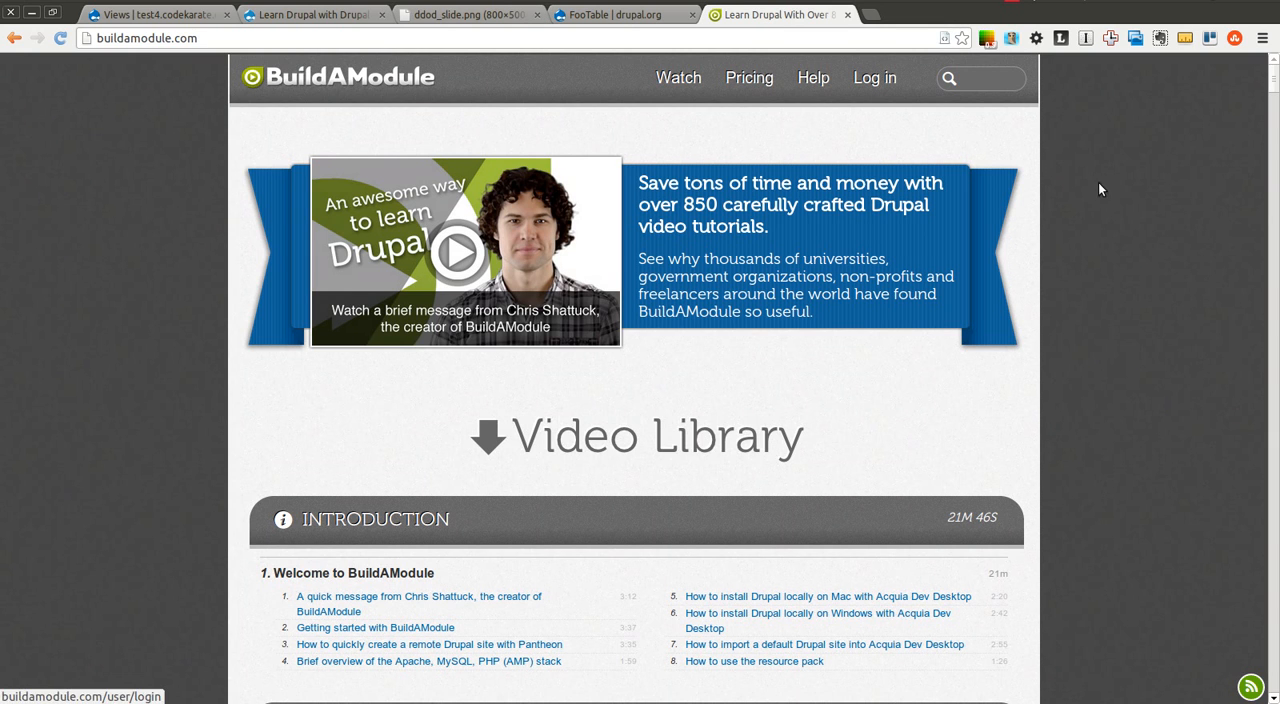
mouse_move(1108, 200)
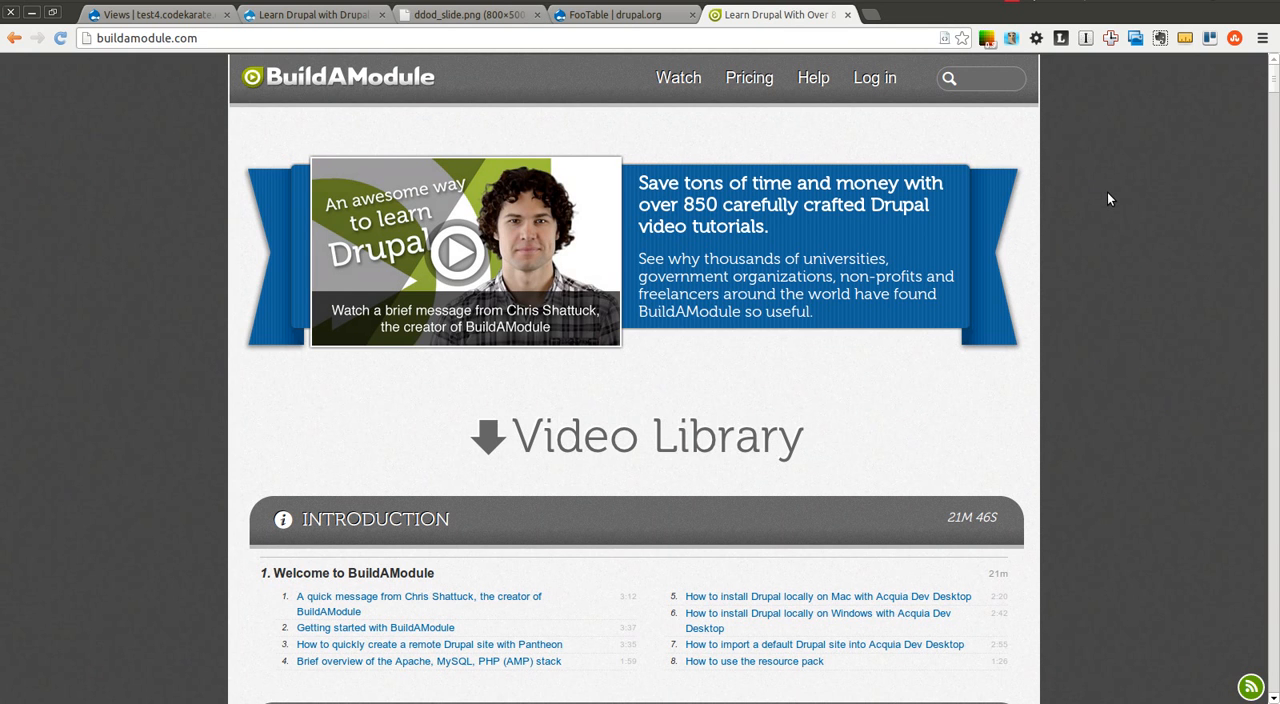
mouse_move(1080, 416)
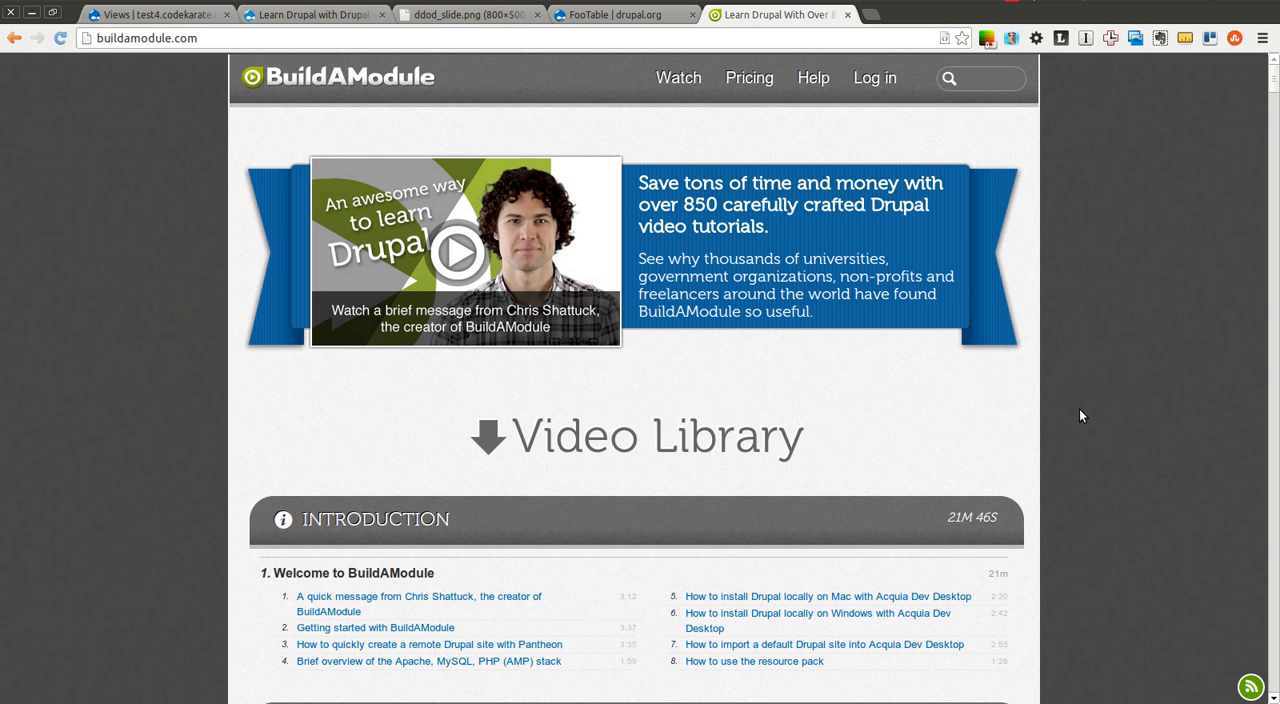
mouse_move(1200, 424)
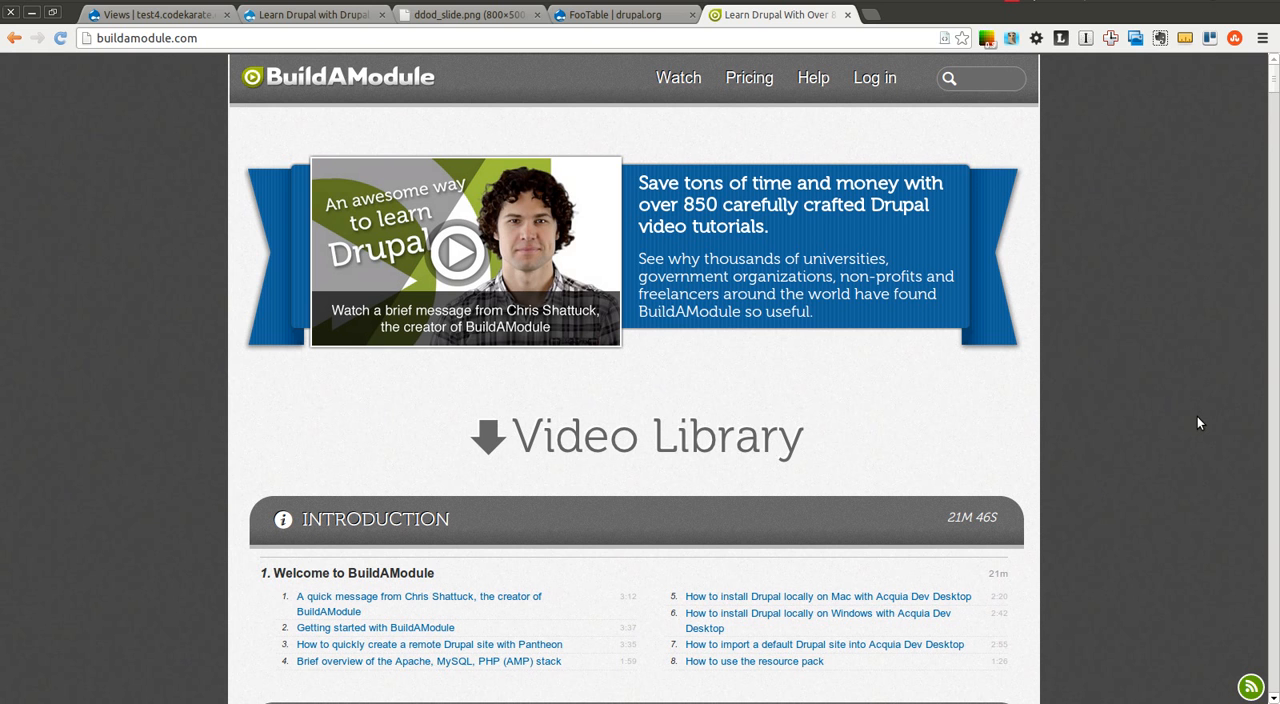
mouse_move(1272, 80)
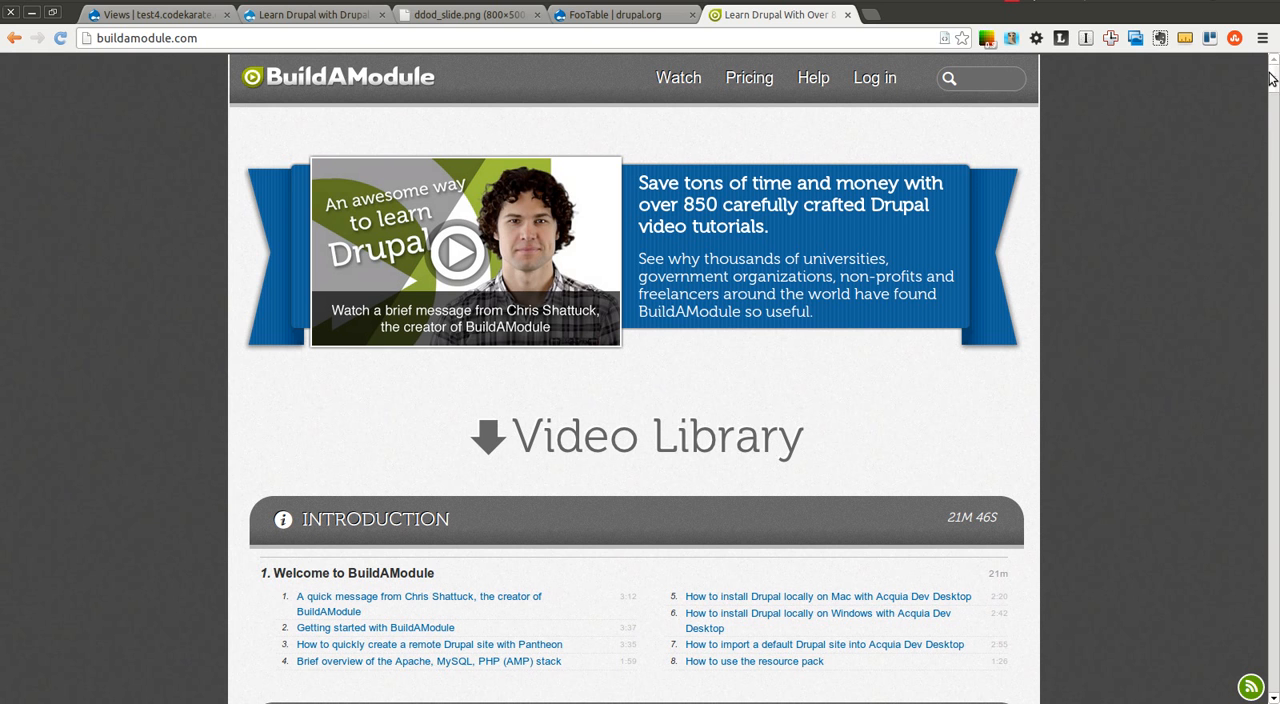
scroll(down, 3)
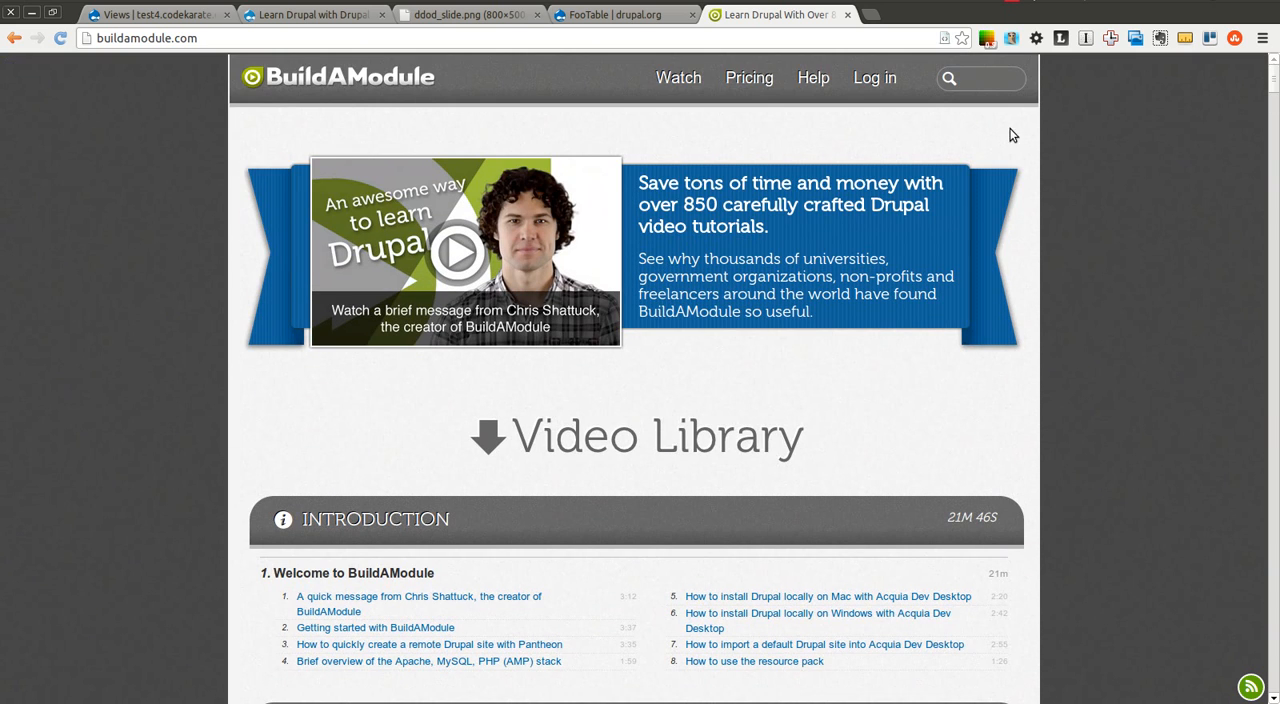
mouse_move(256, 28)
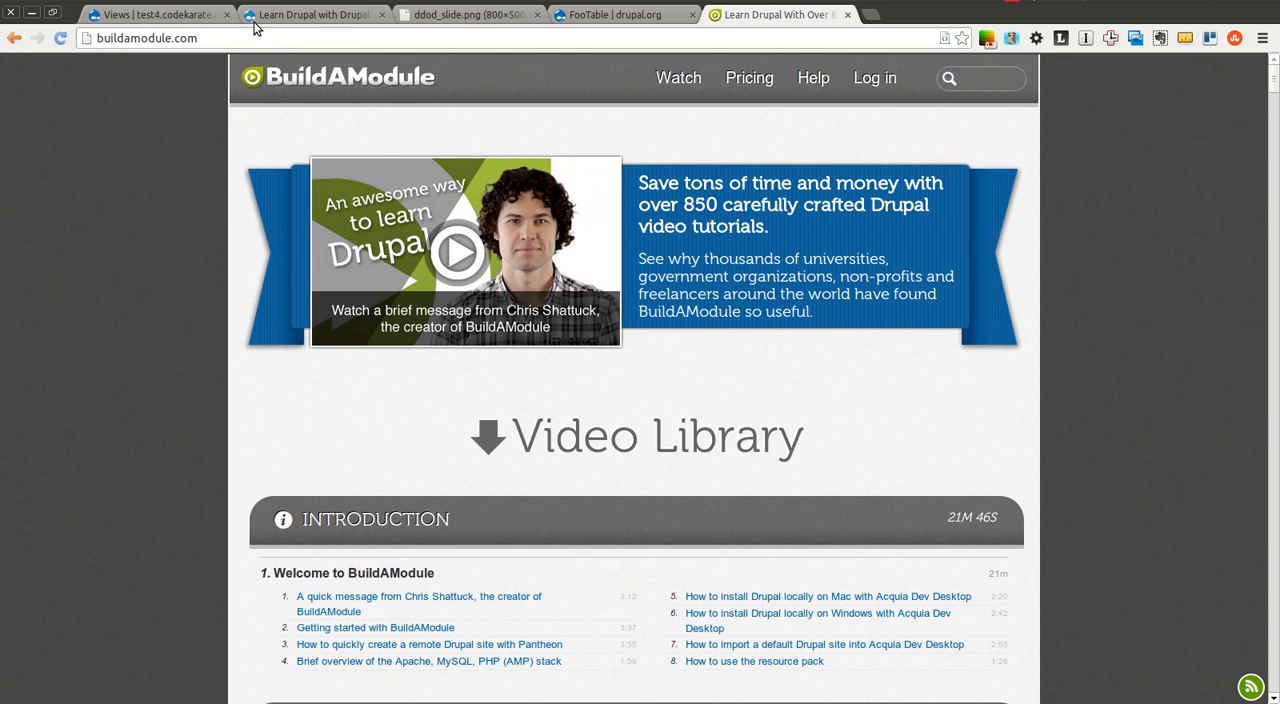
Glance at the site's views list, then review the FooTable page's Libraries API and Views dependencies.
click(156, 14)
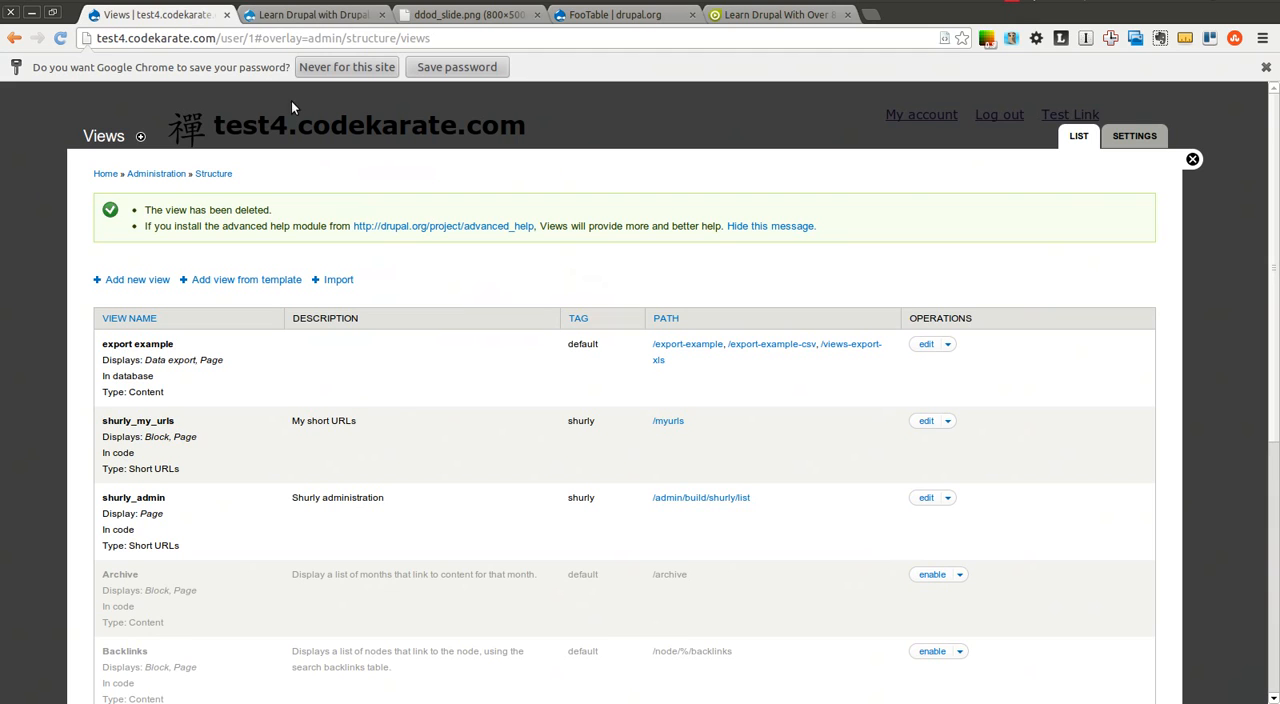
click(620, 14)
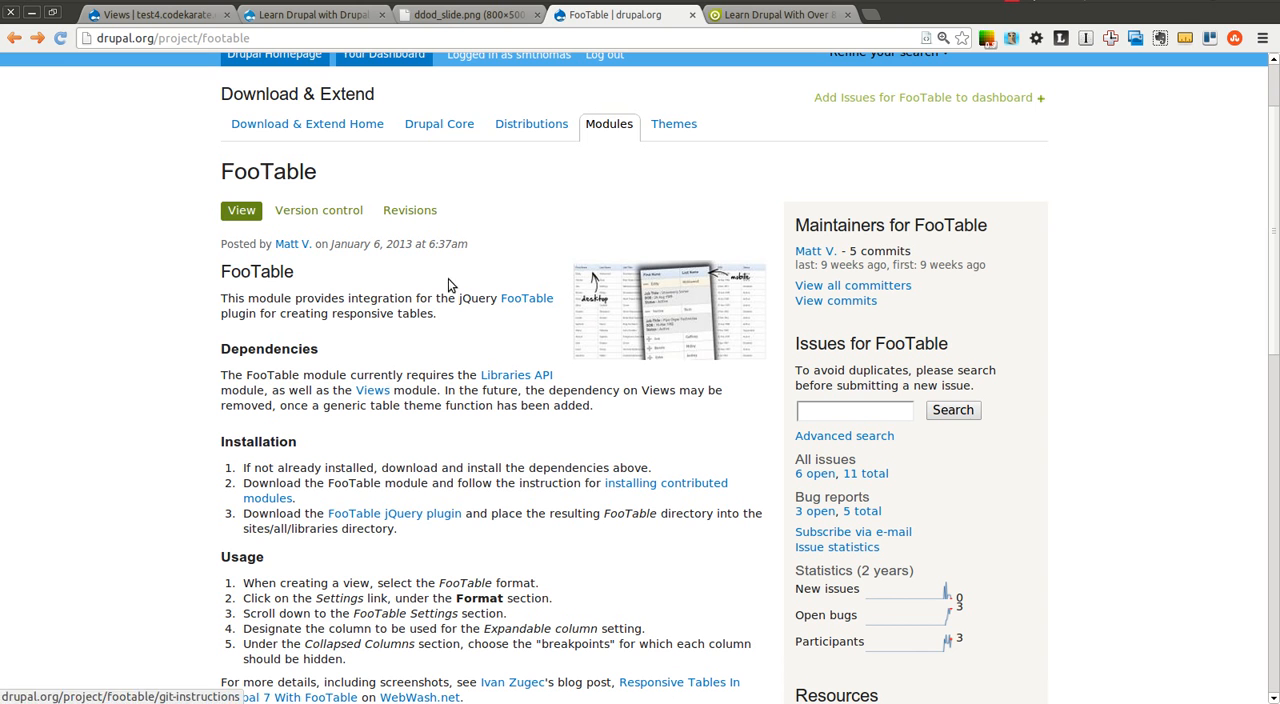
scroll(down, 3)
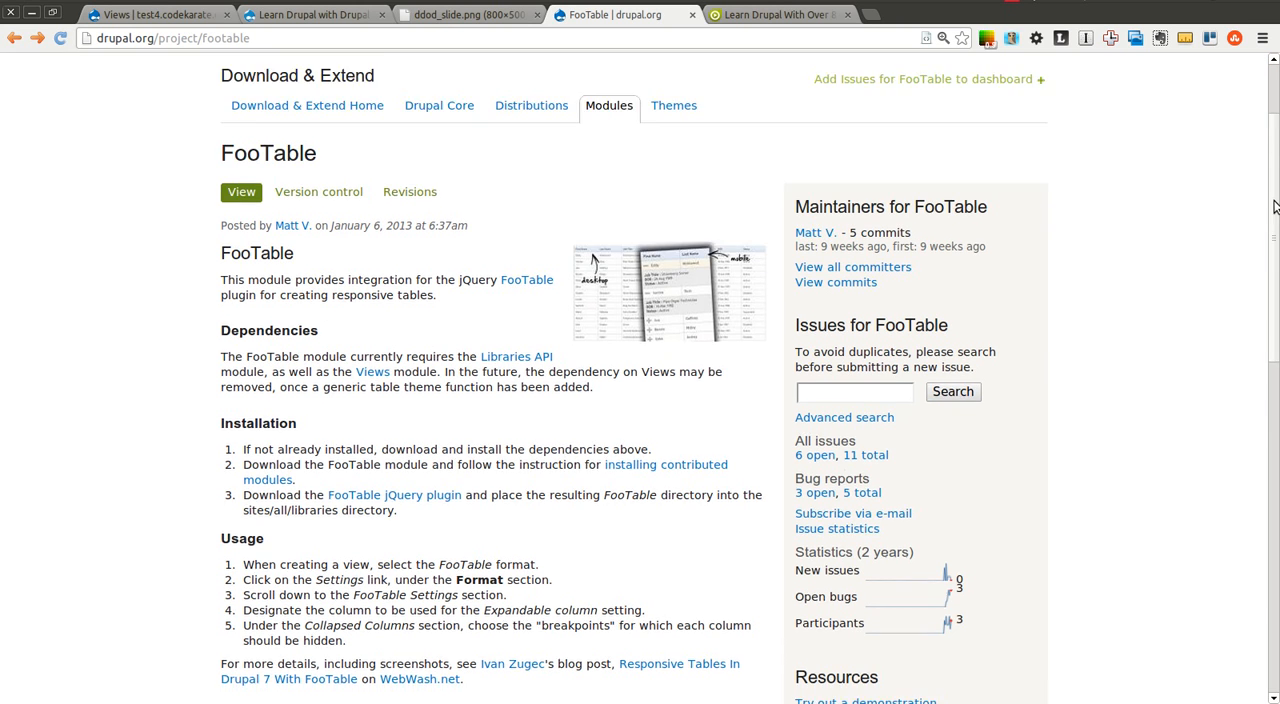
scroll(down, 3)
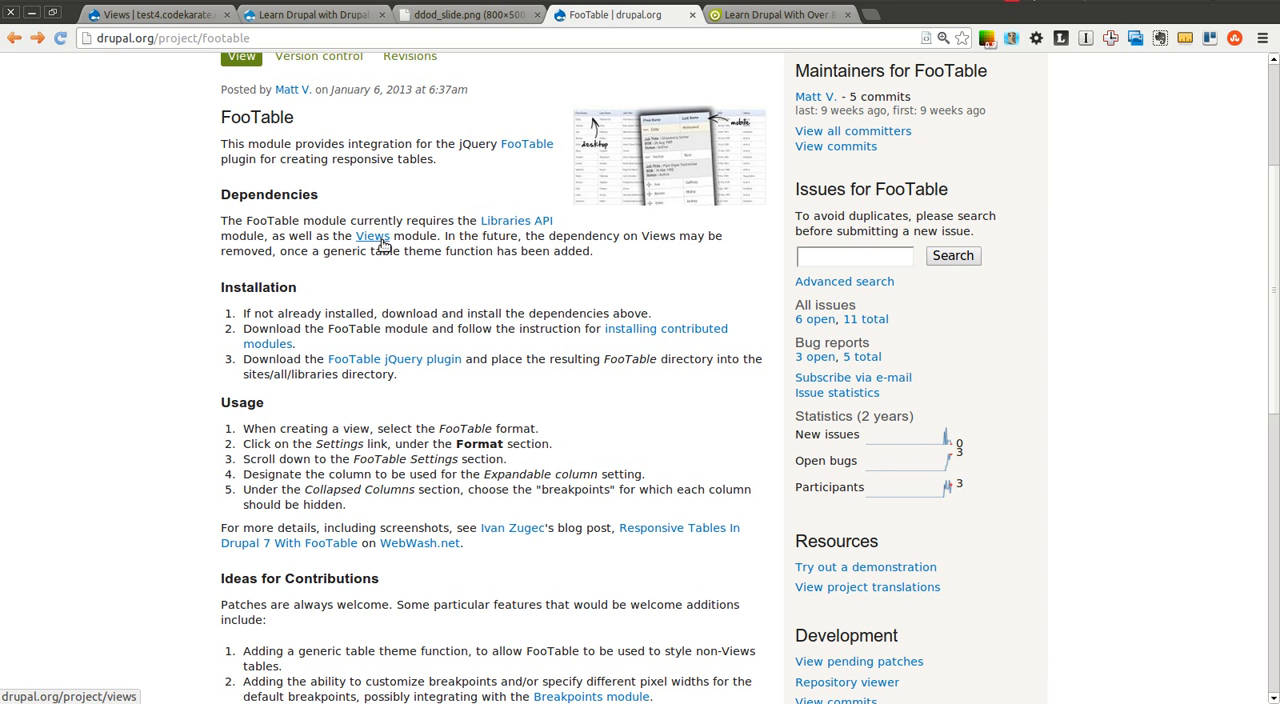
mouse_move(430, 280)
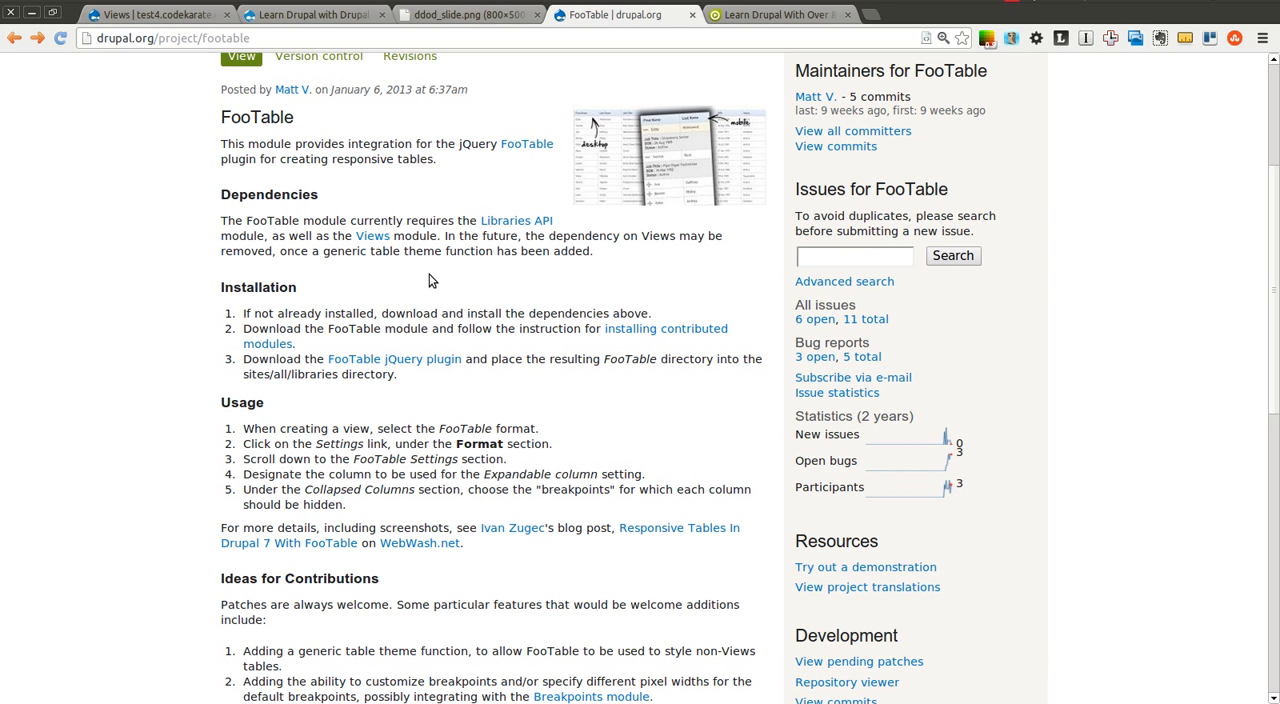
mouse_move(392, 358)
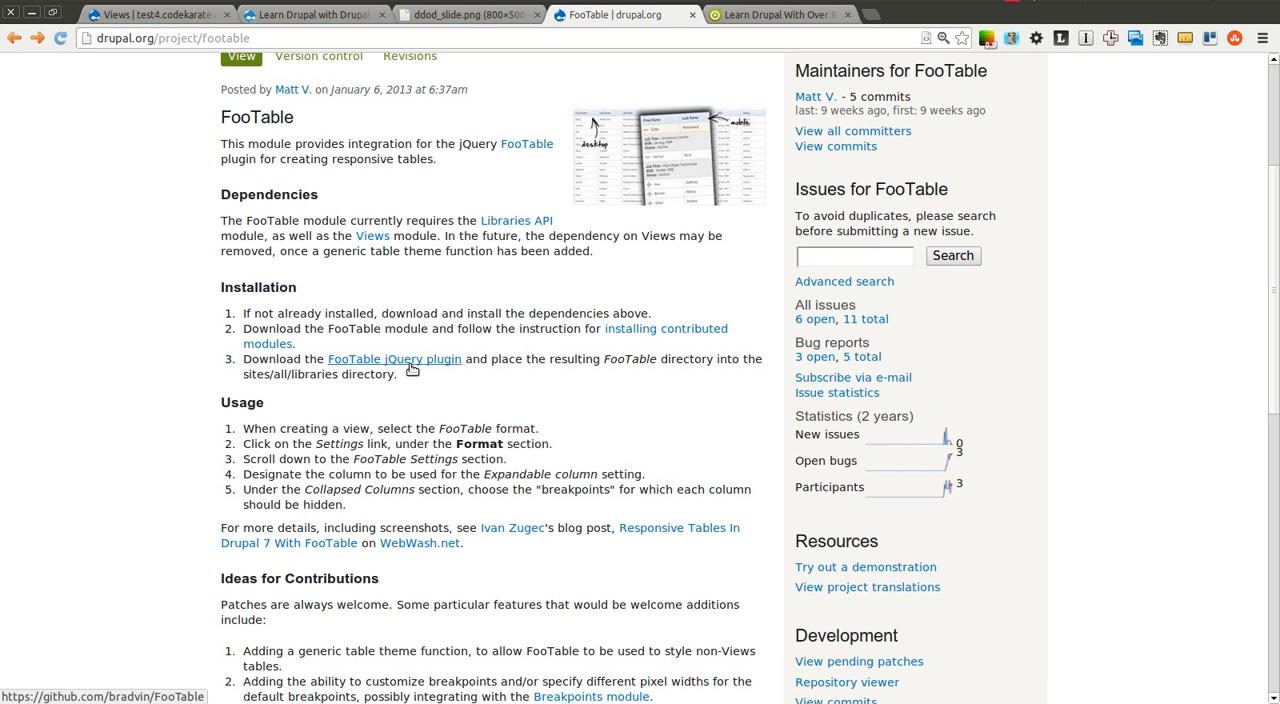
mouse_move(424, 388)
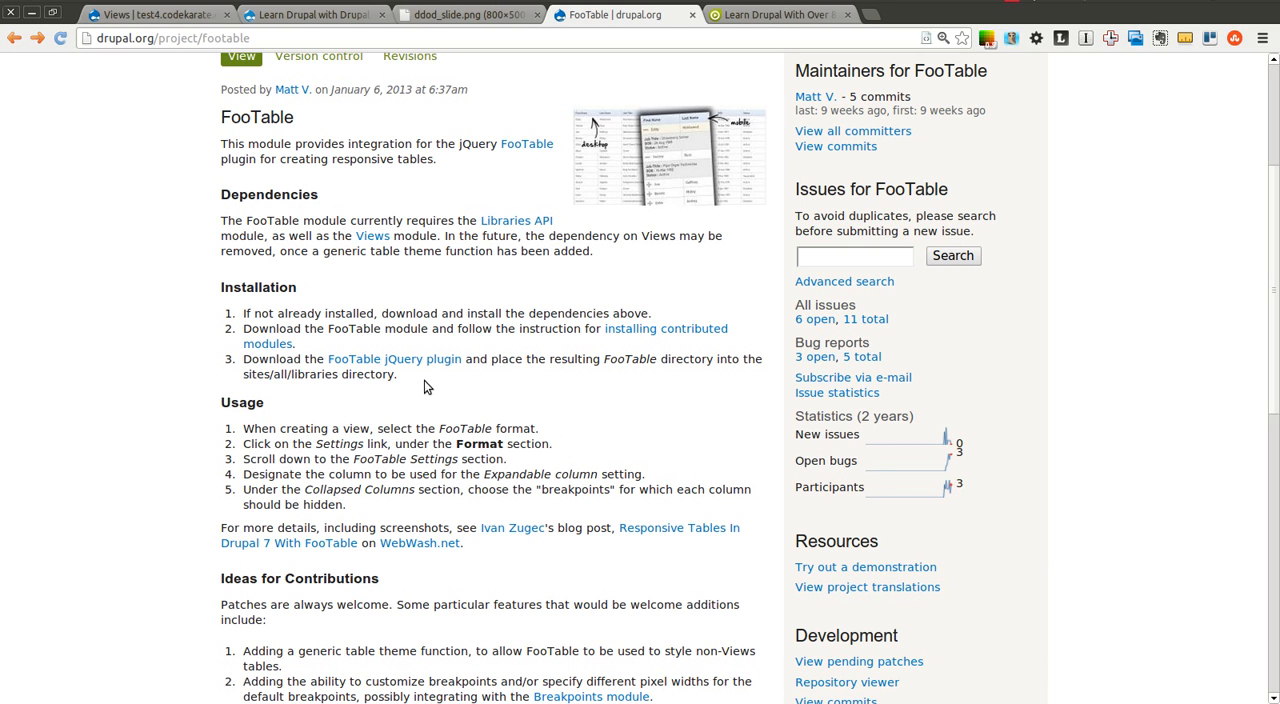
double_click(288, 374)
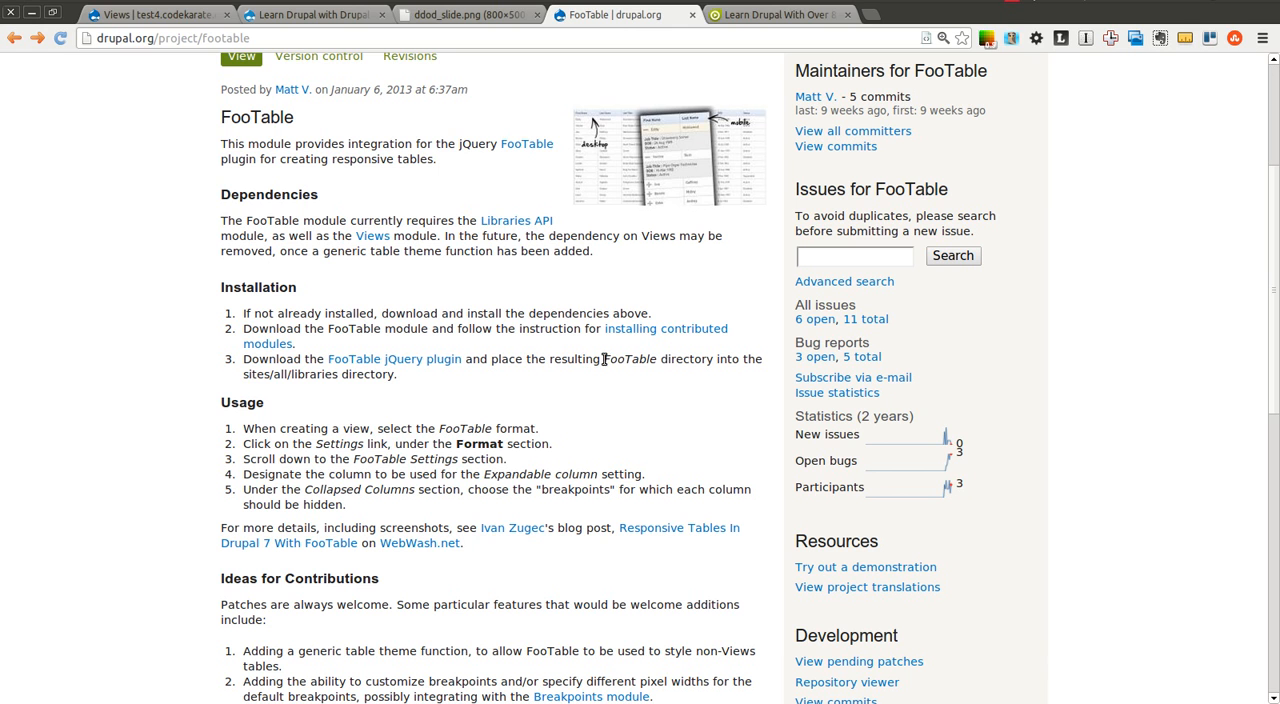
mouse_move(576, 366)
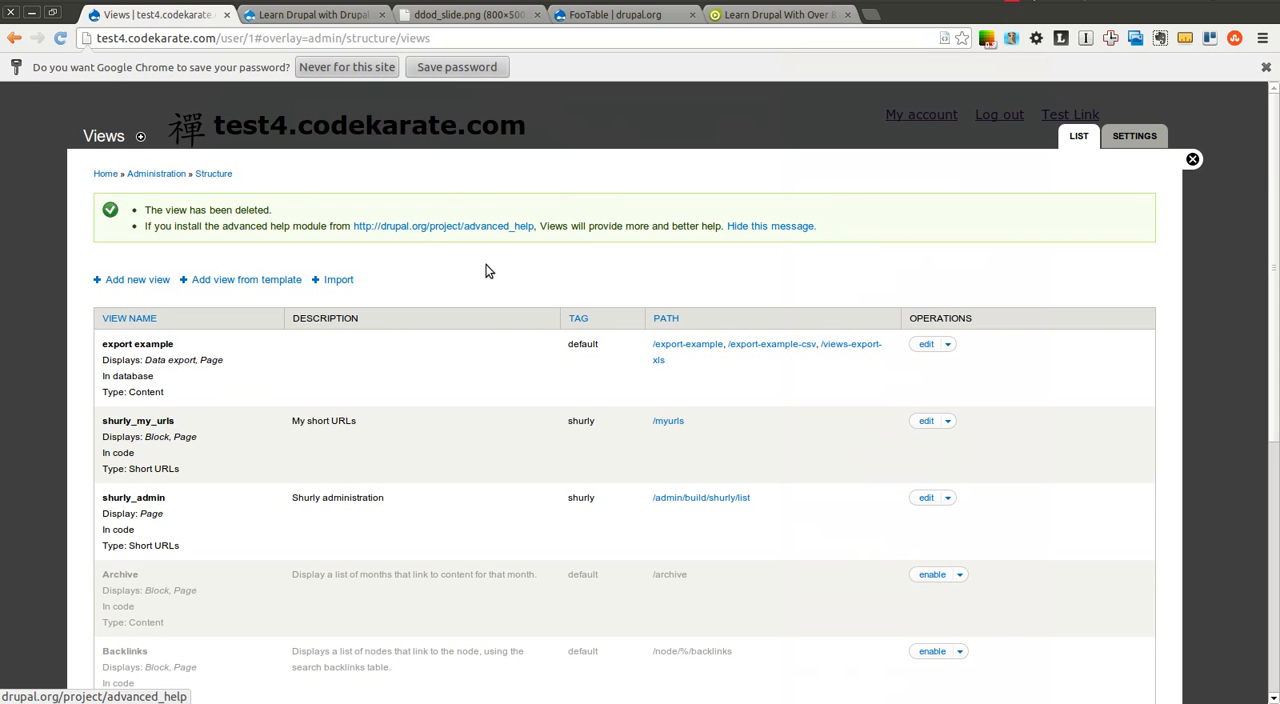
mouse_move(1164, 180)
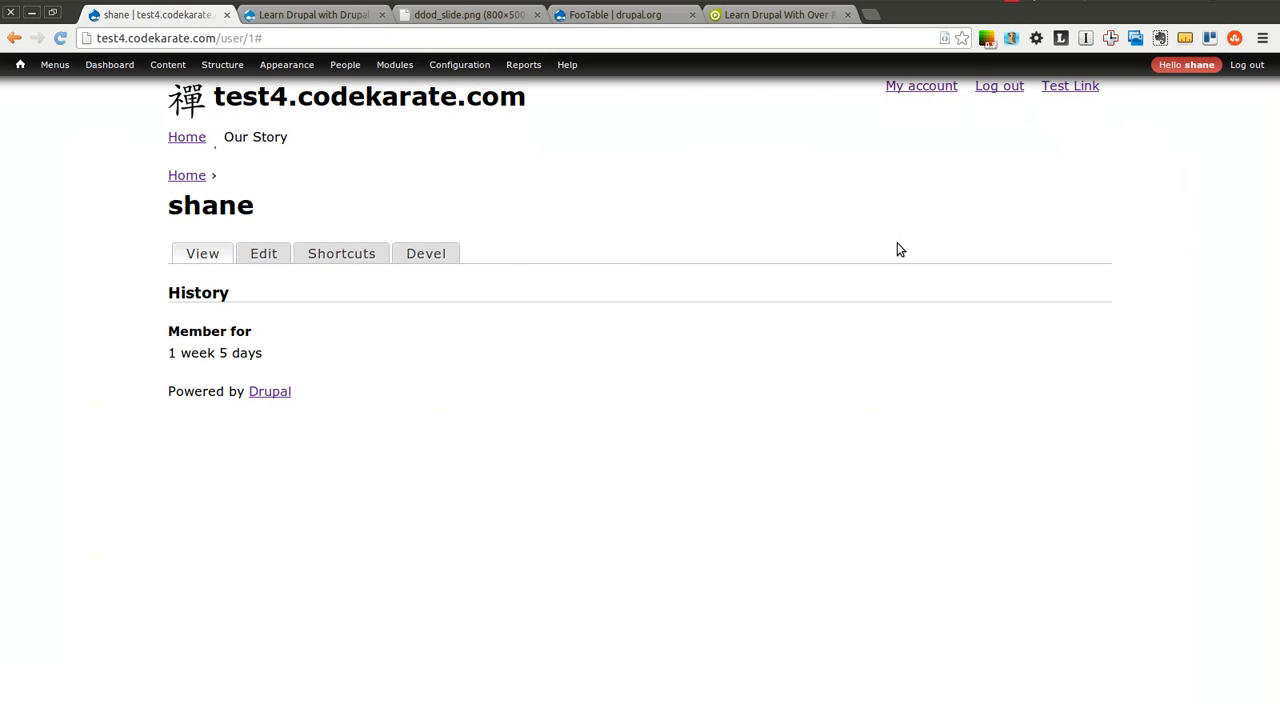
mouse_move(506, 256)
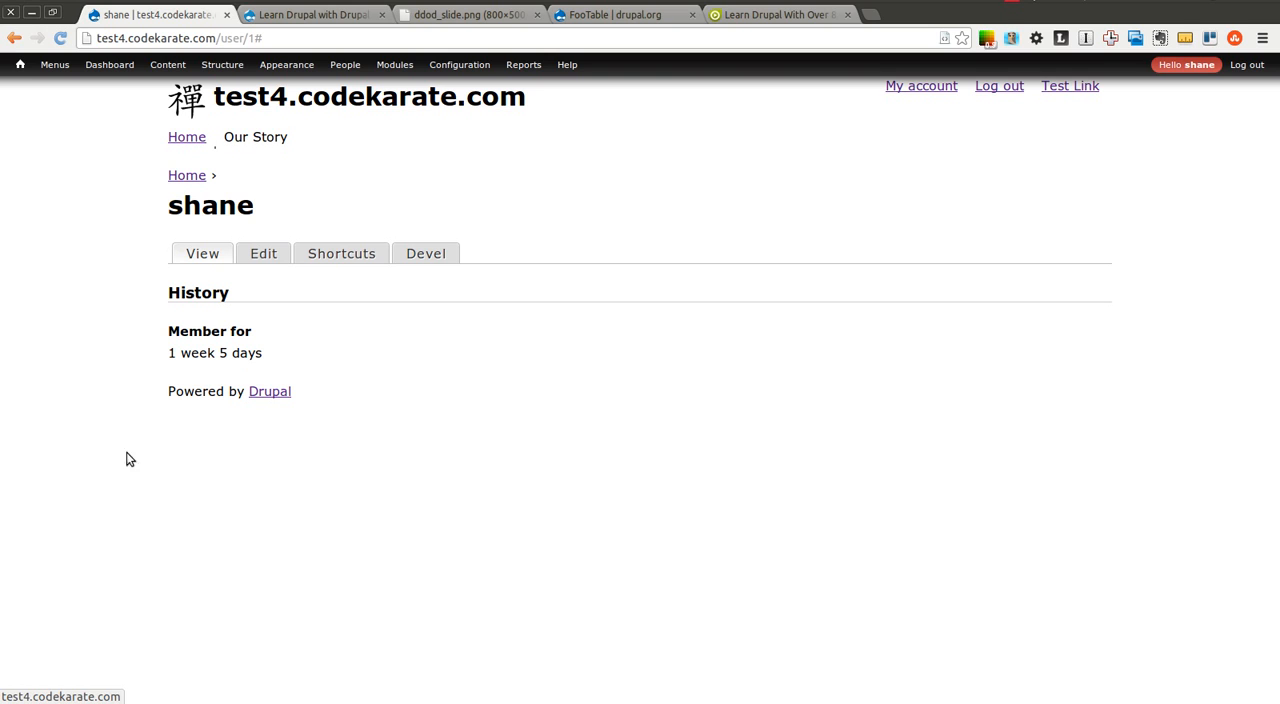
mouse_move(312, 176)
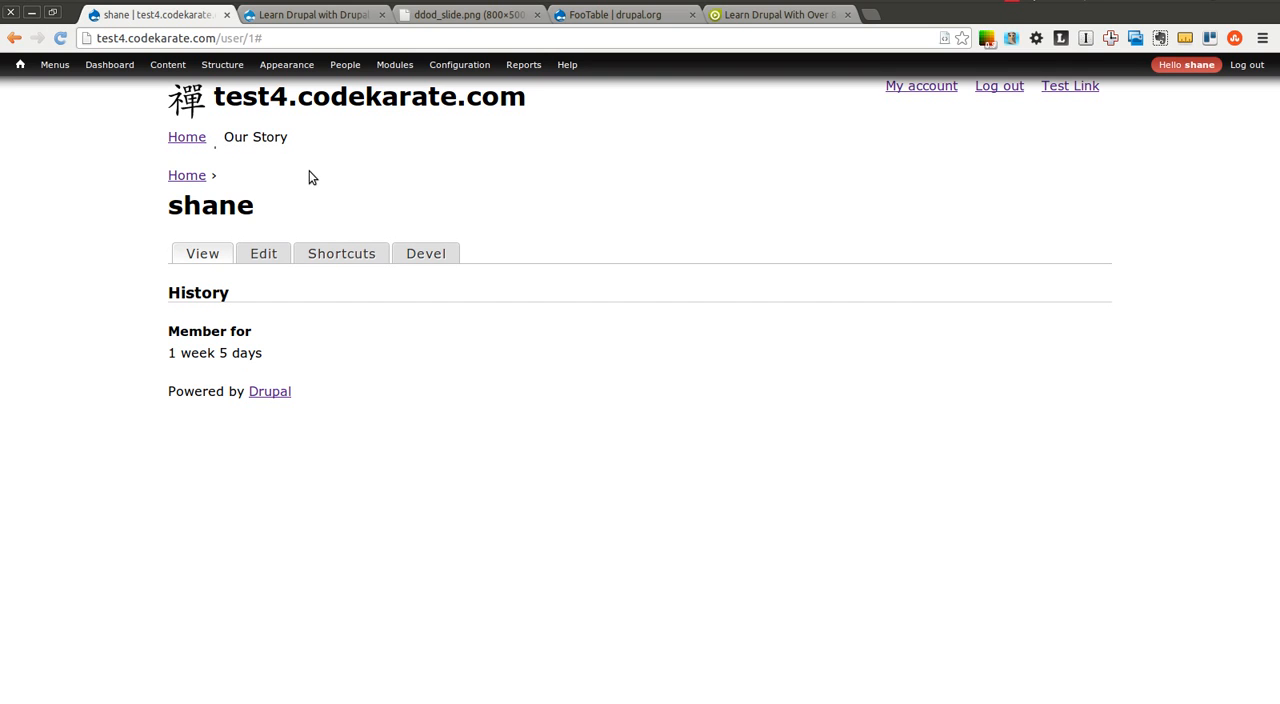
mouse_move(340, 252)
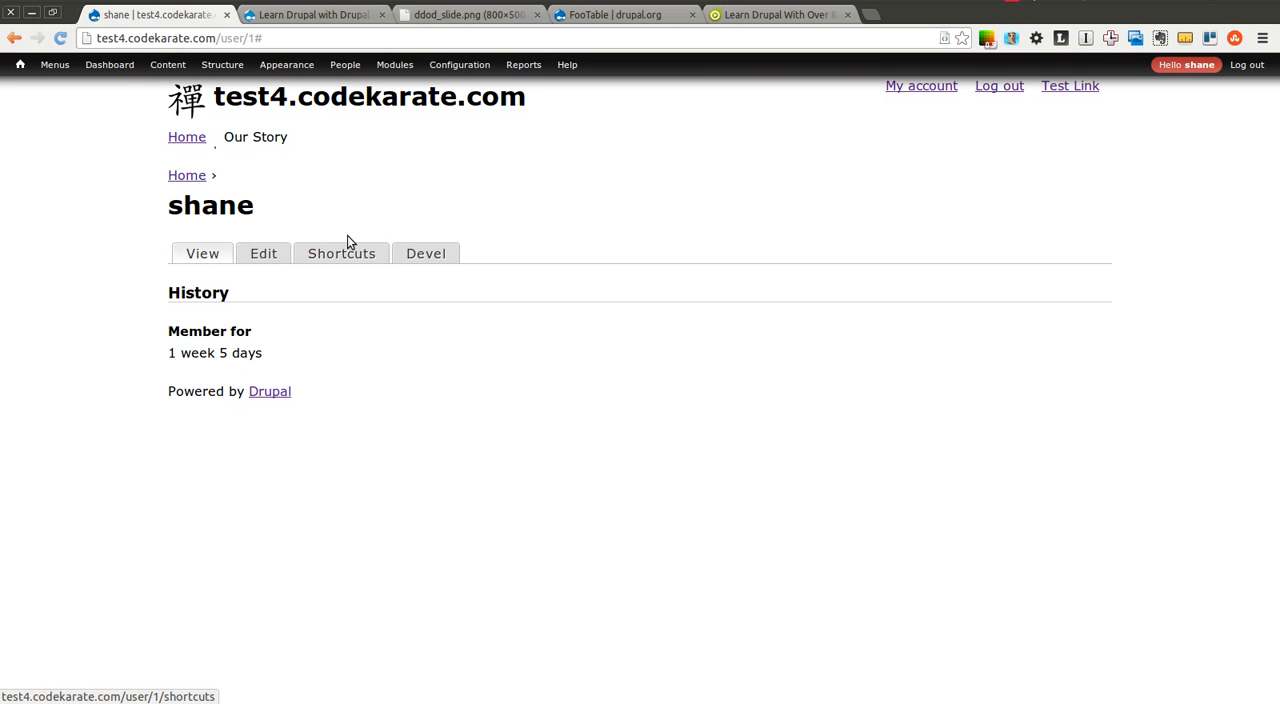
mouse_move(320, 200)
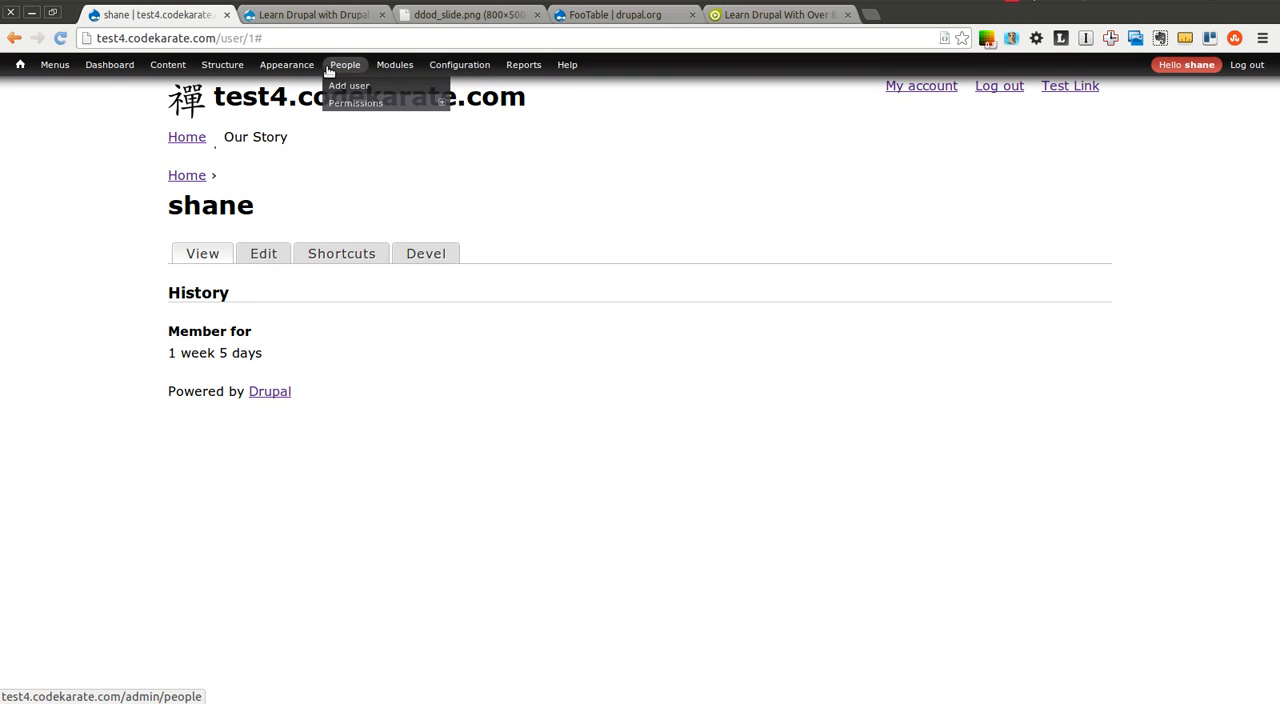
Show the Appearance page listing enabled themes with Zen 7.x-5.1 as default.
click(286, 64)
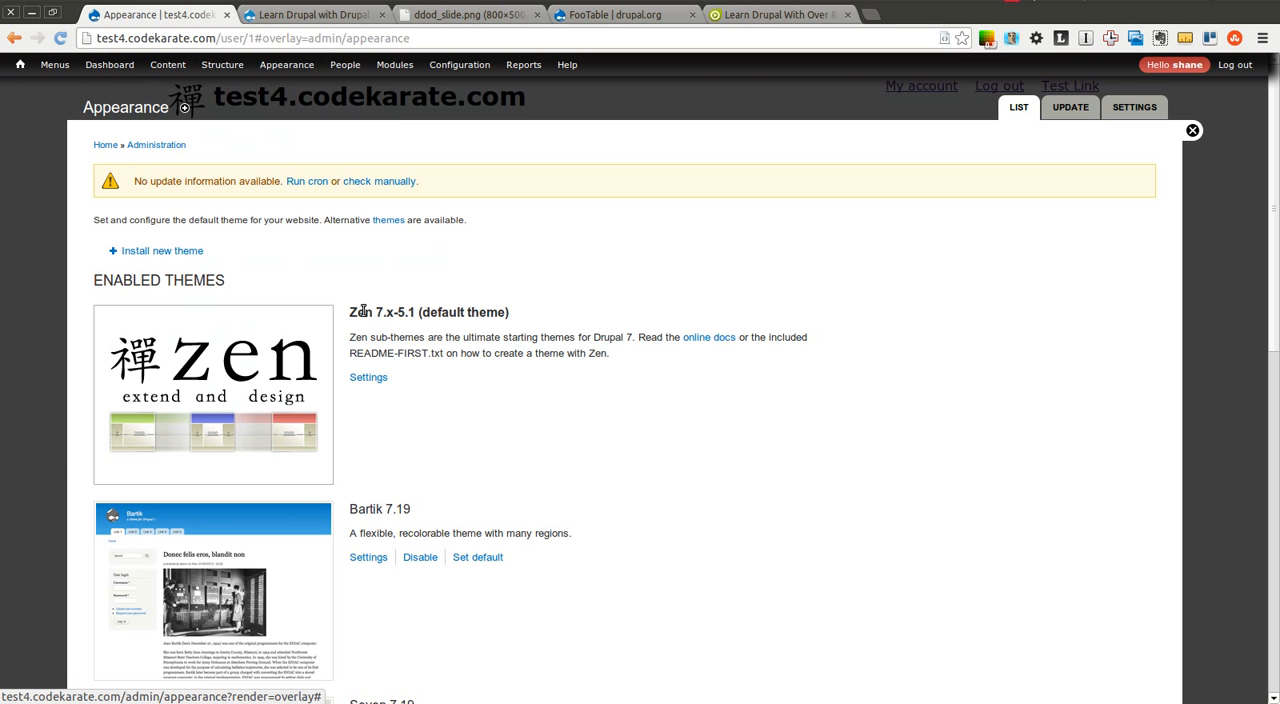
mouse_move(520, 408)
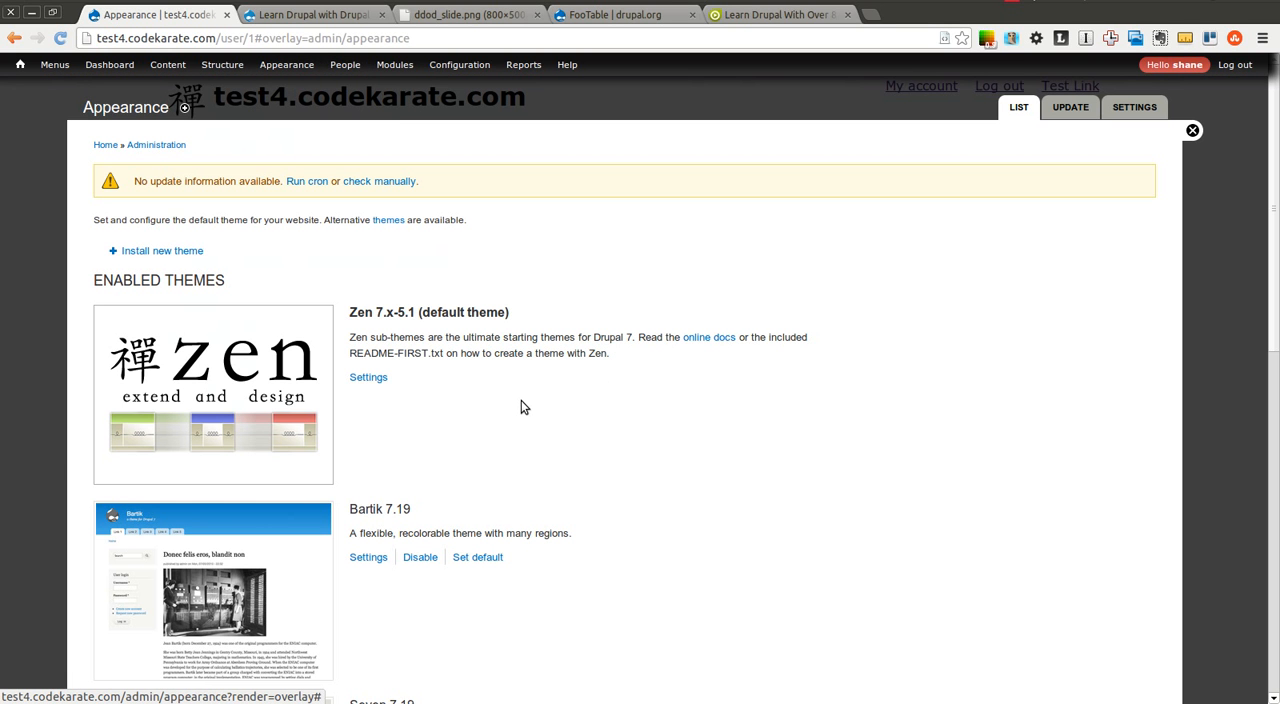
mouse_move(462, 384)
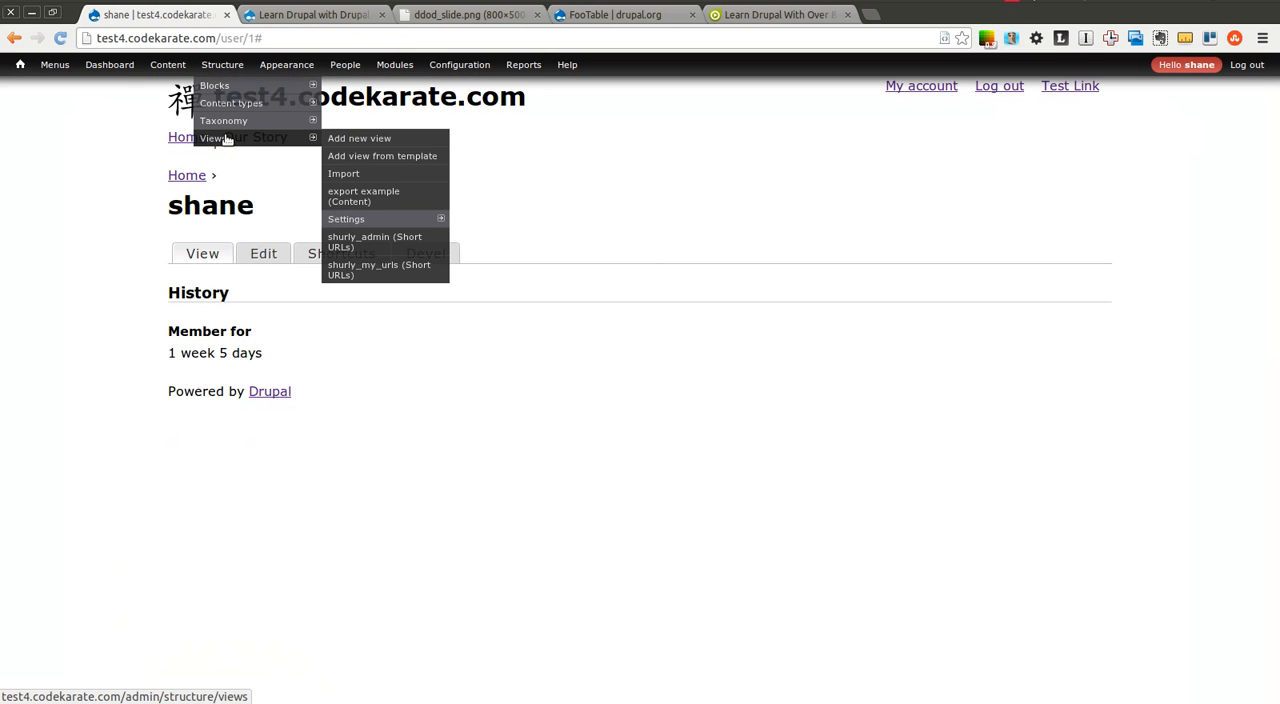
Create a new view named FooTable listing Article content with the FooTable display format.
click(360, 138)
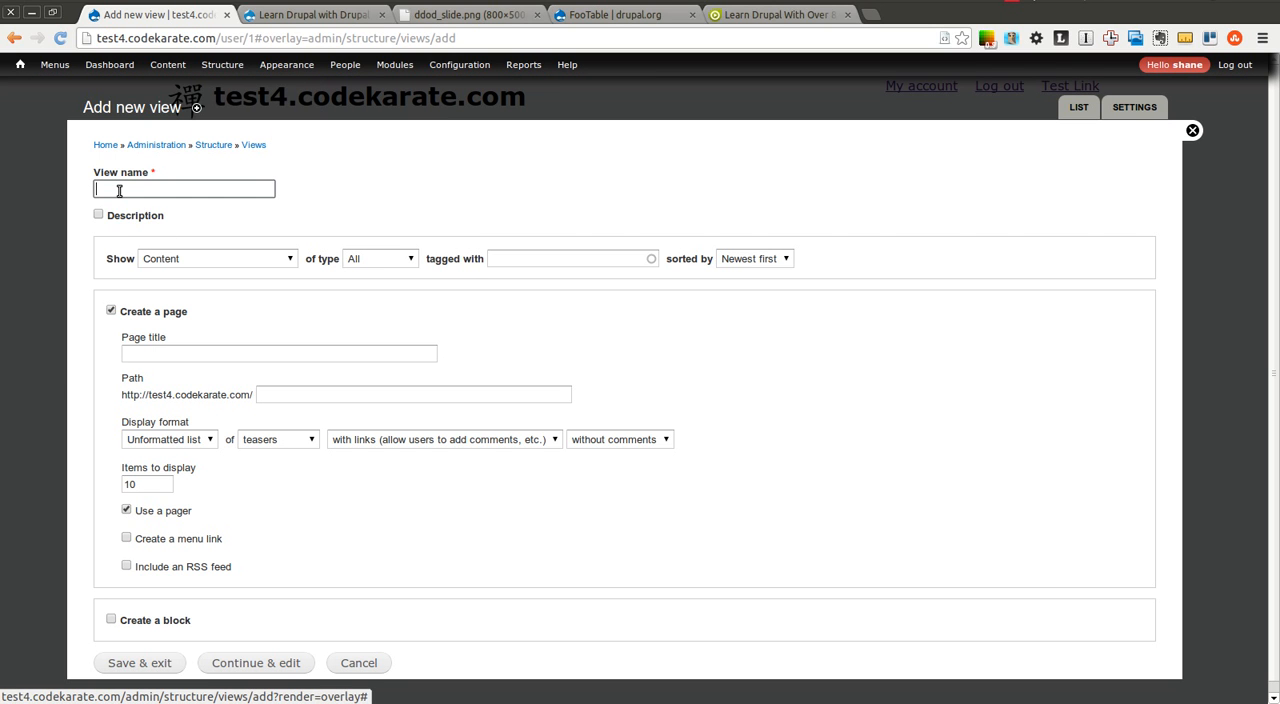
text(Footbl)
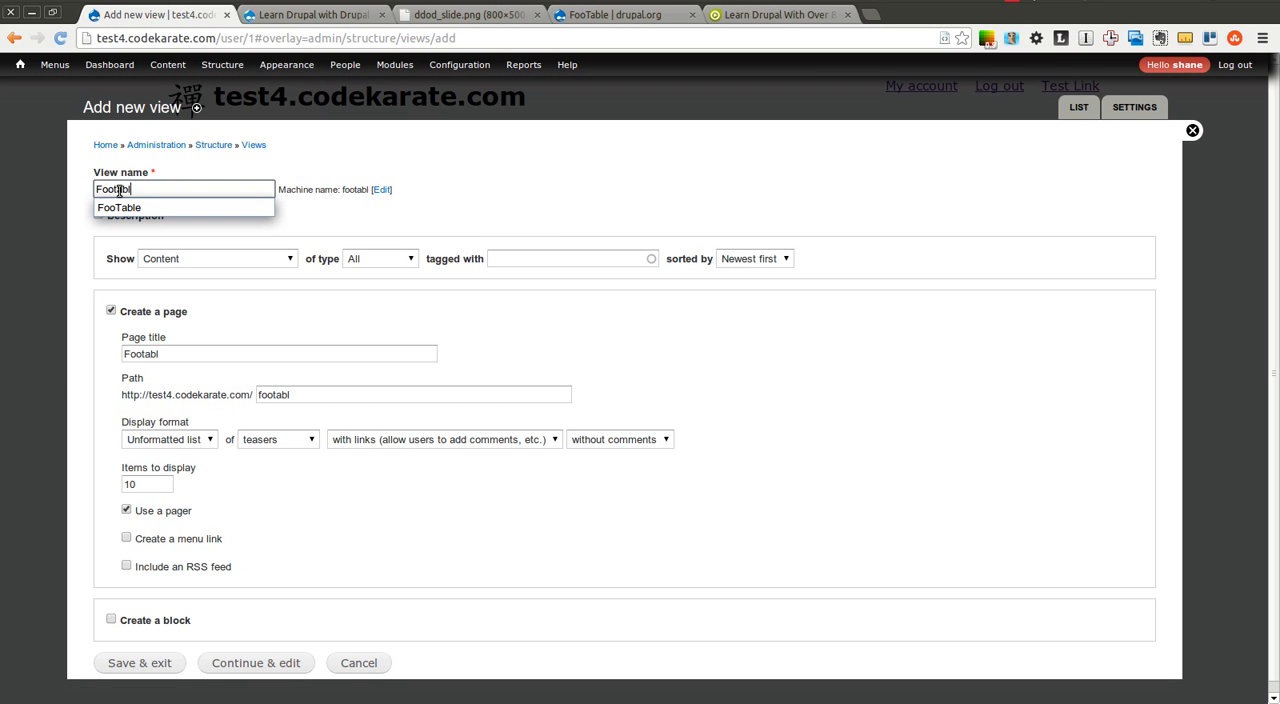
click(120, 206)
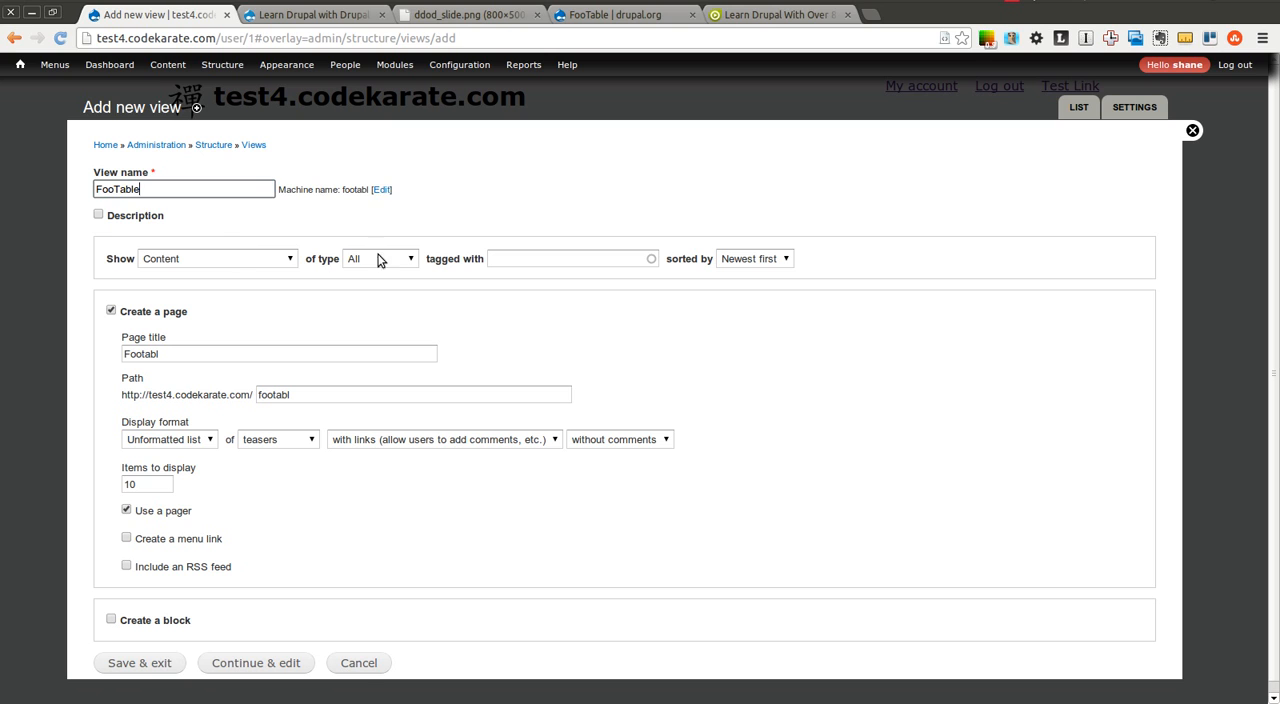
click(378, 258)
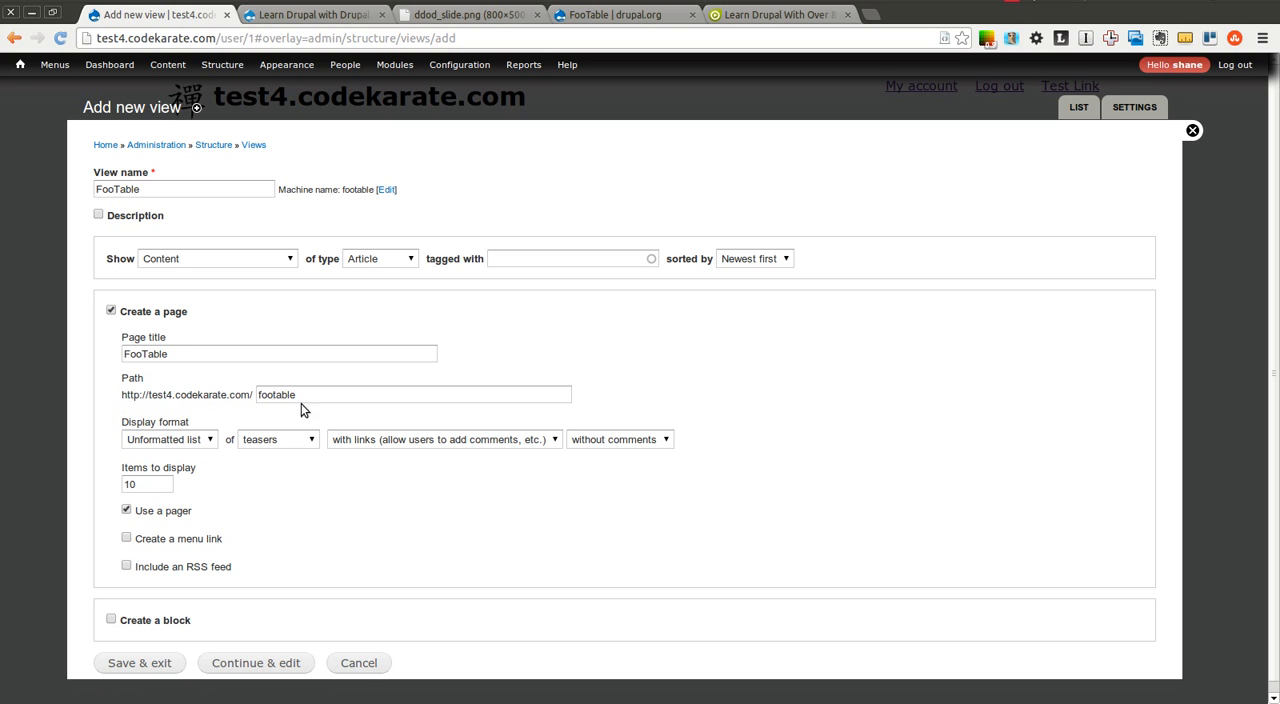
click(168, 440)
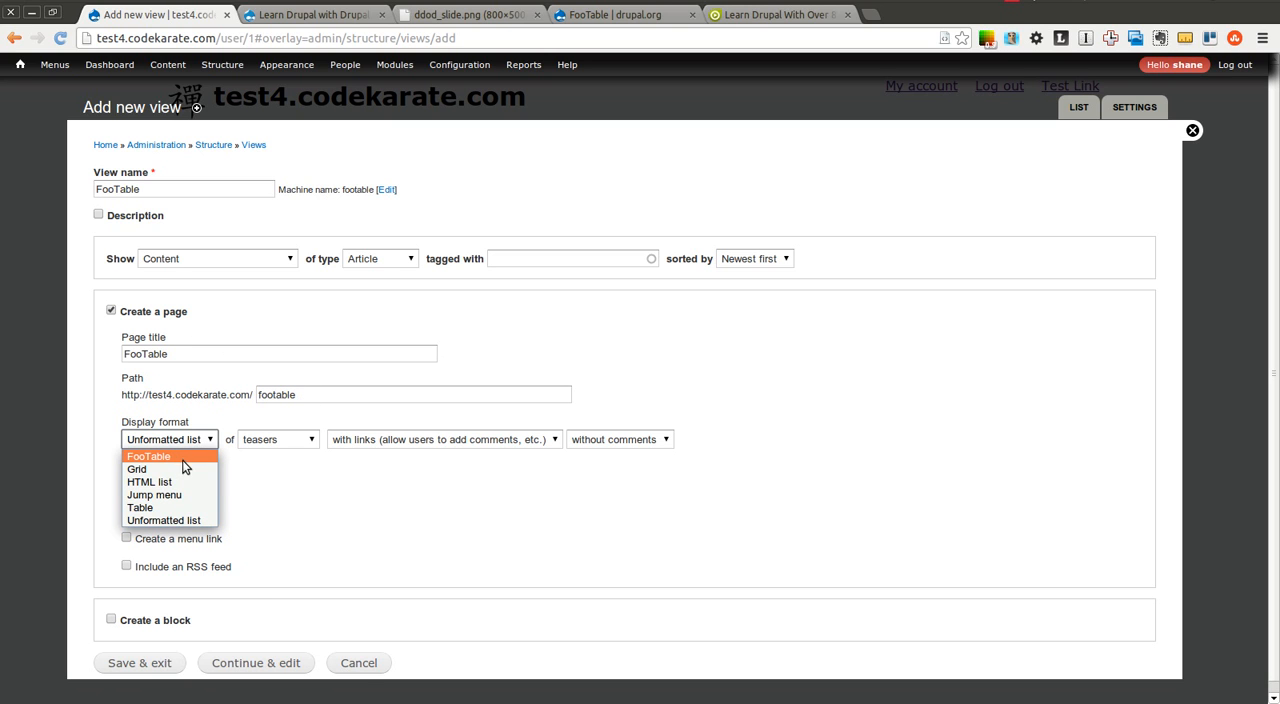
click(148, 456)
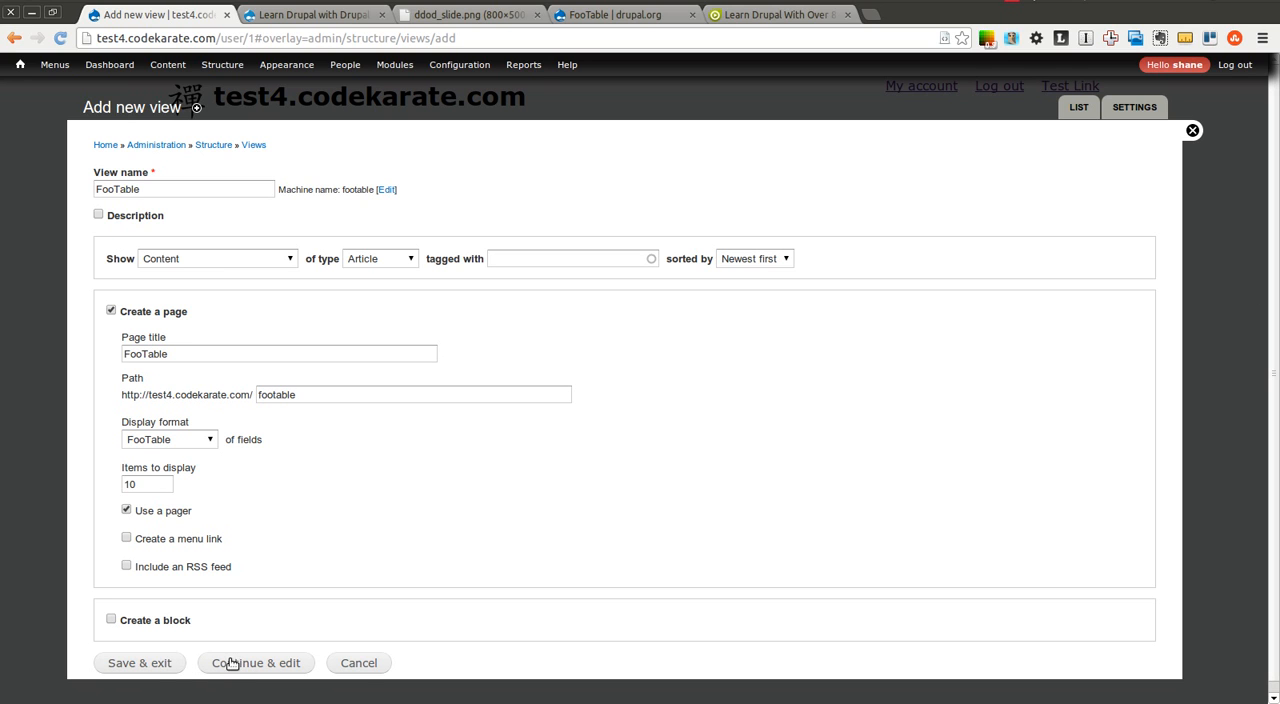
Review the FooTable project page's usage steps, credits and downloadable releases.
click(620, 14)
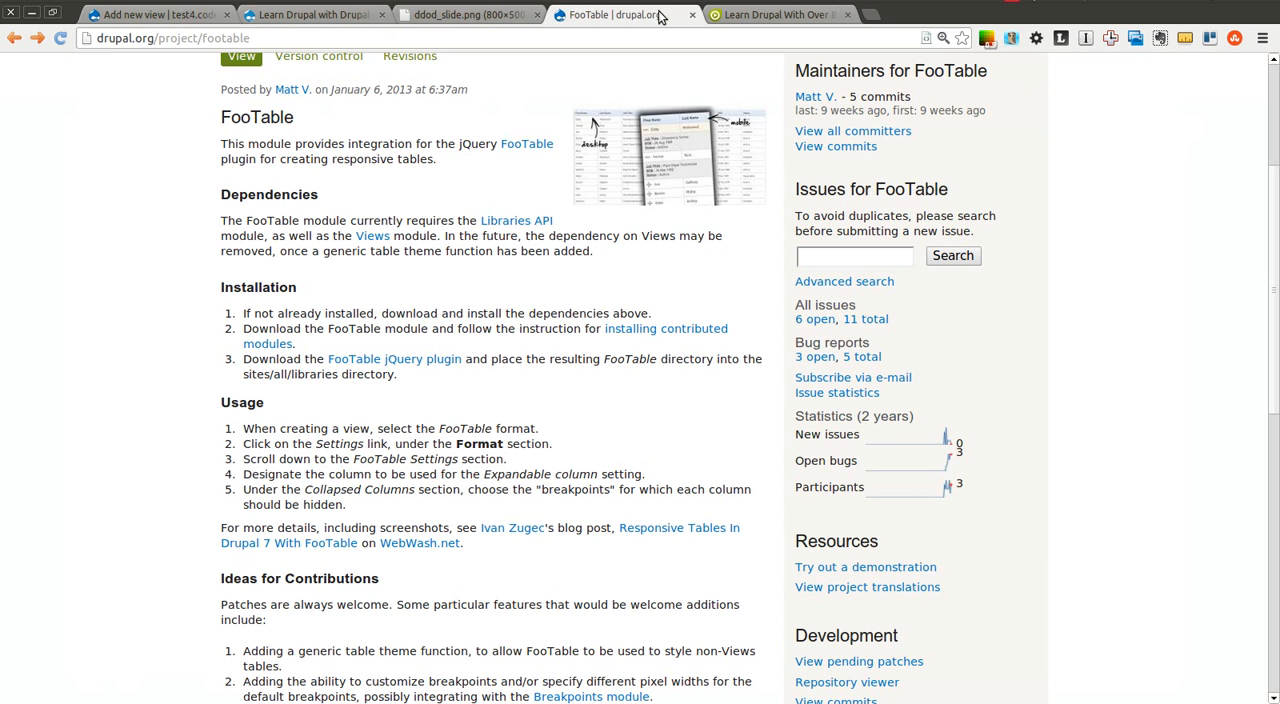
scroll(down, 3)
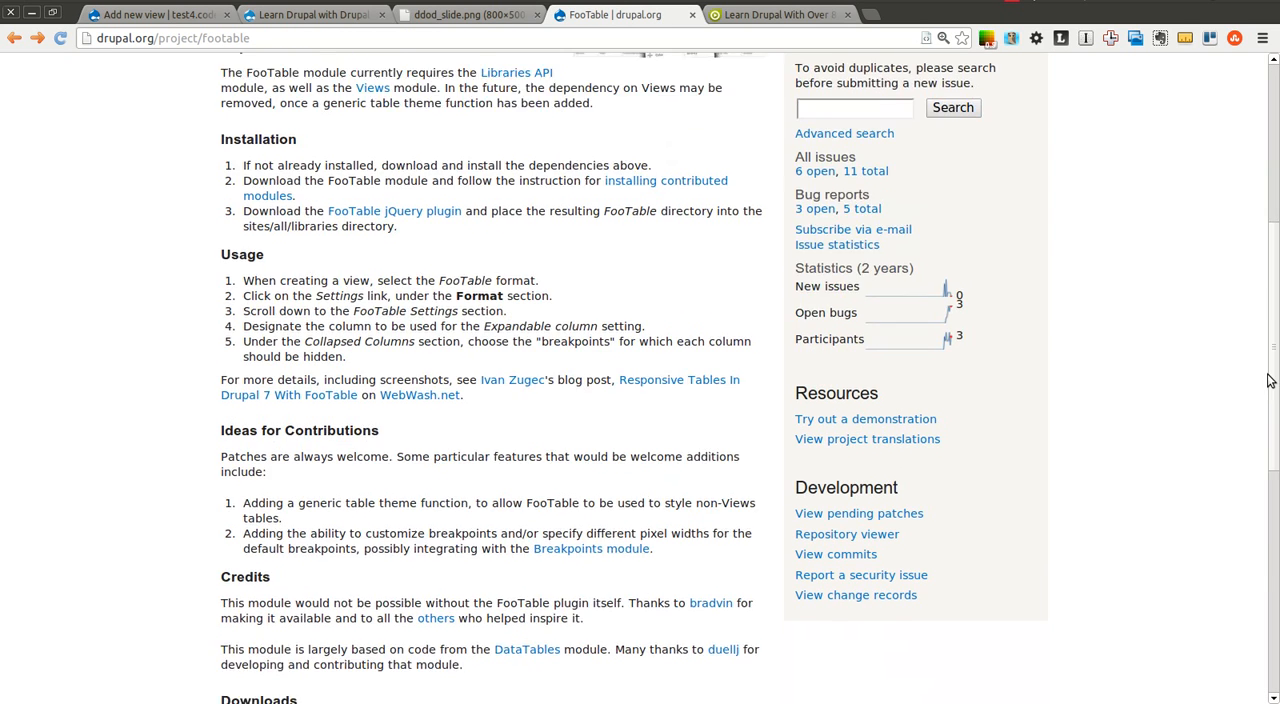
scroll(down, 3)
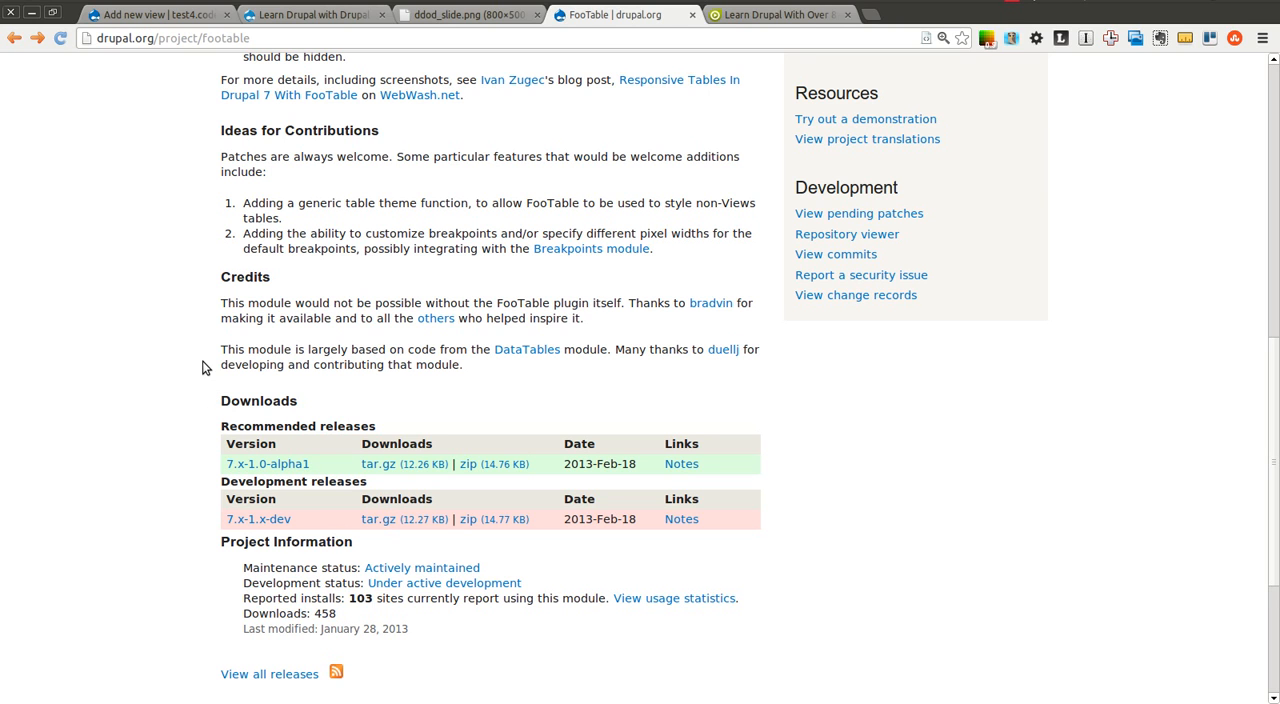
mouse_move(500, 376)
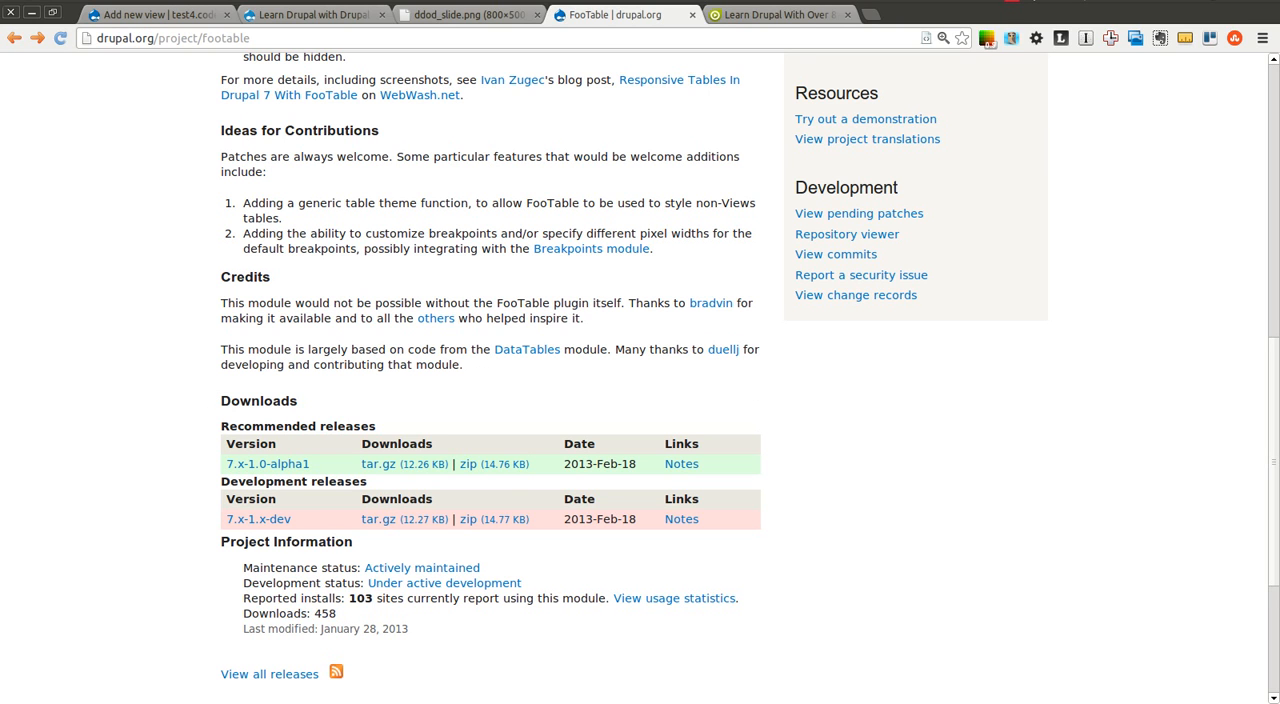
scroll(up, 3)
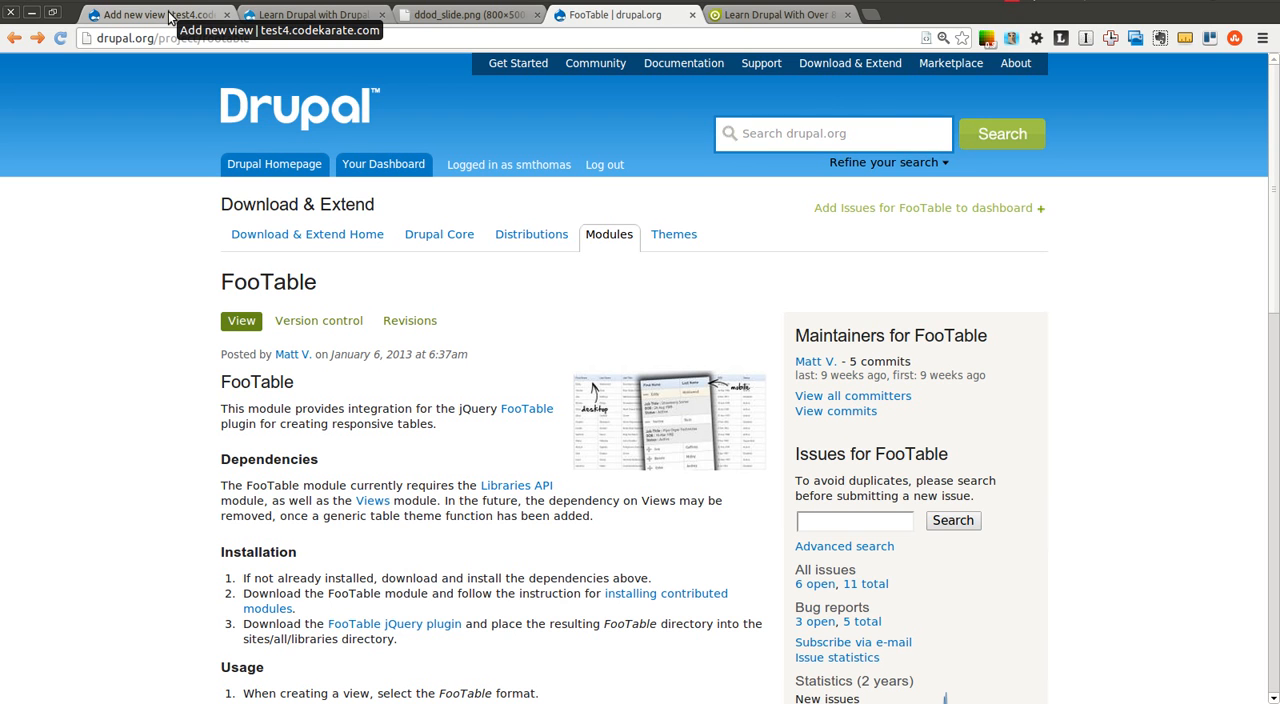
Create the FooTable view with Continue & edit, landing on its edit screen.
click(150, 14)
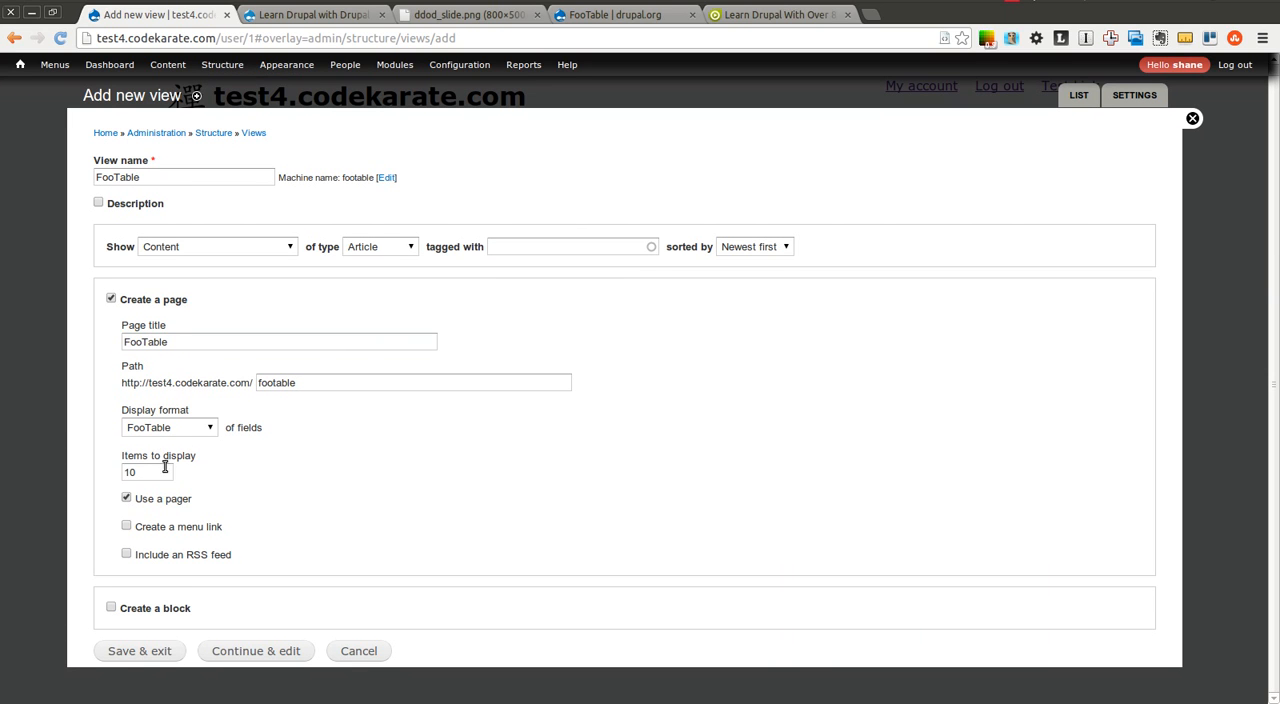
mouse_move(140, 652)
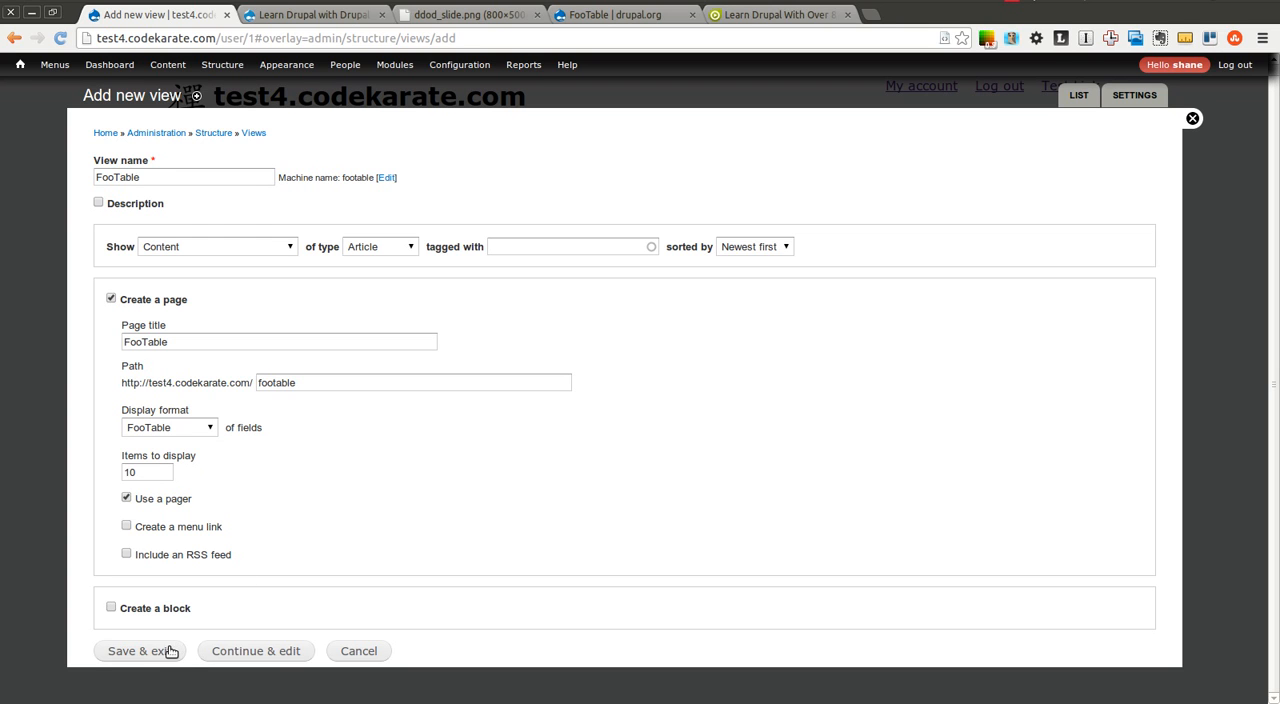
mouse_move(256, 650)
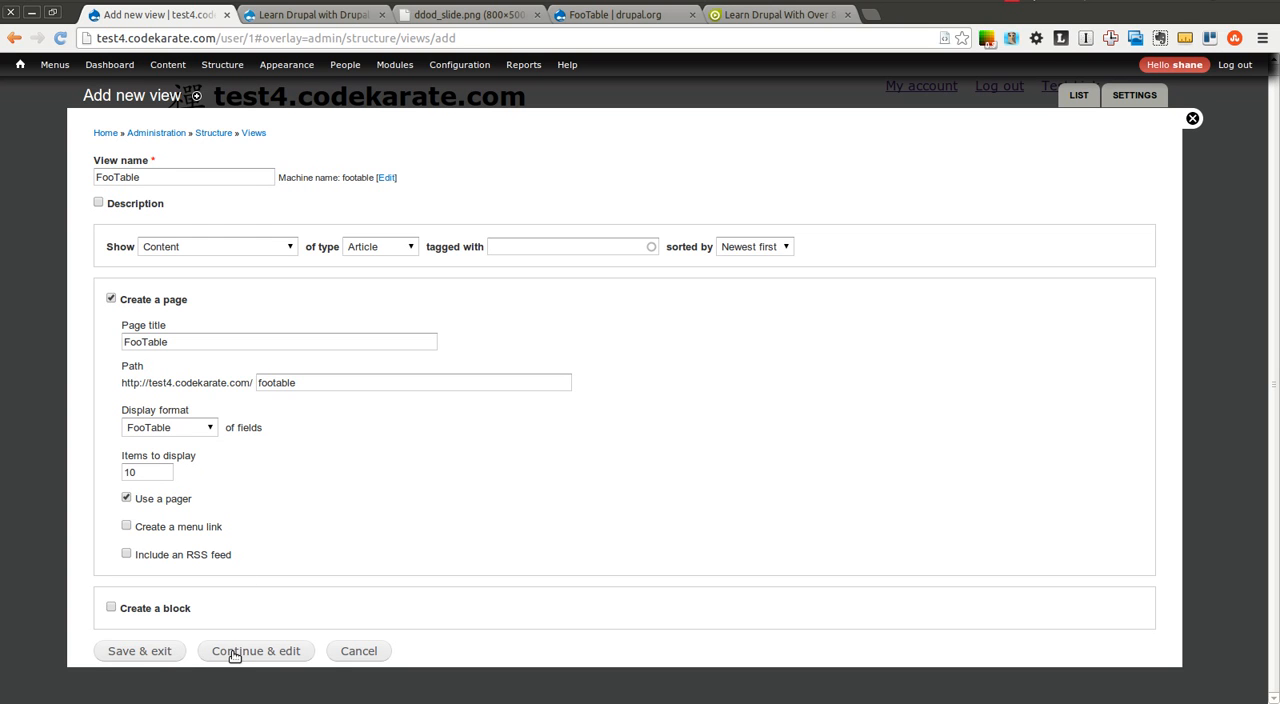
click(256, 652)
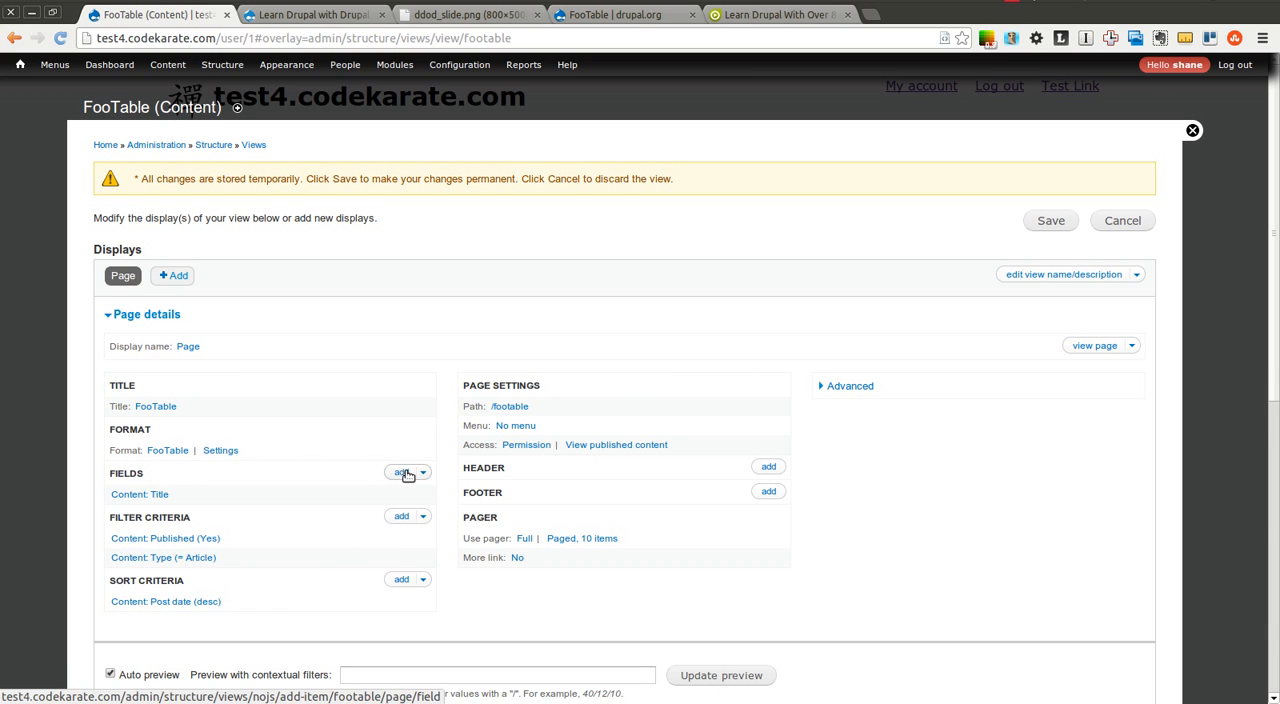
Add Comment count, Delete link, Edit link, Post date and Updated date fields to the page display.
click(402, 472)
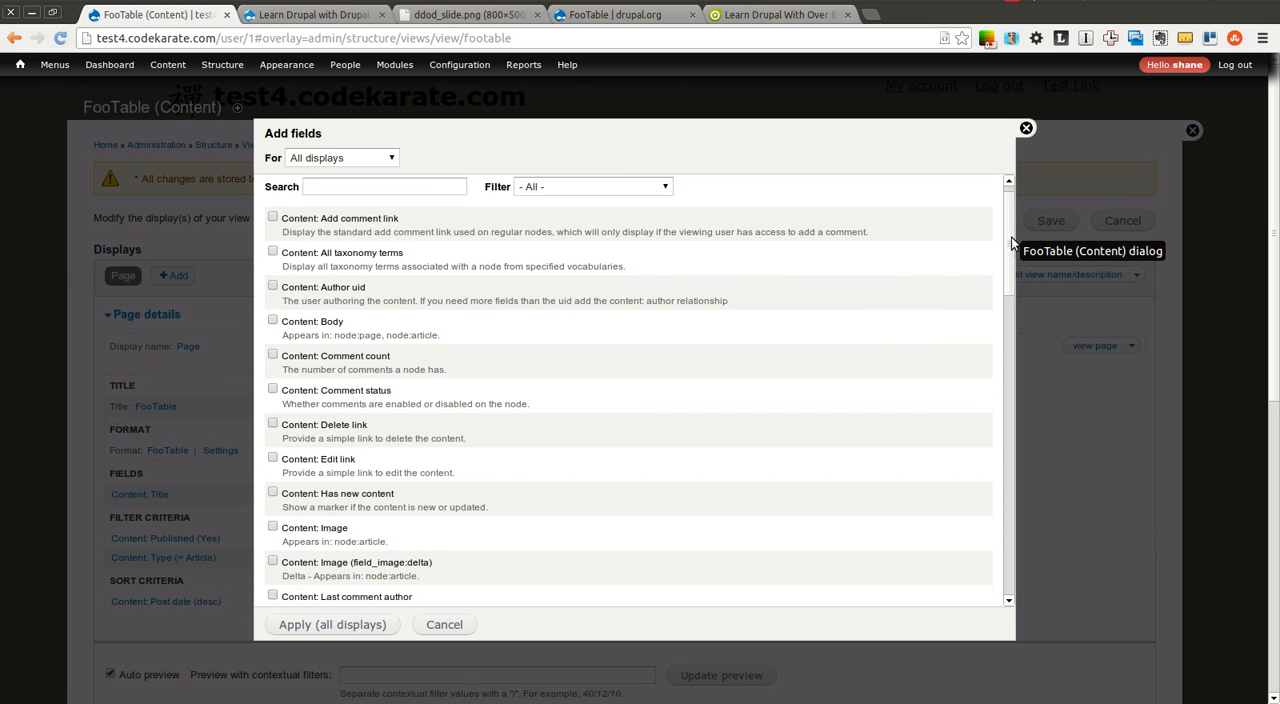
scroll(down, 3)
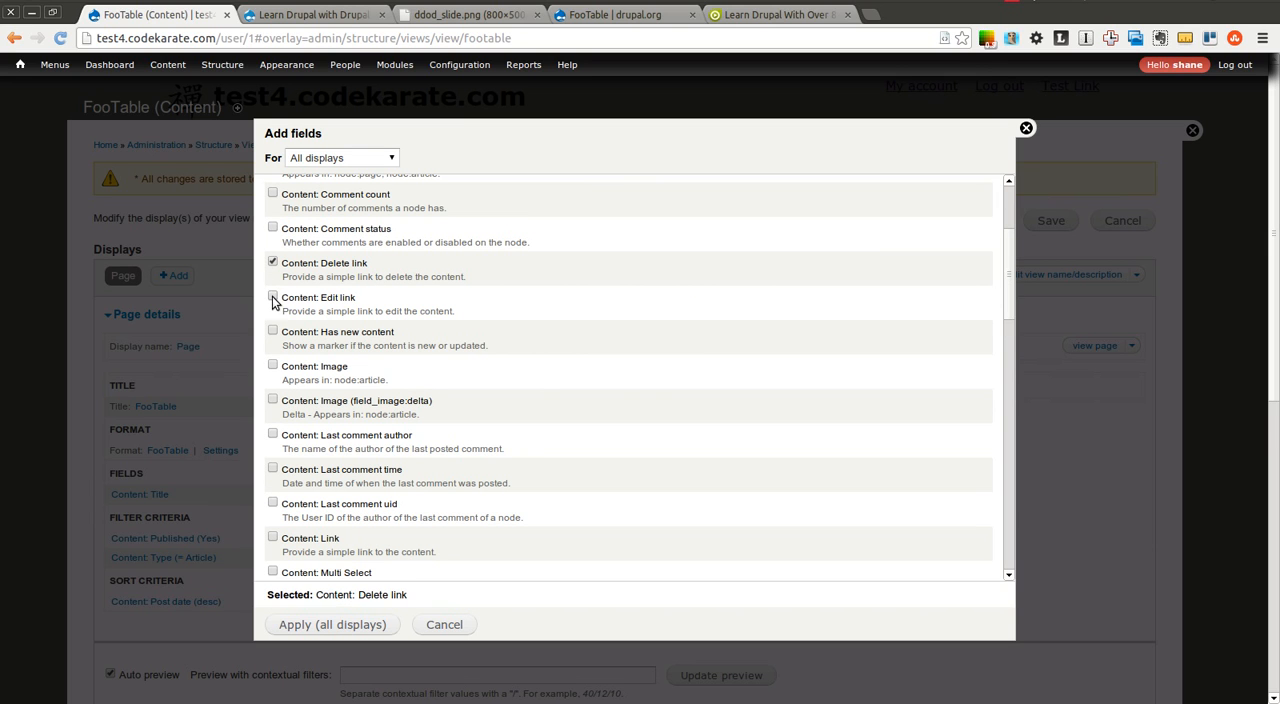
click(272, 296)
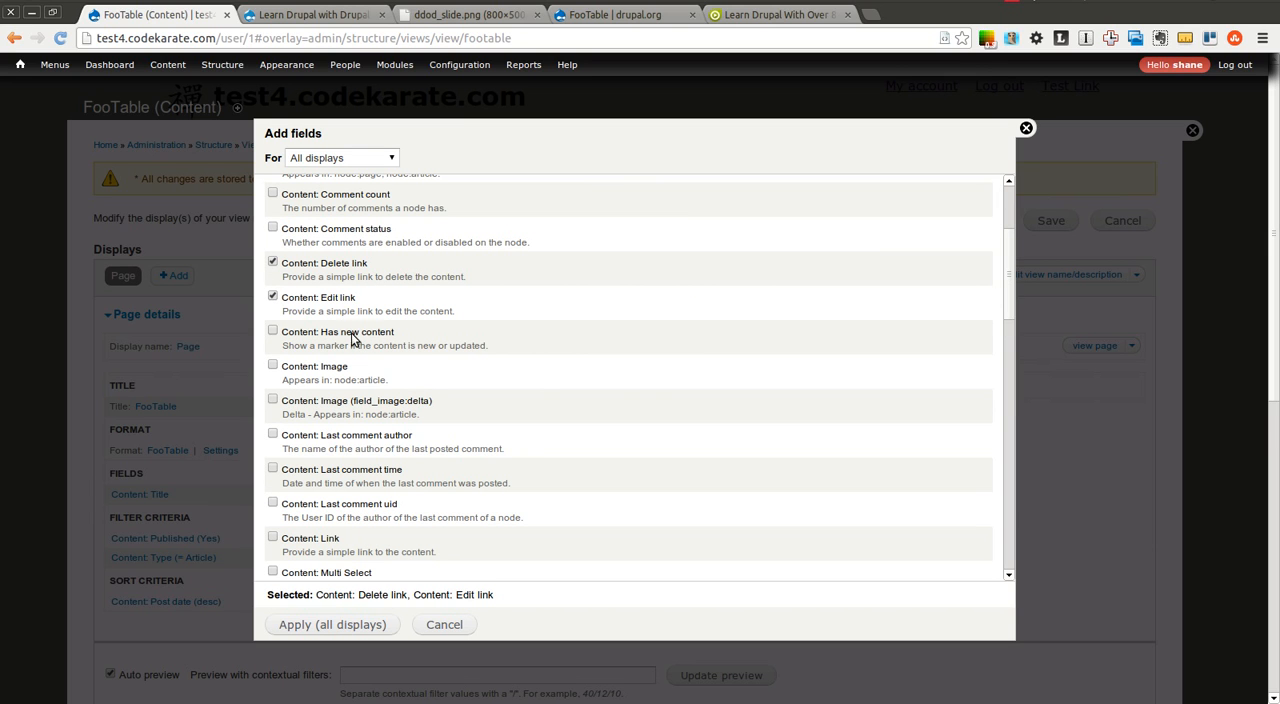
click(272, 192)
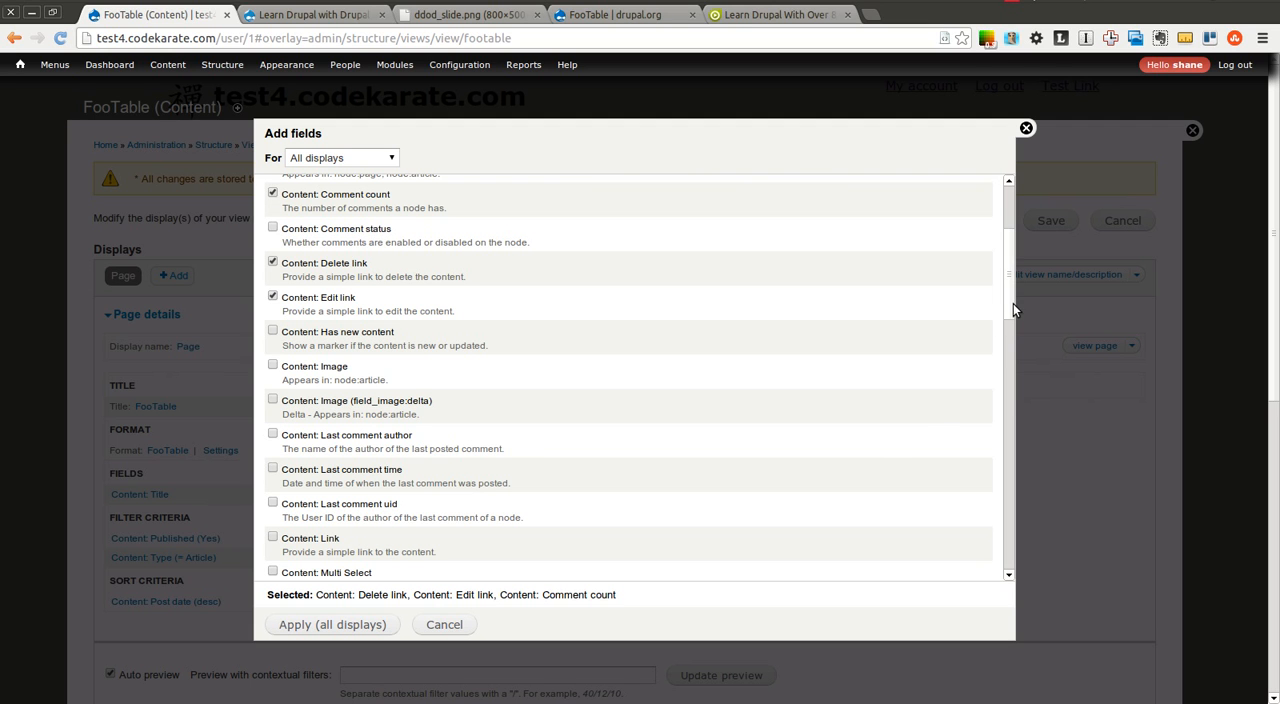
scroll(down, 3)
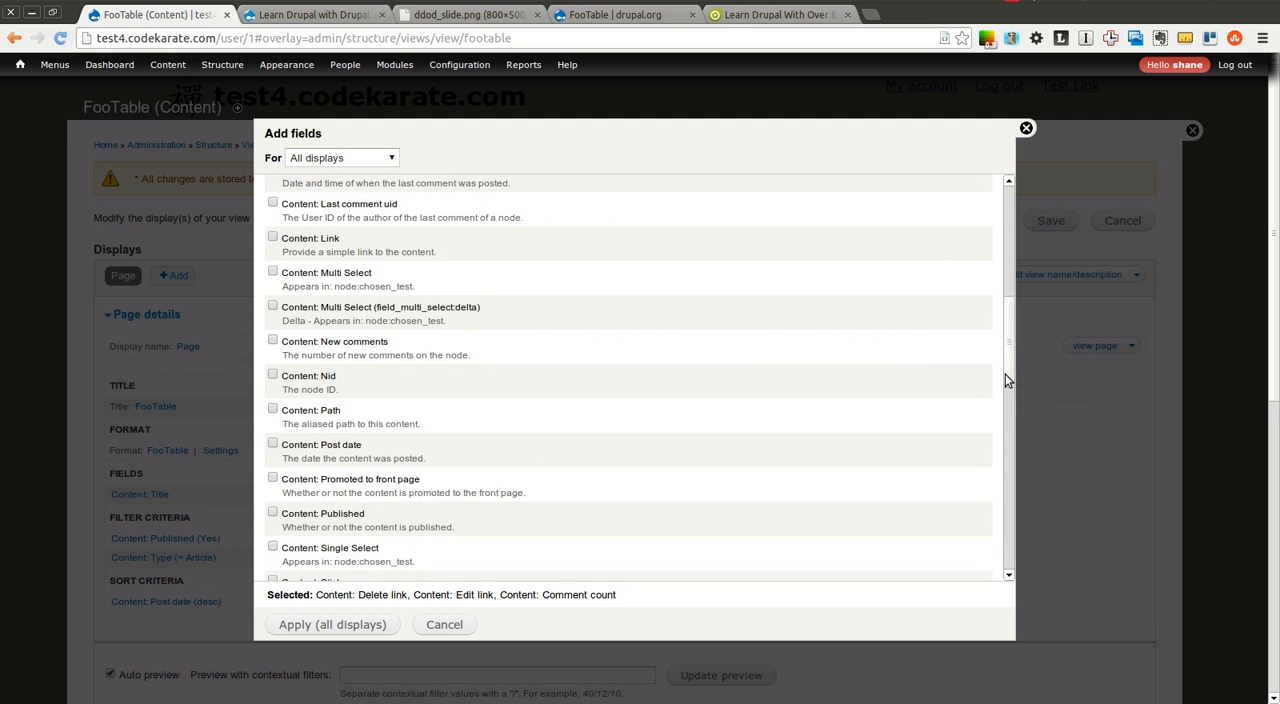
scroll(down, 3)
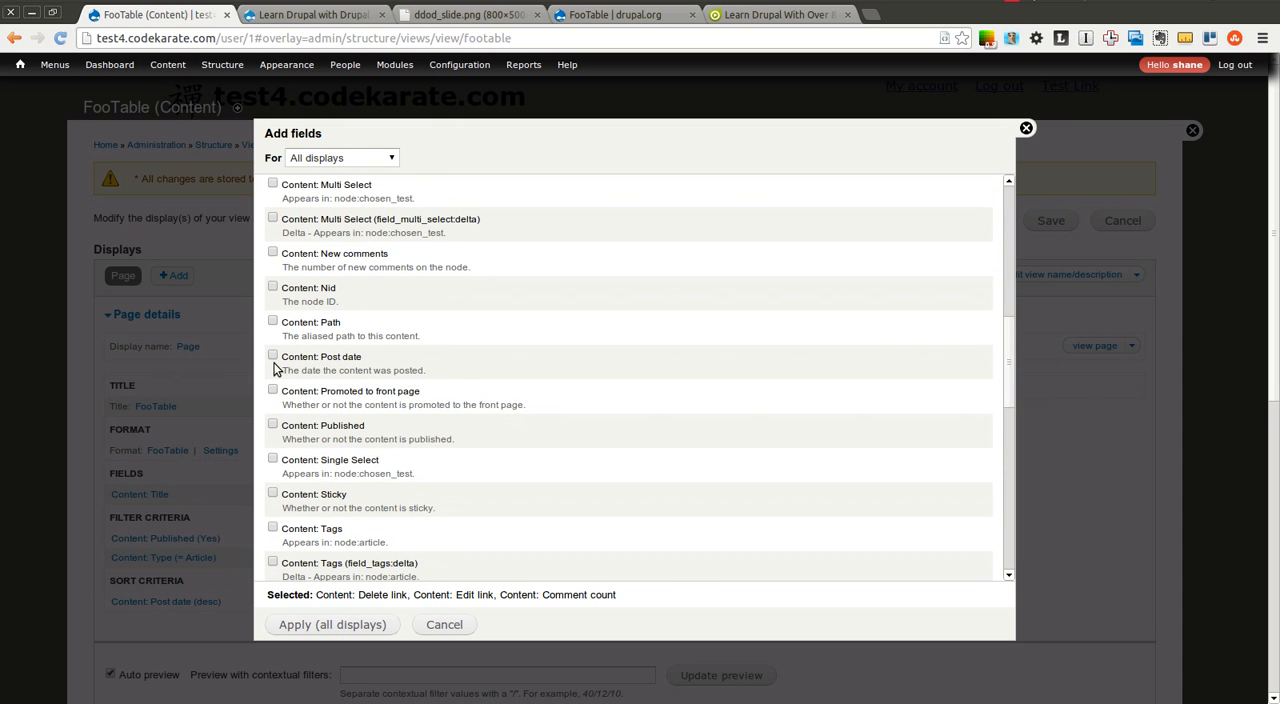
click(272, 356)
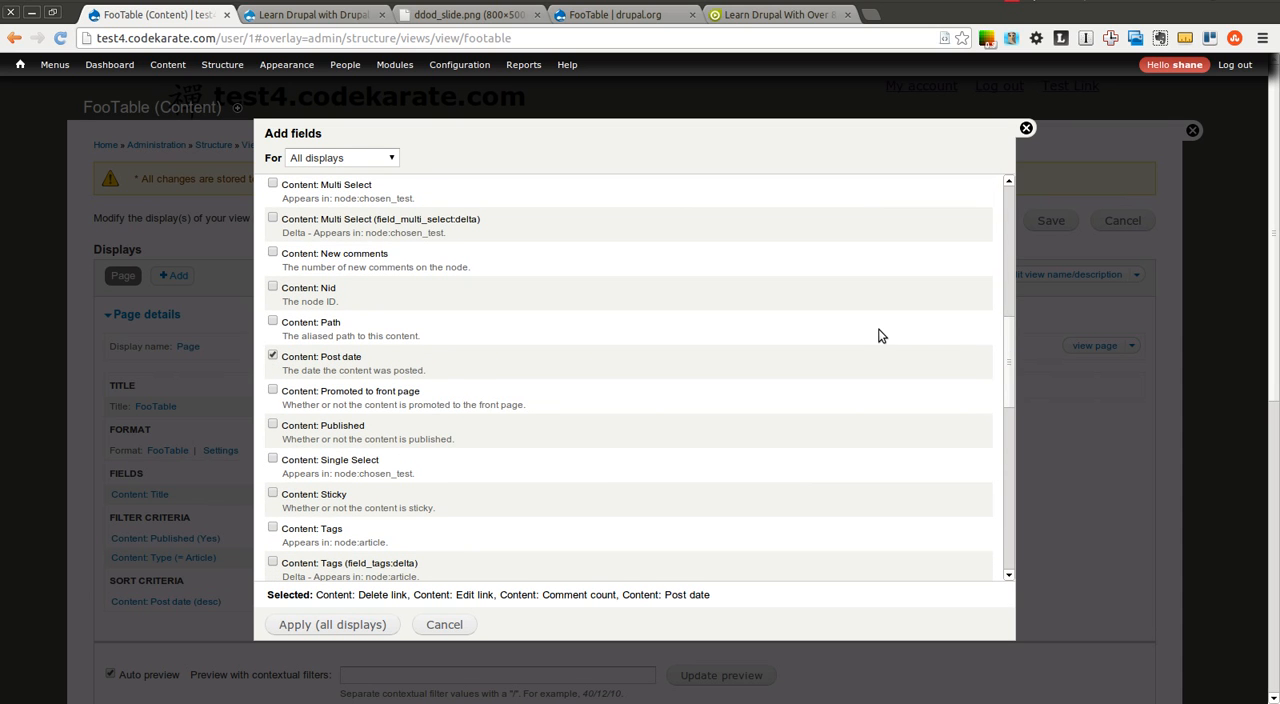
scroll(down, 3)
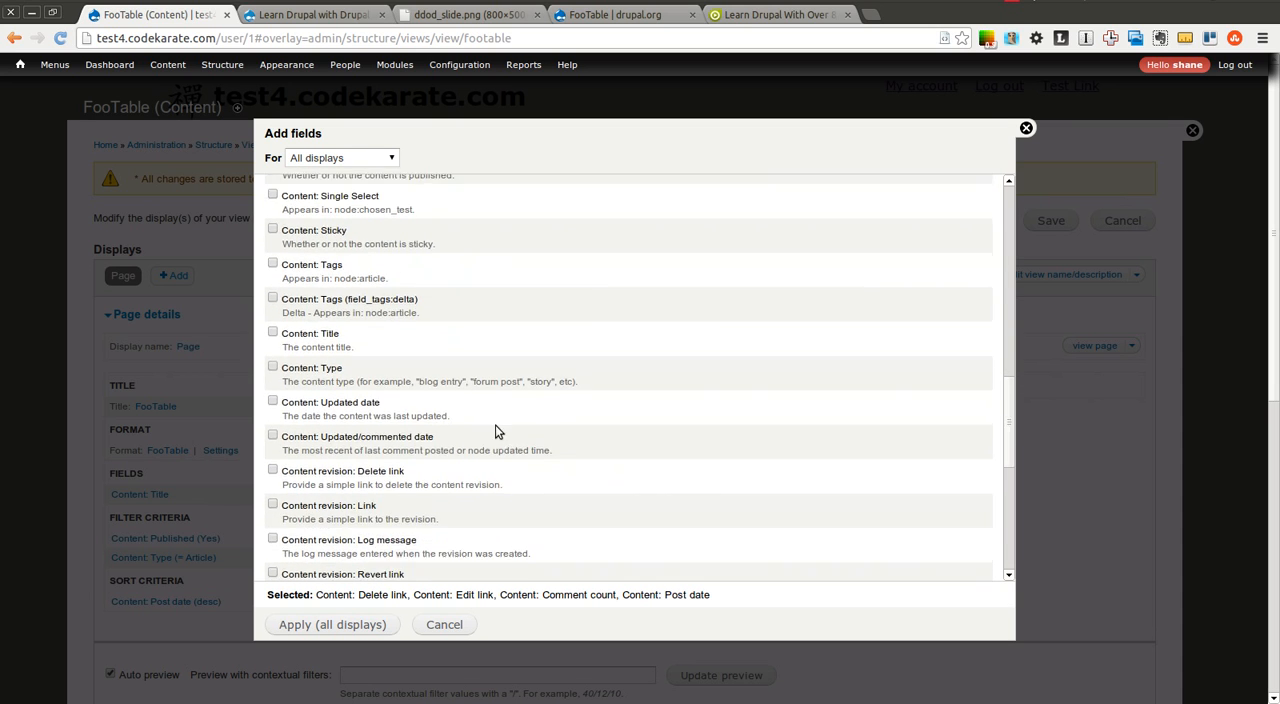
click(272, 400)
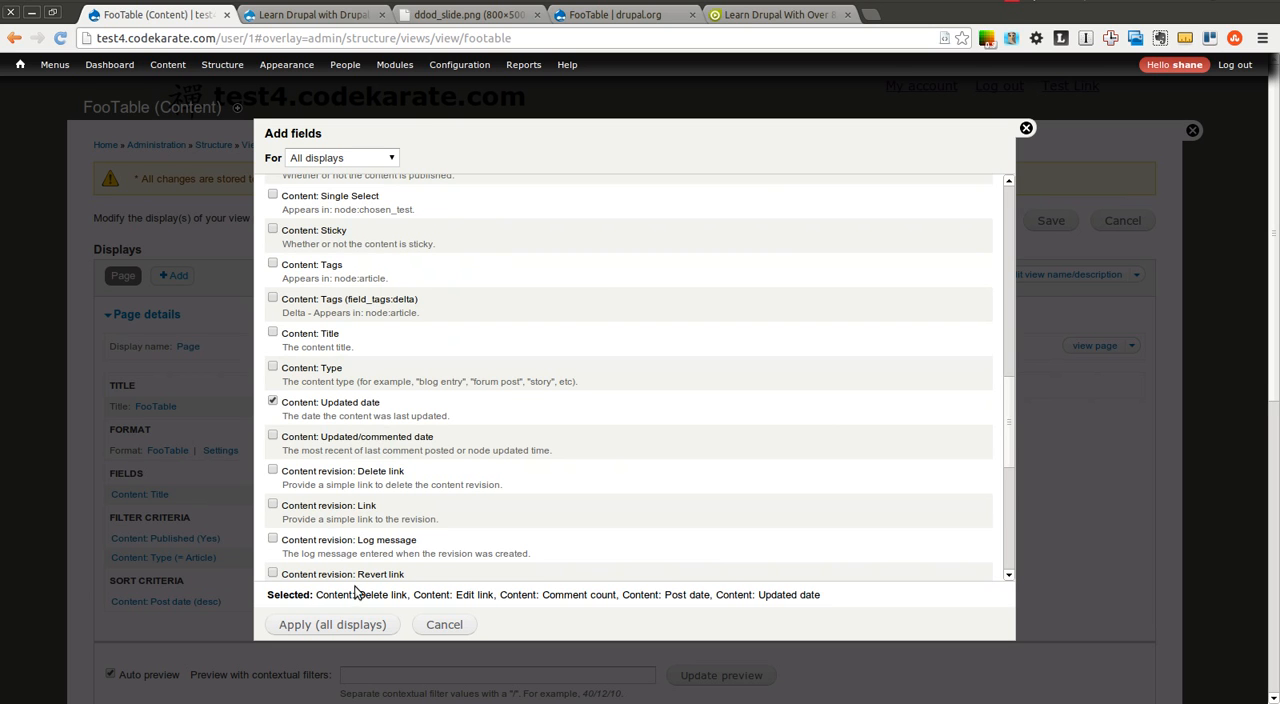
click(332, 624)
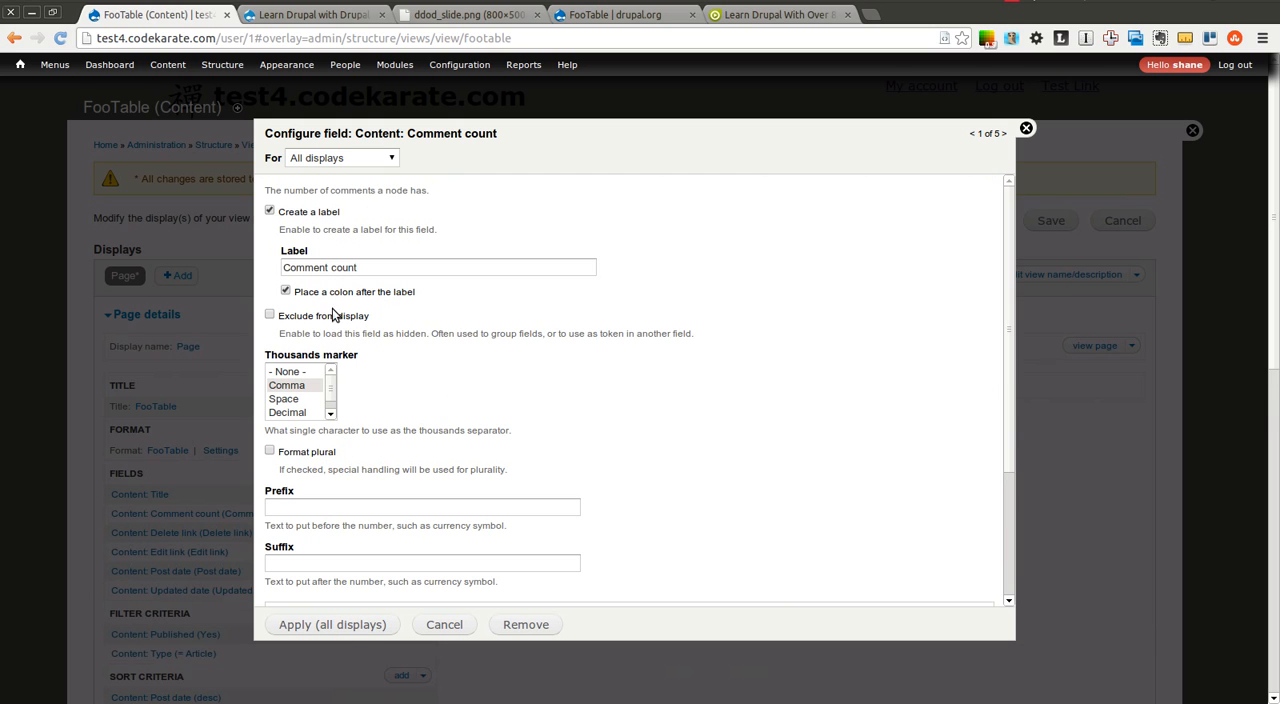
Accept the default settings for the Comment count, Delete link, Edit link and Updated date fields.
click(1002, 138)
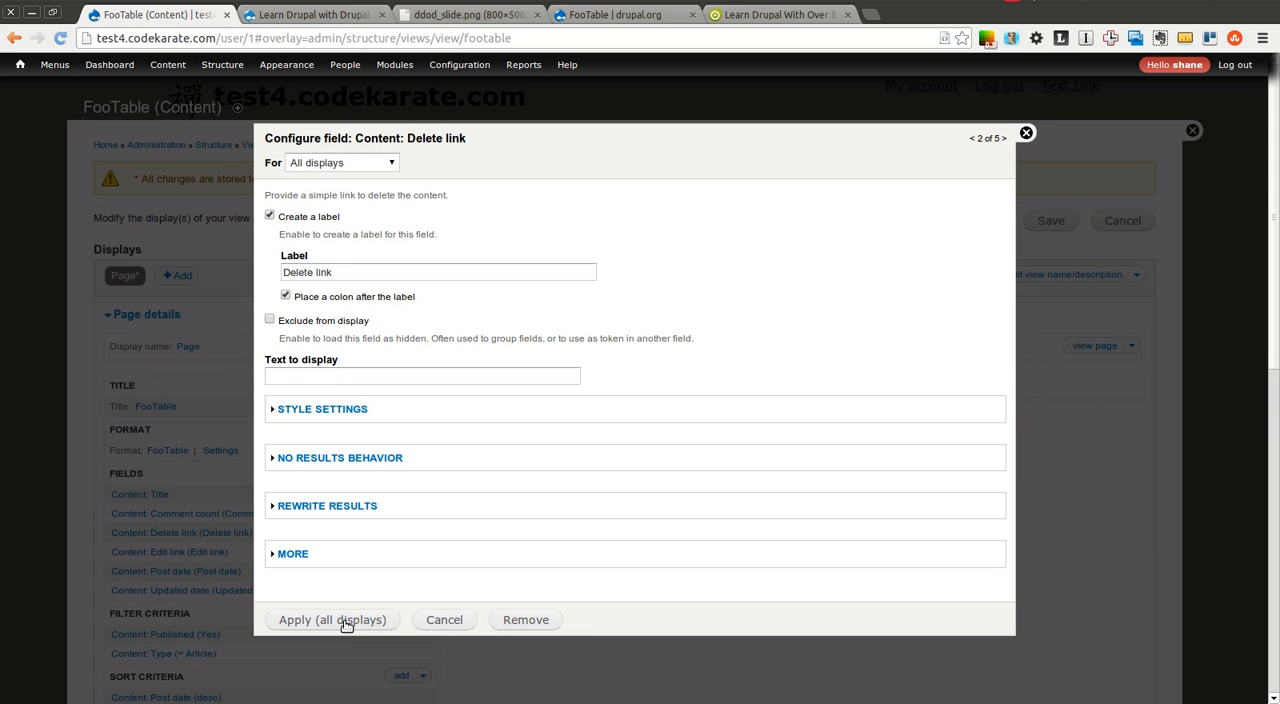
click(332, 620)
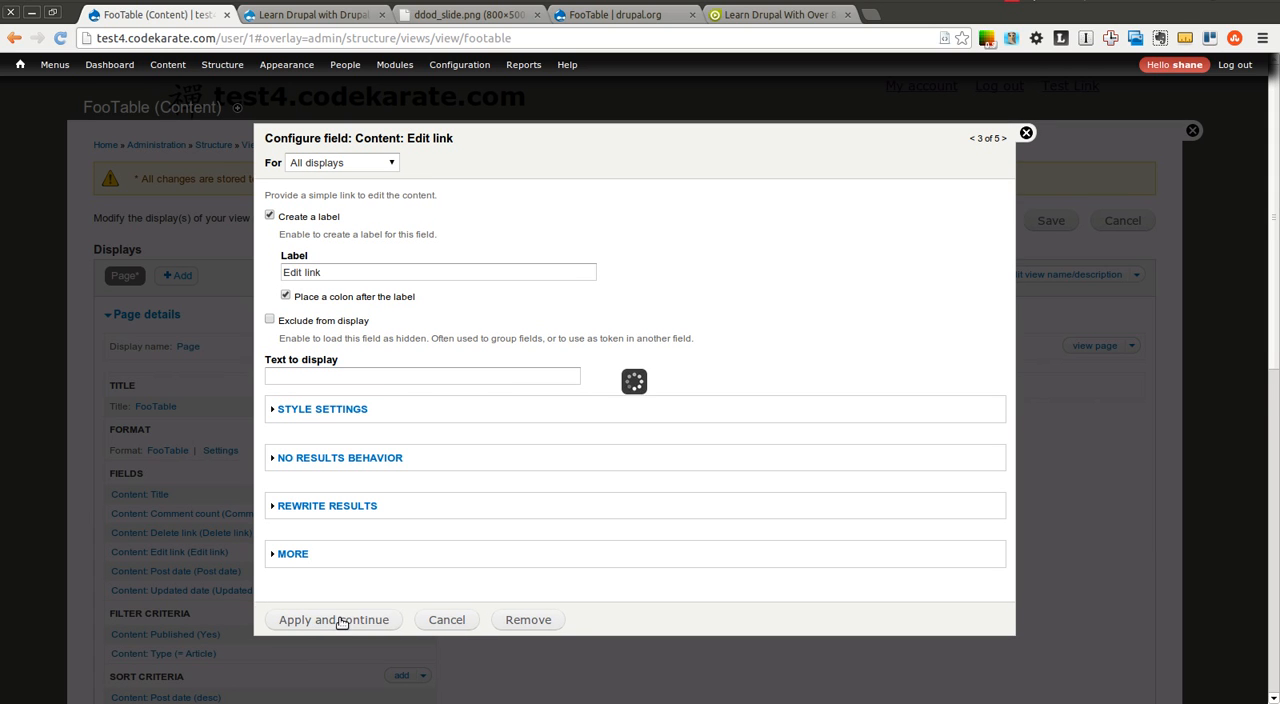
click(332, 620)
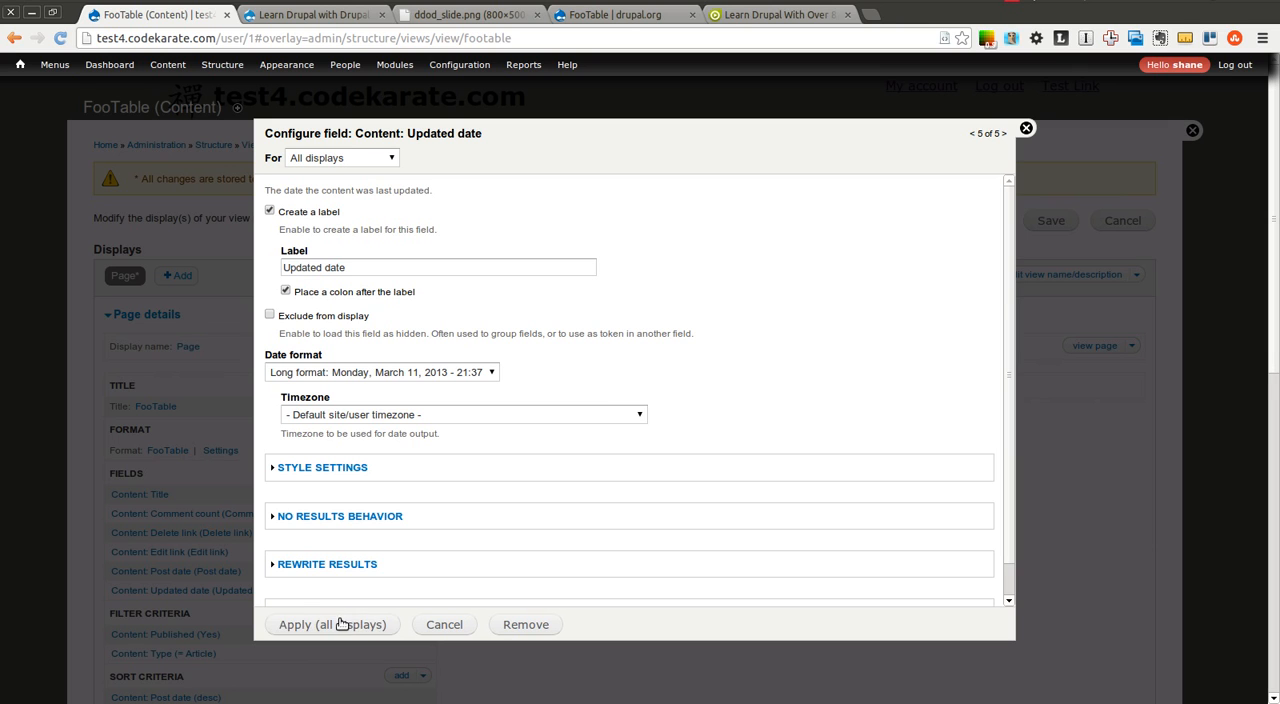
click(444, 624)
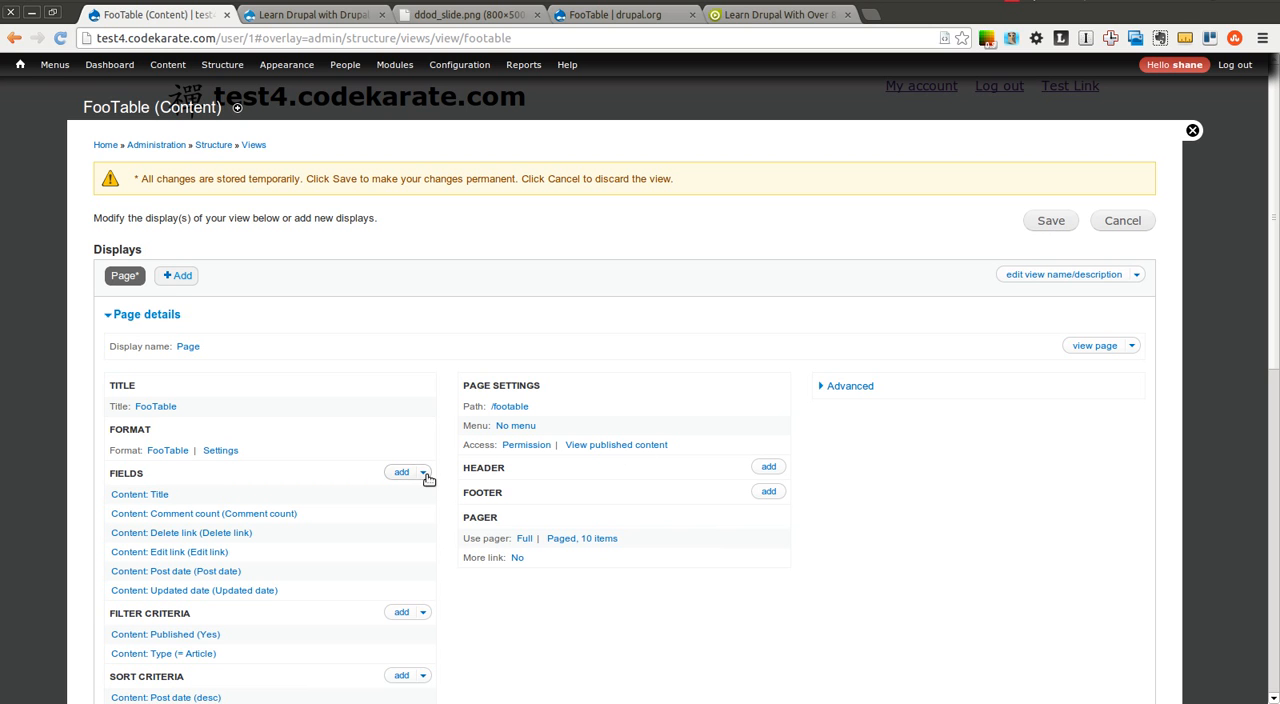
Reorder fields to Title, Comment count, Post date, Updated date, Edit link, Delete link.
click(424, 472)
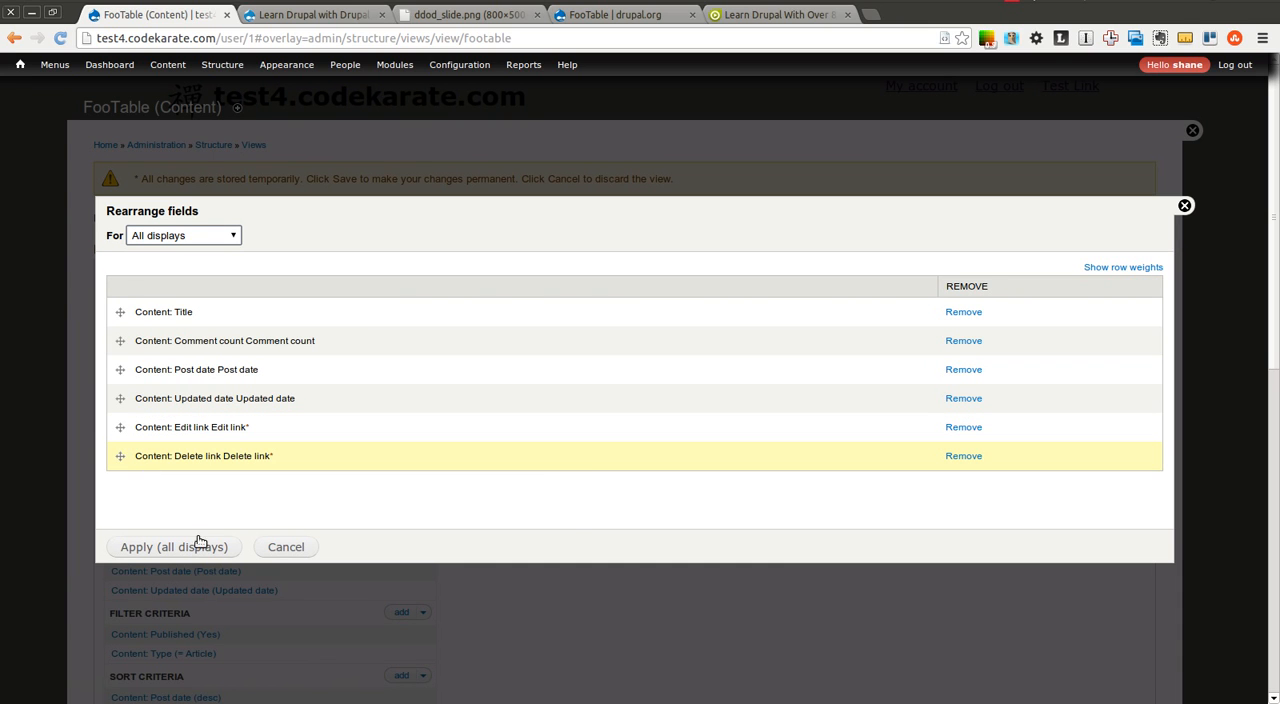
click(172, 546)
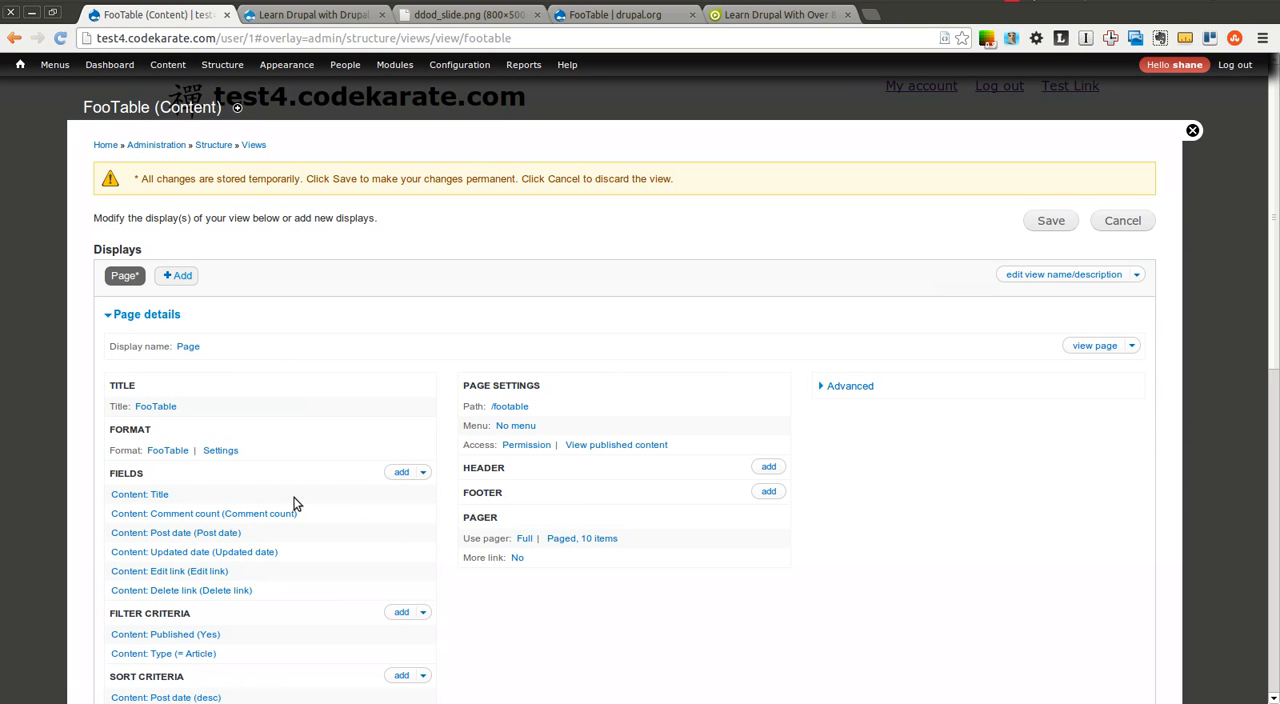
Label the view's Title field 'Article Title' and apply it to all displays.
click(140, 494)
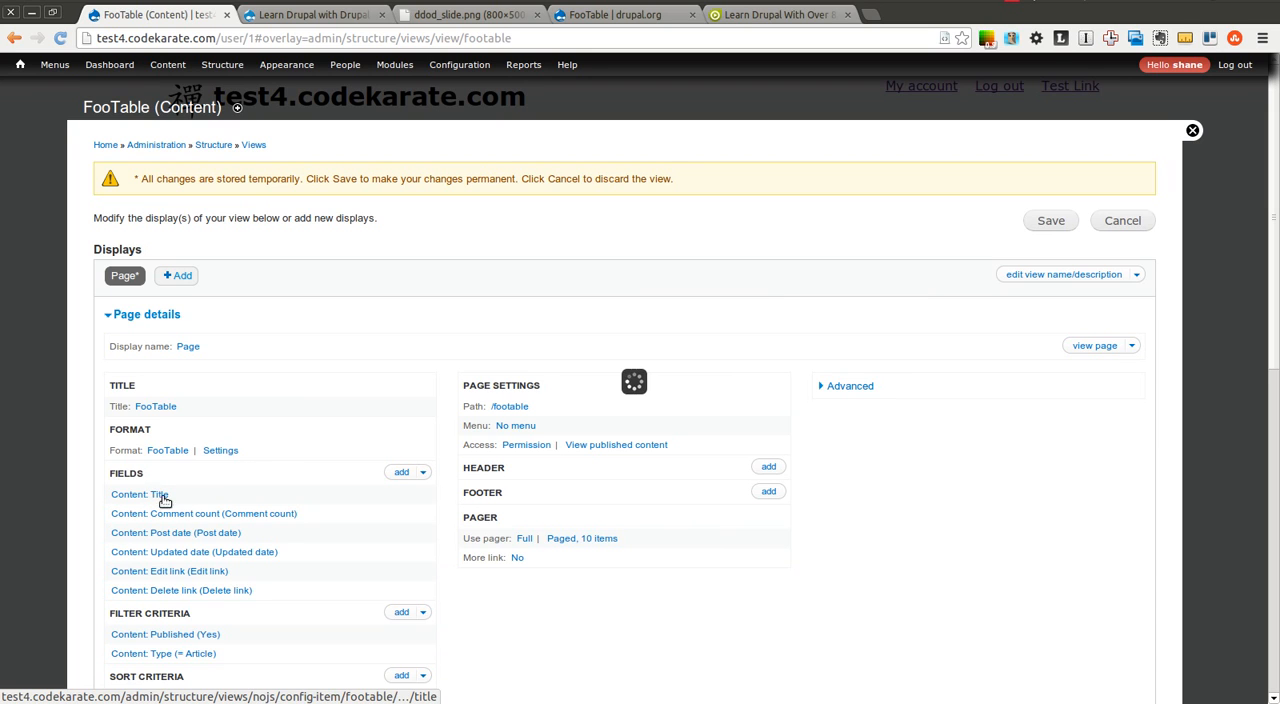
click(140, 494)
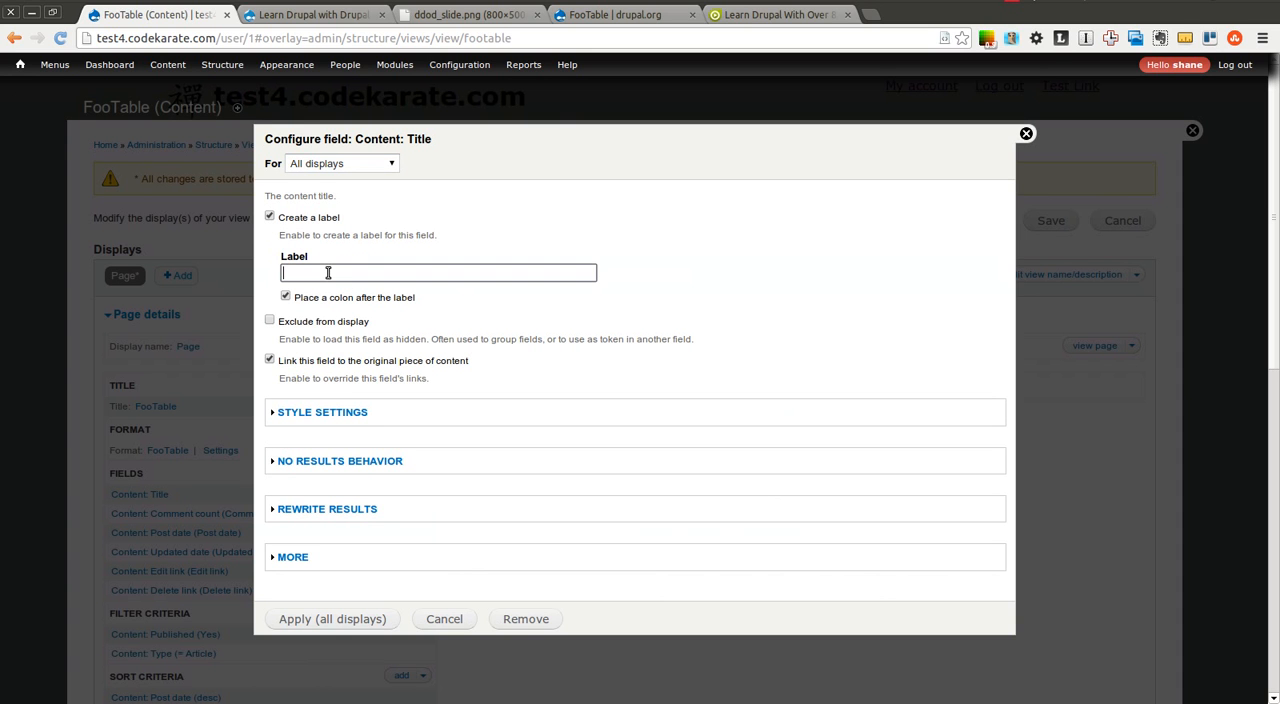
text(Article)
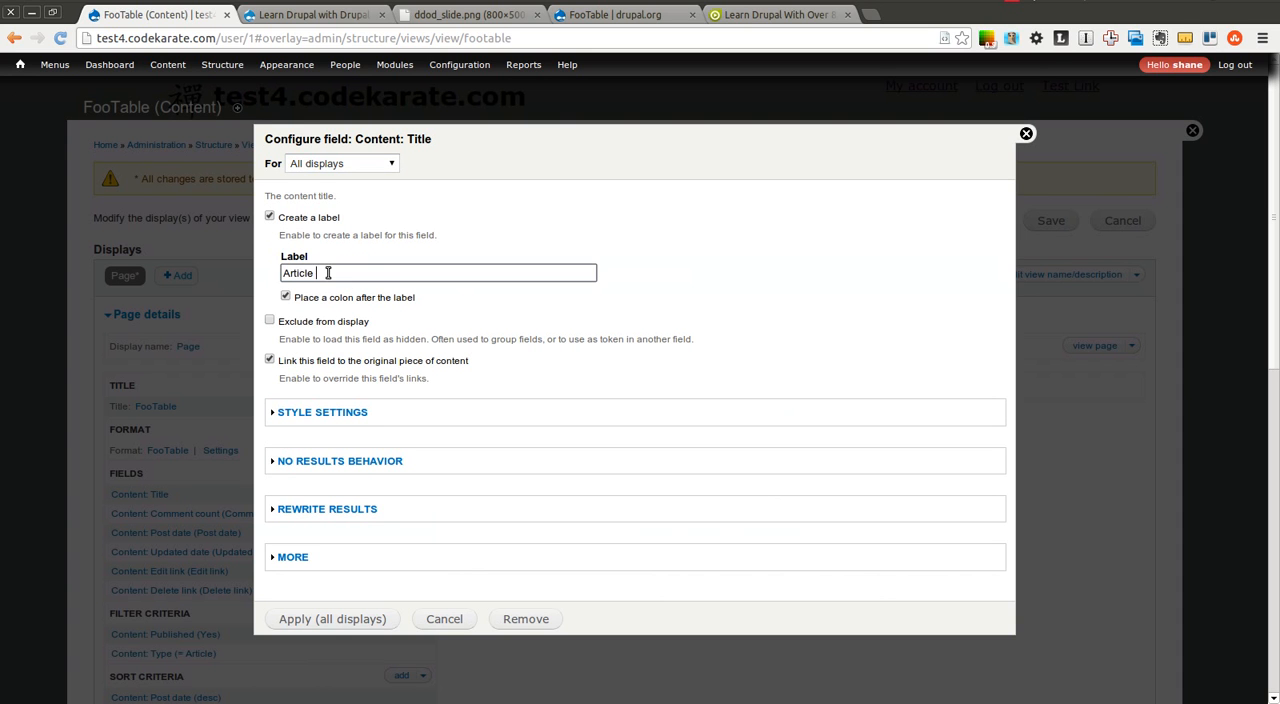
click(332, 618)
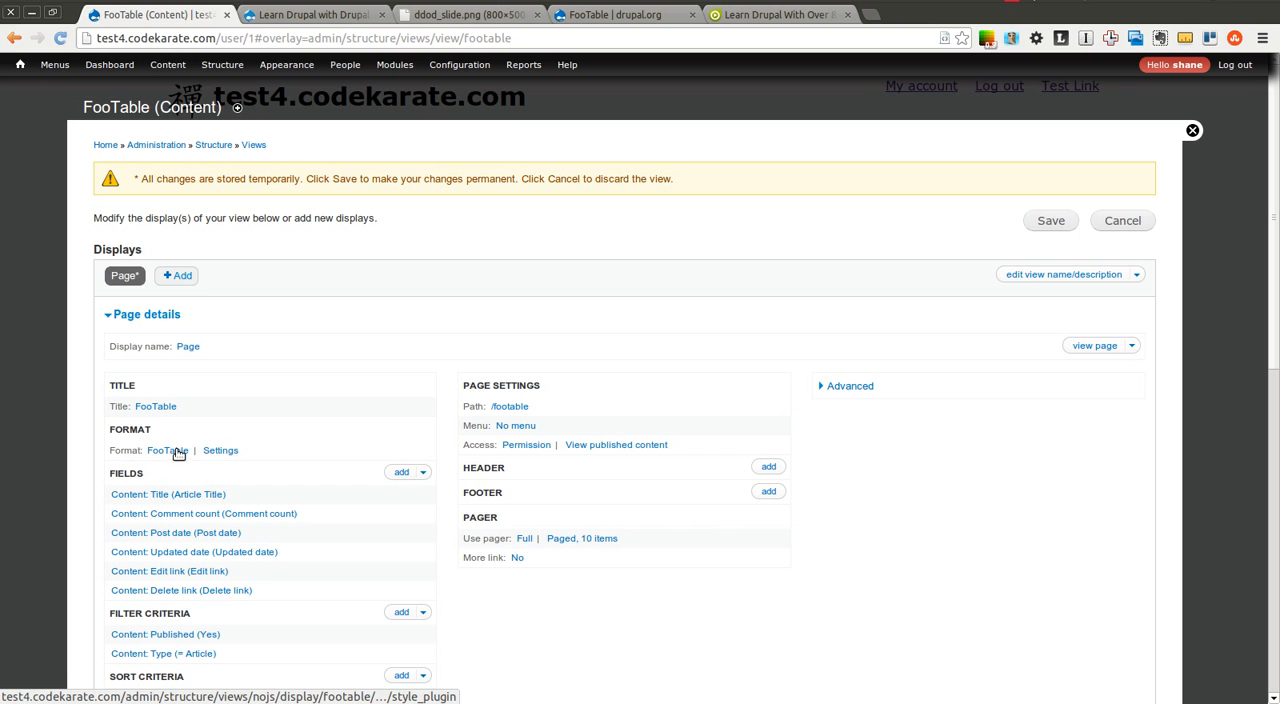
click(168, 450)
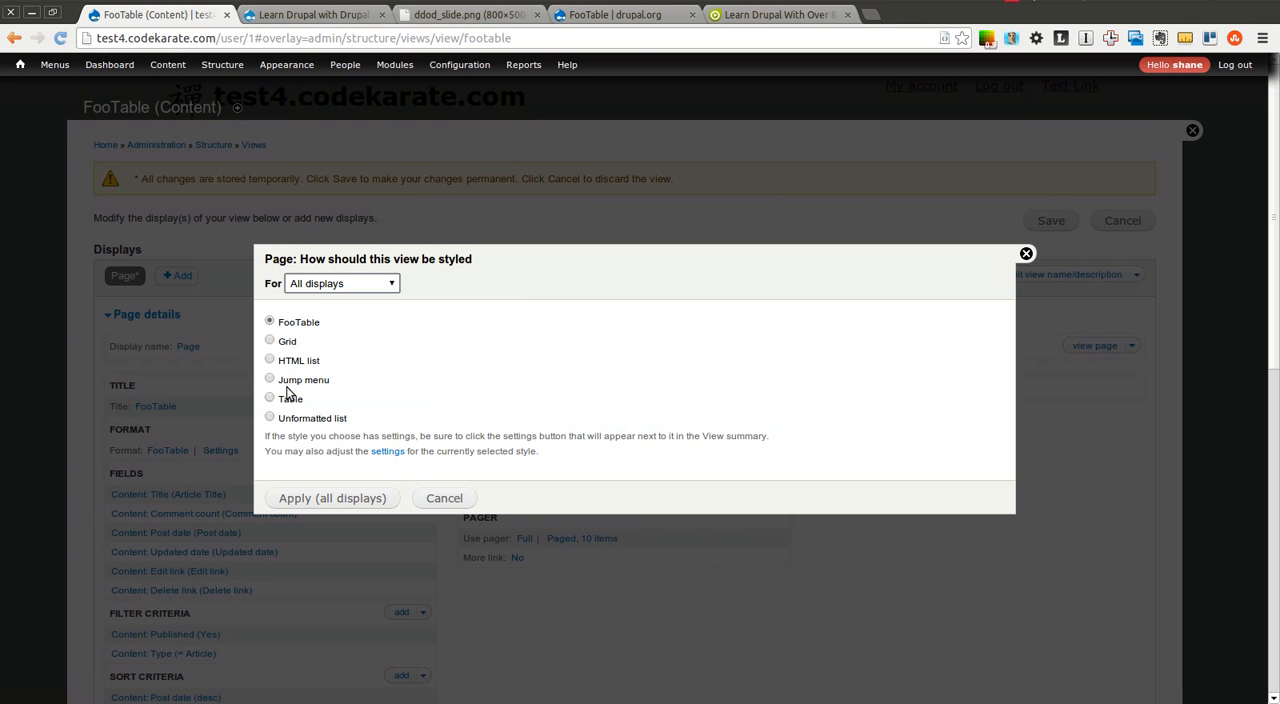
mouse_move(1010, 262)
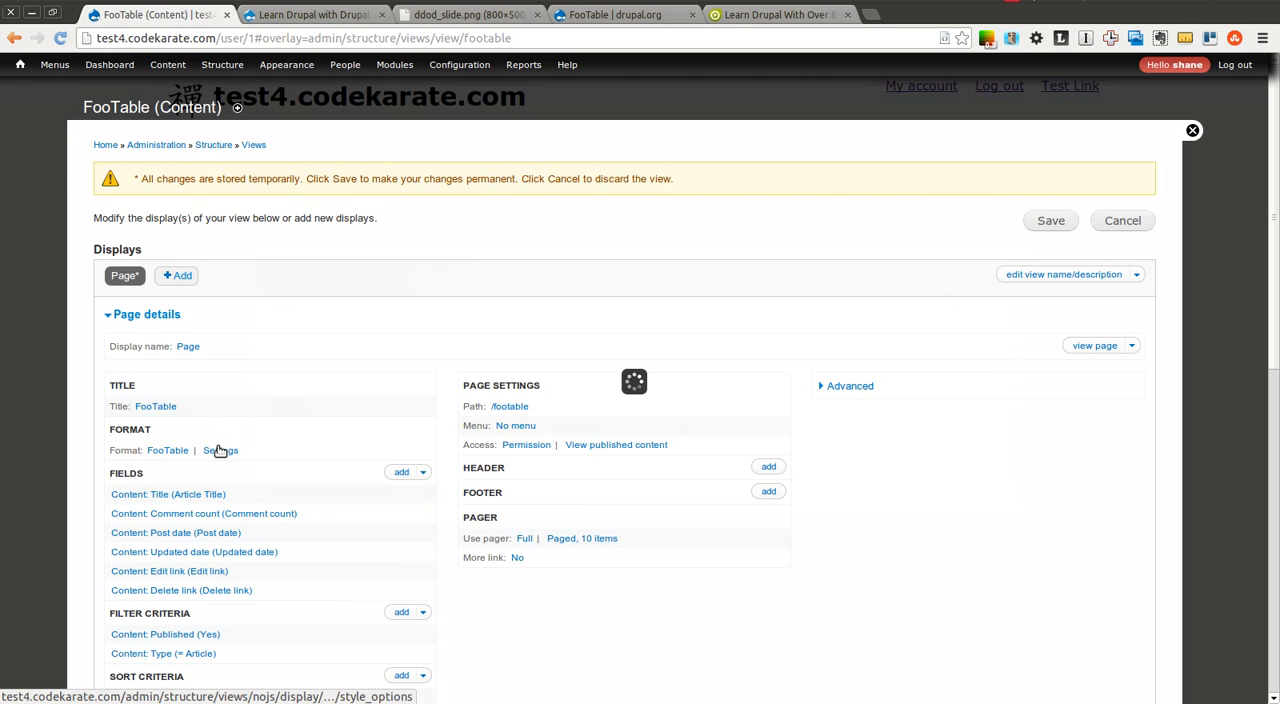
Reach the column breakpoint checkboxes in the FooTable style settings.
click(220, 450)
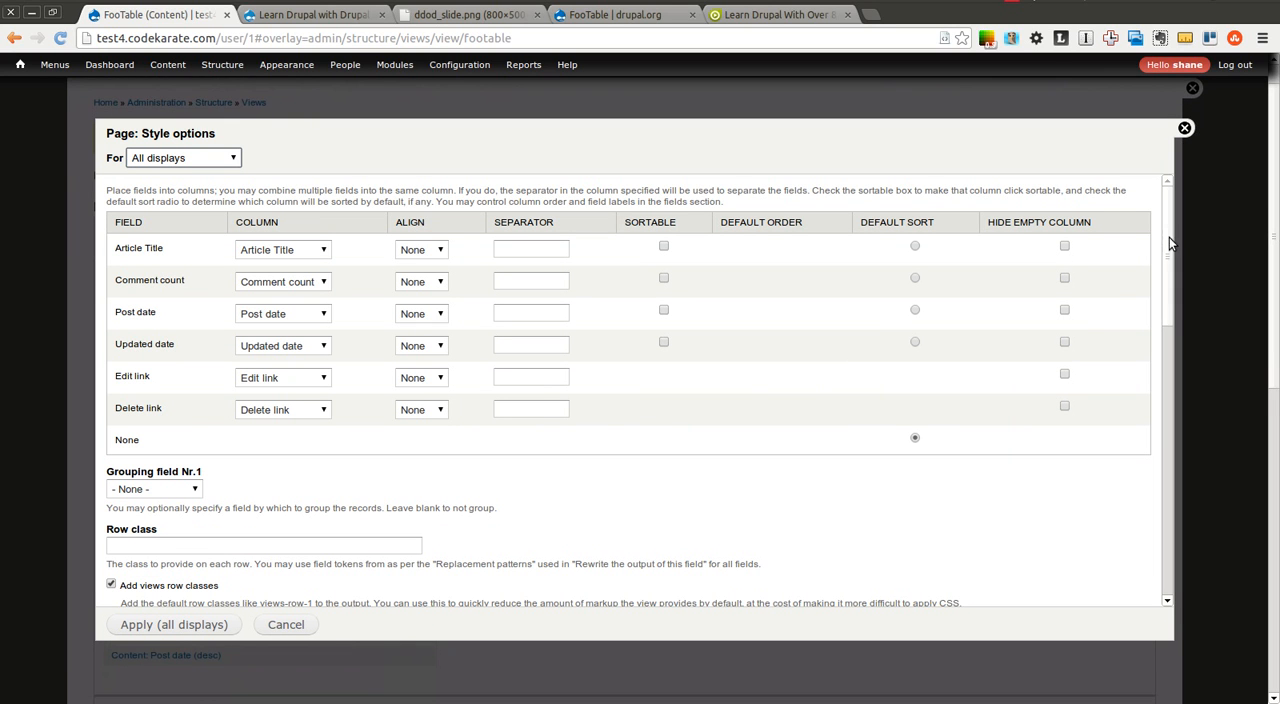
scroll(down, 3)
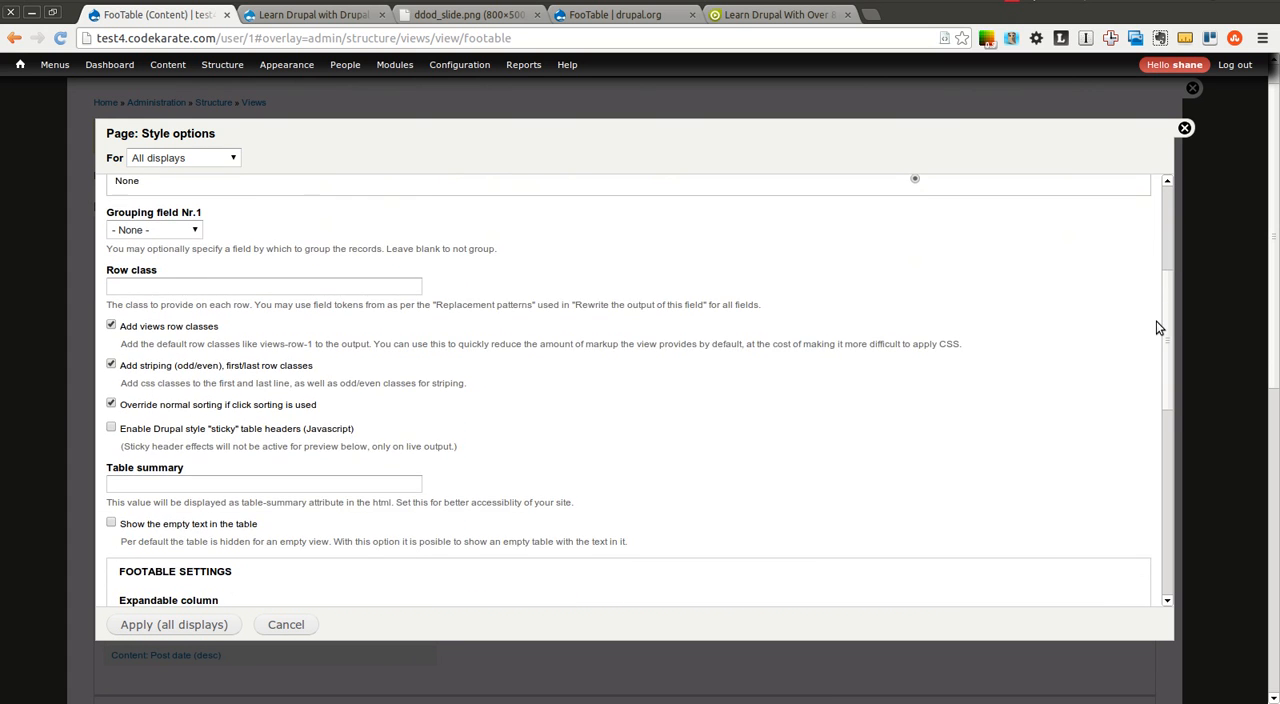
scroll(down, 3)
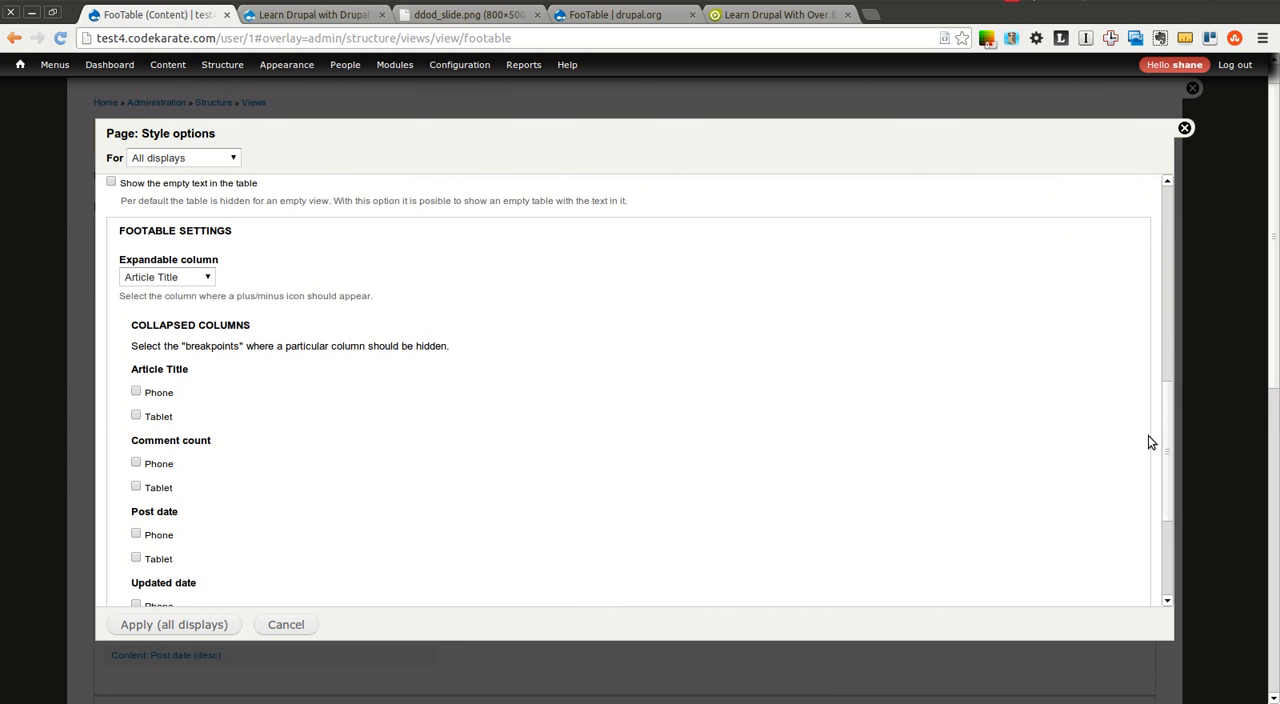
scroll(down, 3)
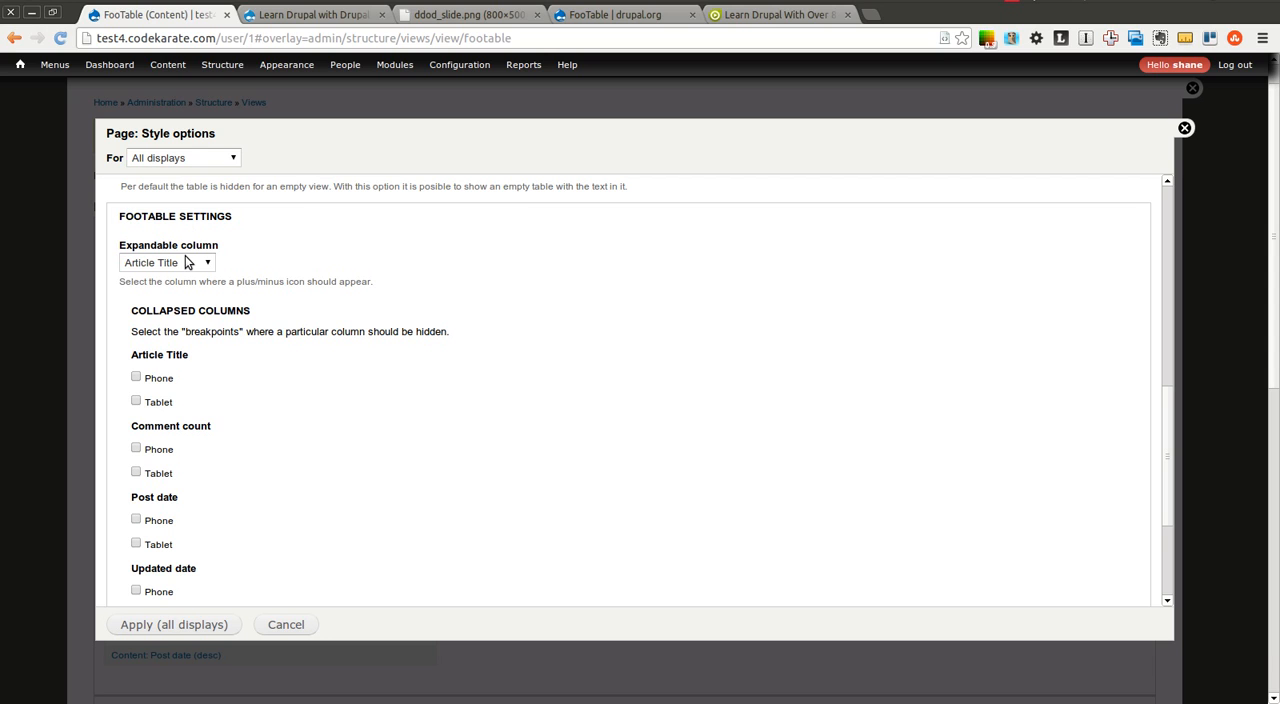
mouse_move(192, 264)
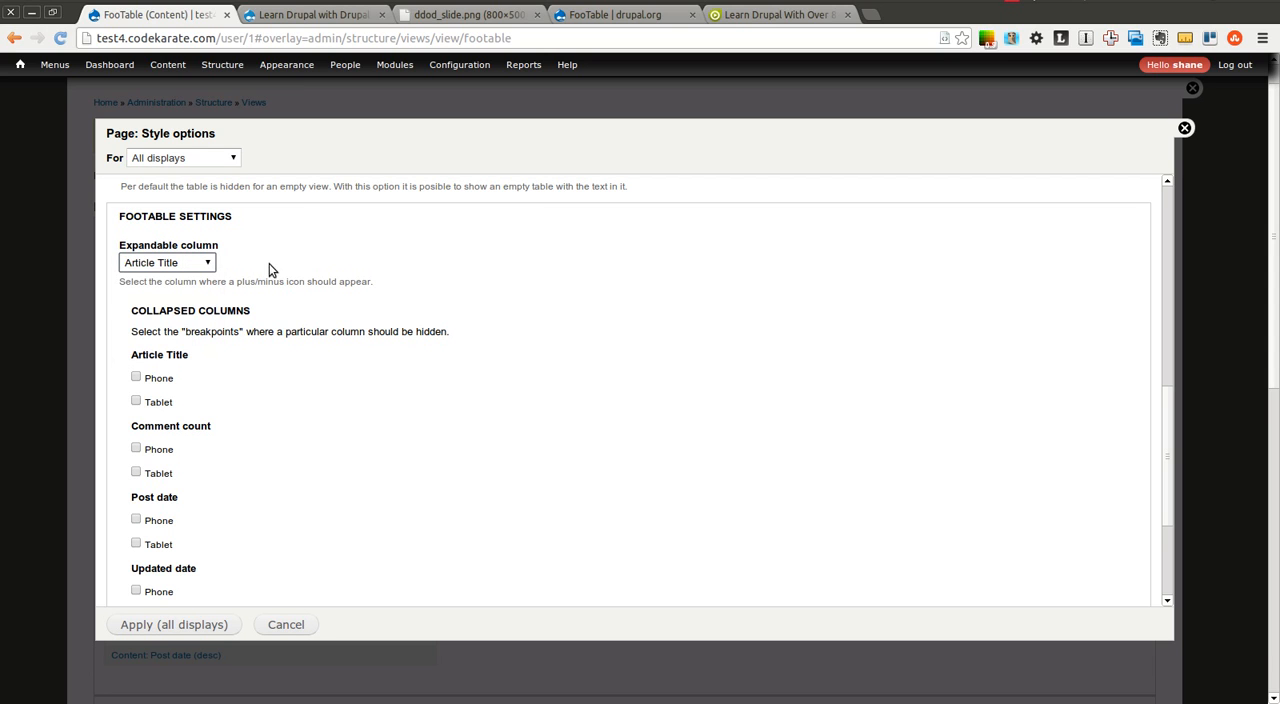
mouse_move(196, 266)
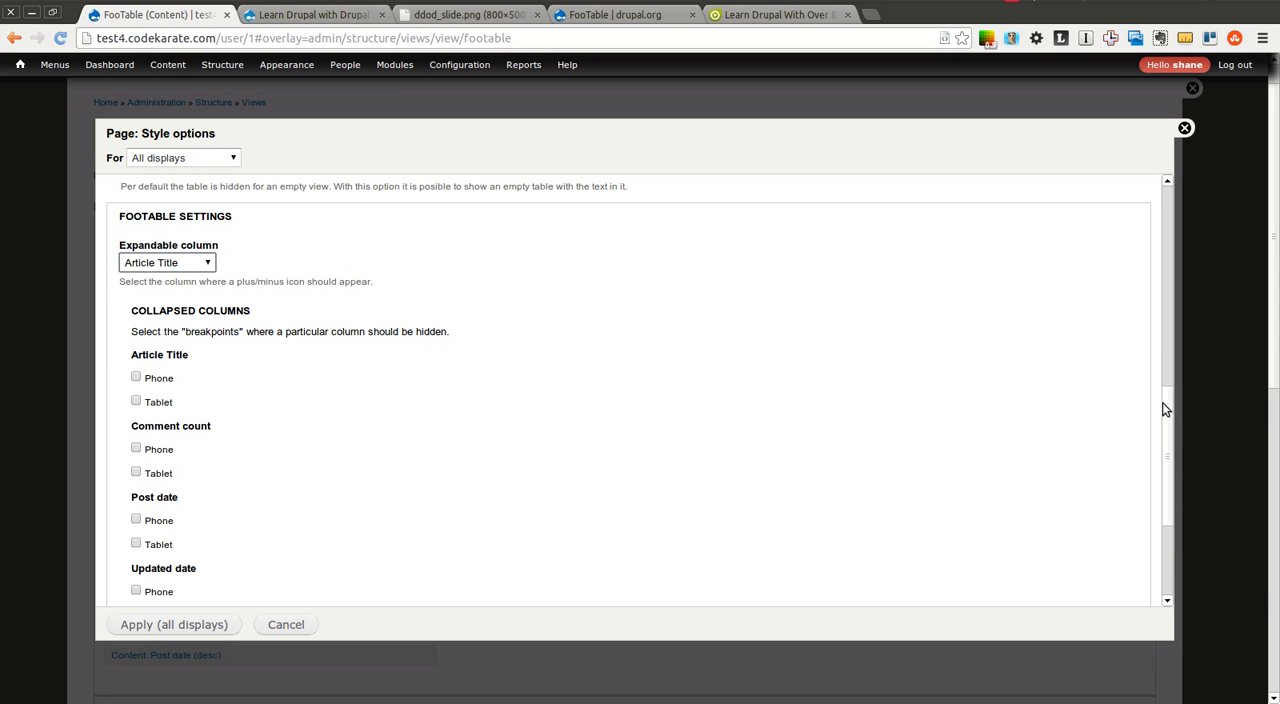
scroll(down, 3)
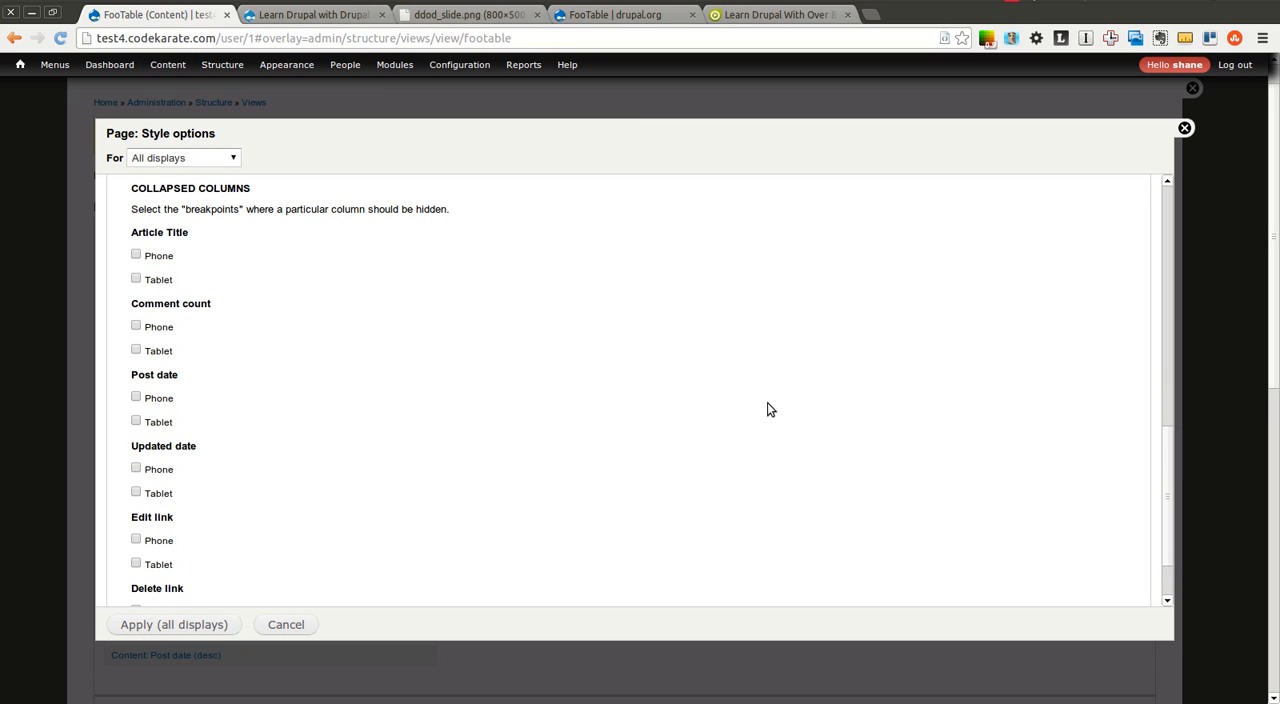
mouse_move(238, 320)
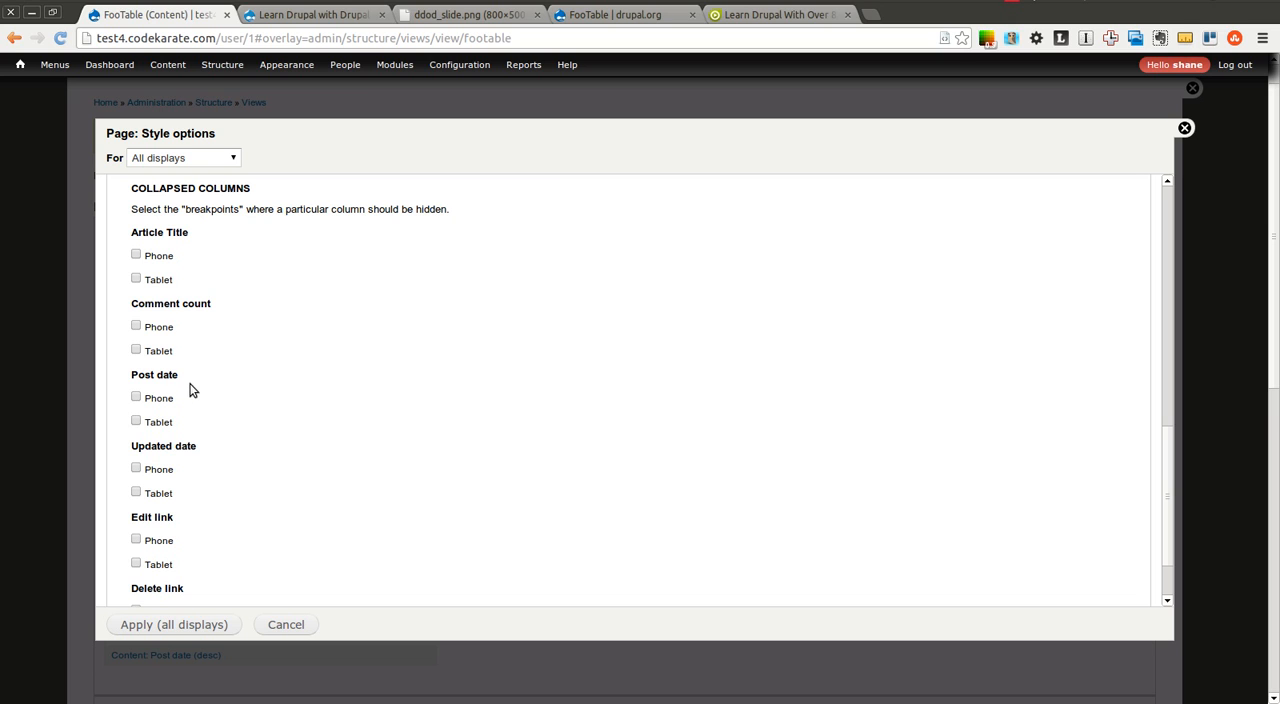
mouse_move(168, 516)
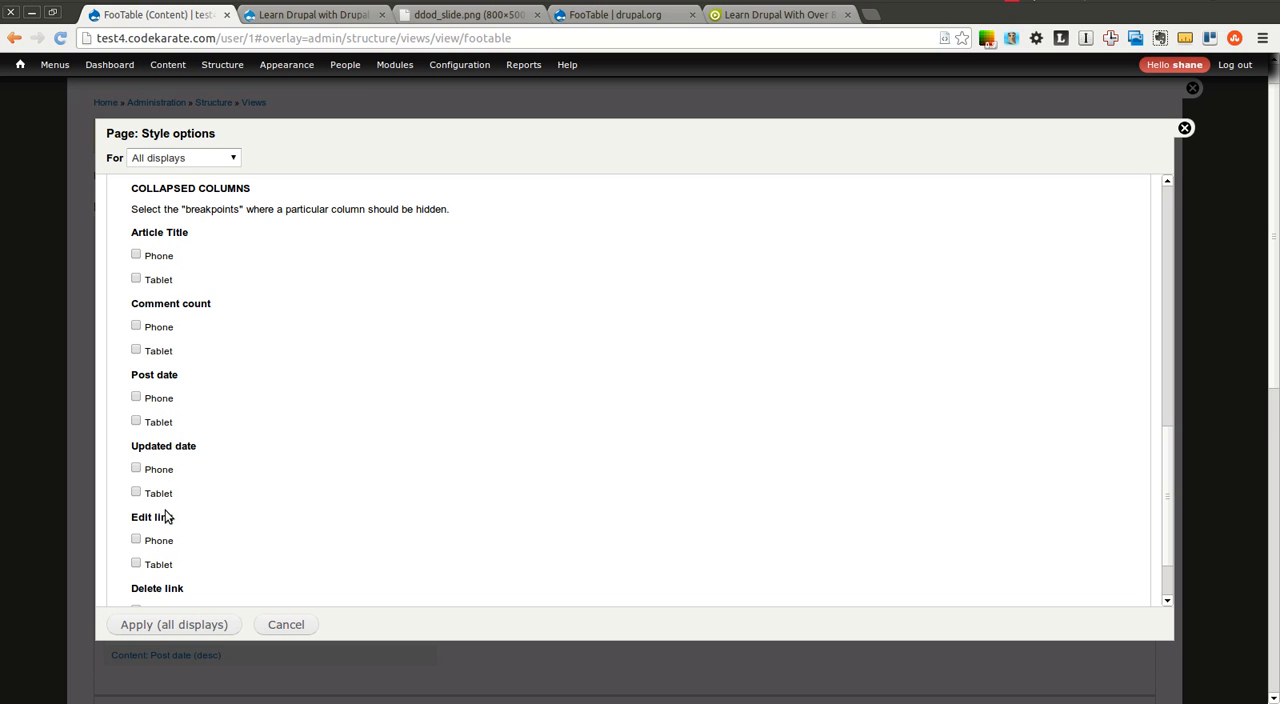
mouse_move(1168, 462)
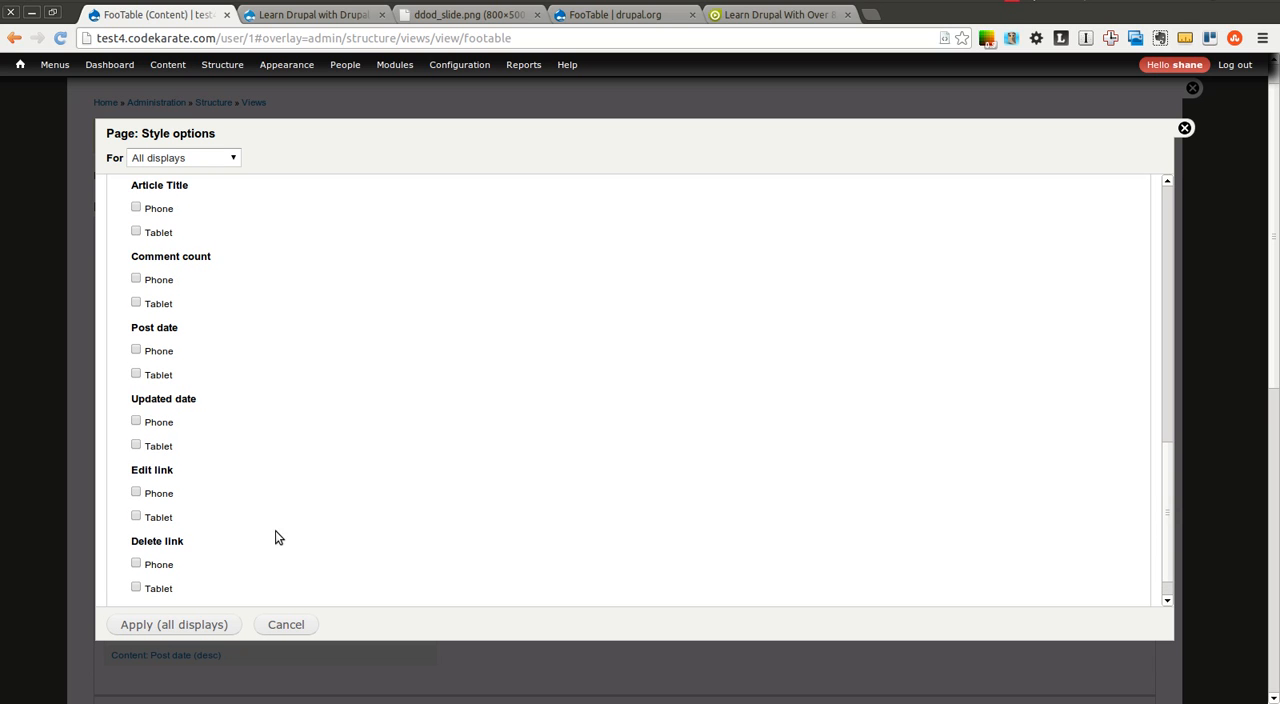
mouse_move(148, 278)
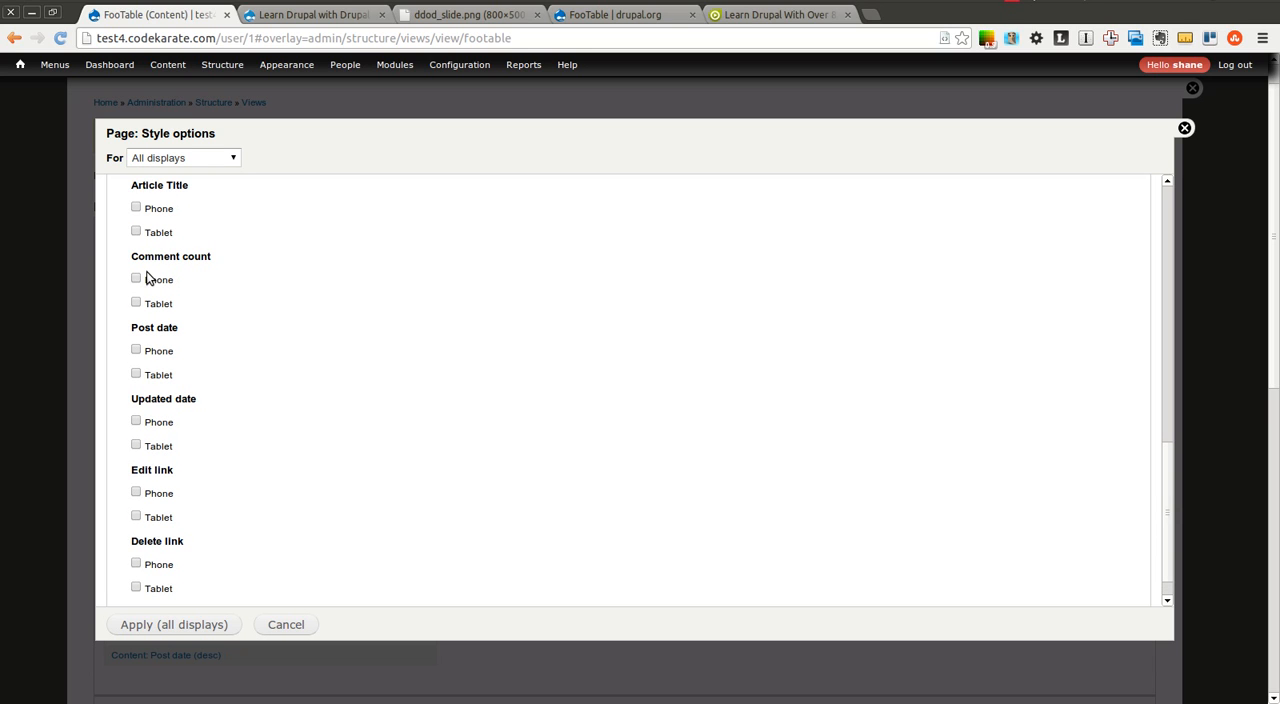
Collapse Comment count and the remaining non-title columns on phones and apply the settings.
click(136, 278)
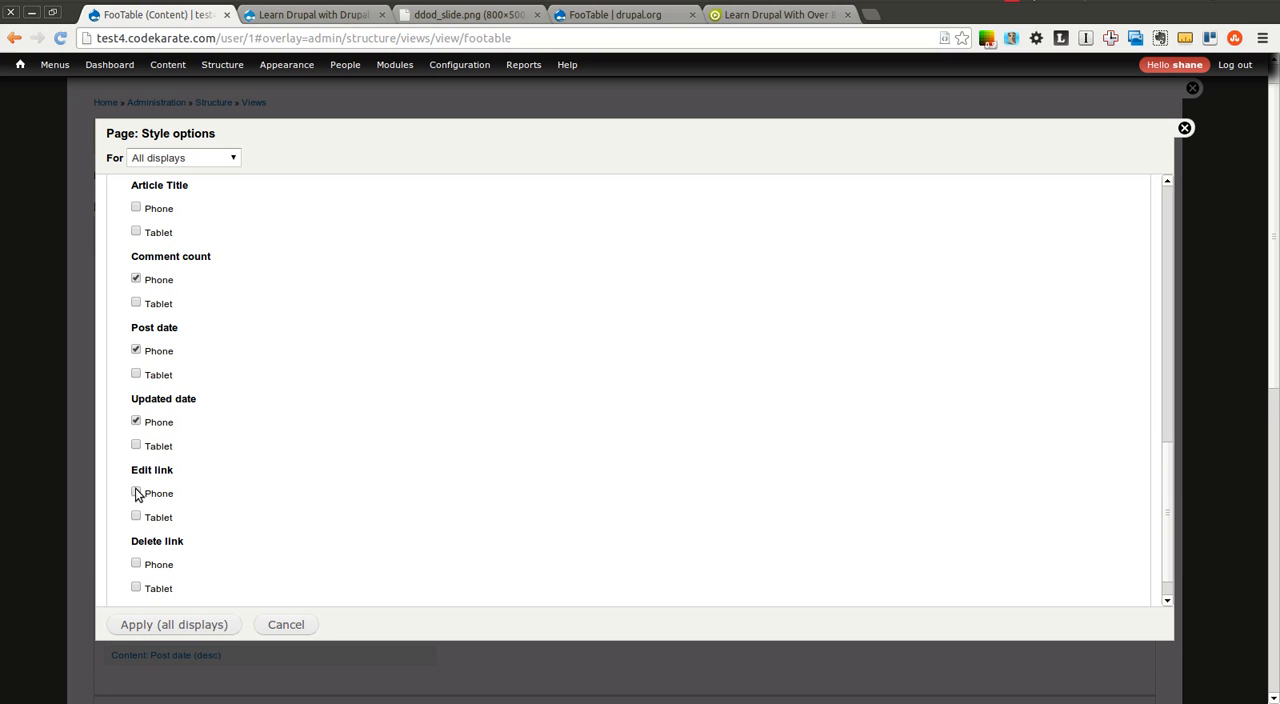
click(136, 490)
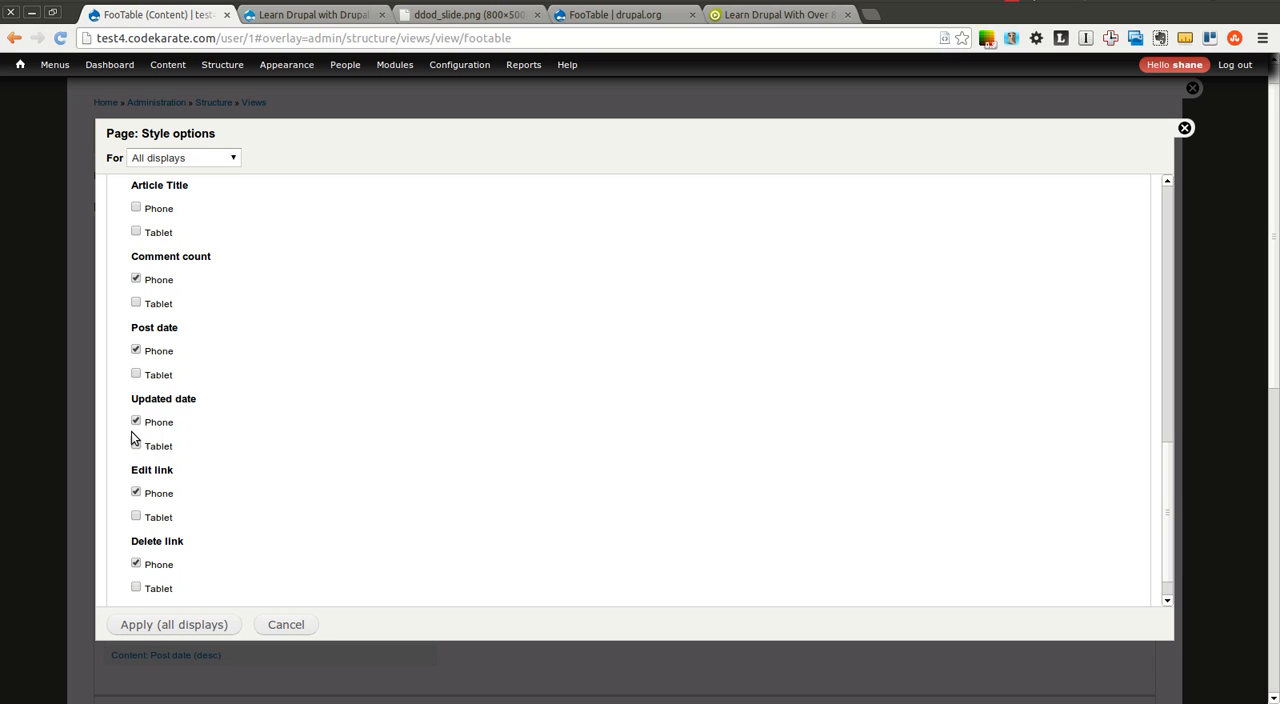
click(136, 302)
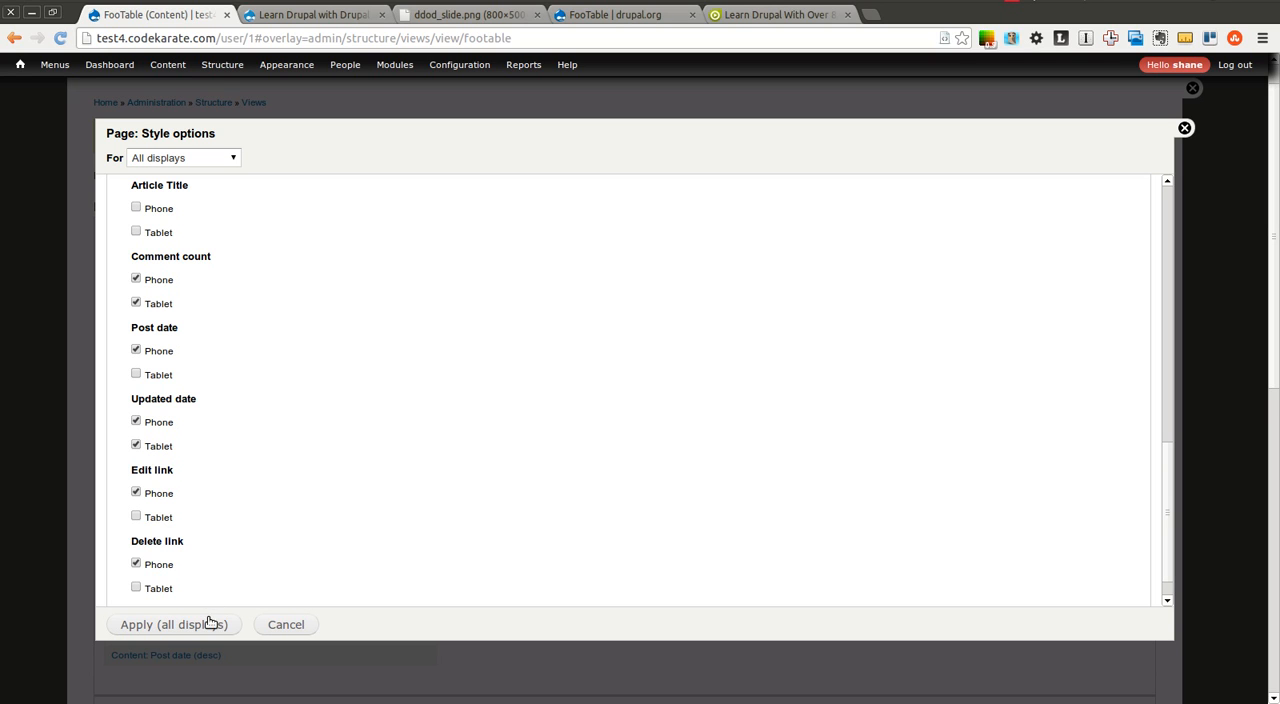
click(172, 624)
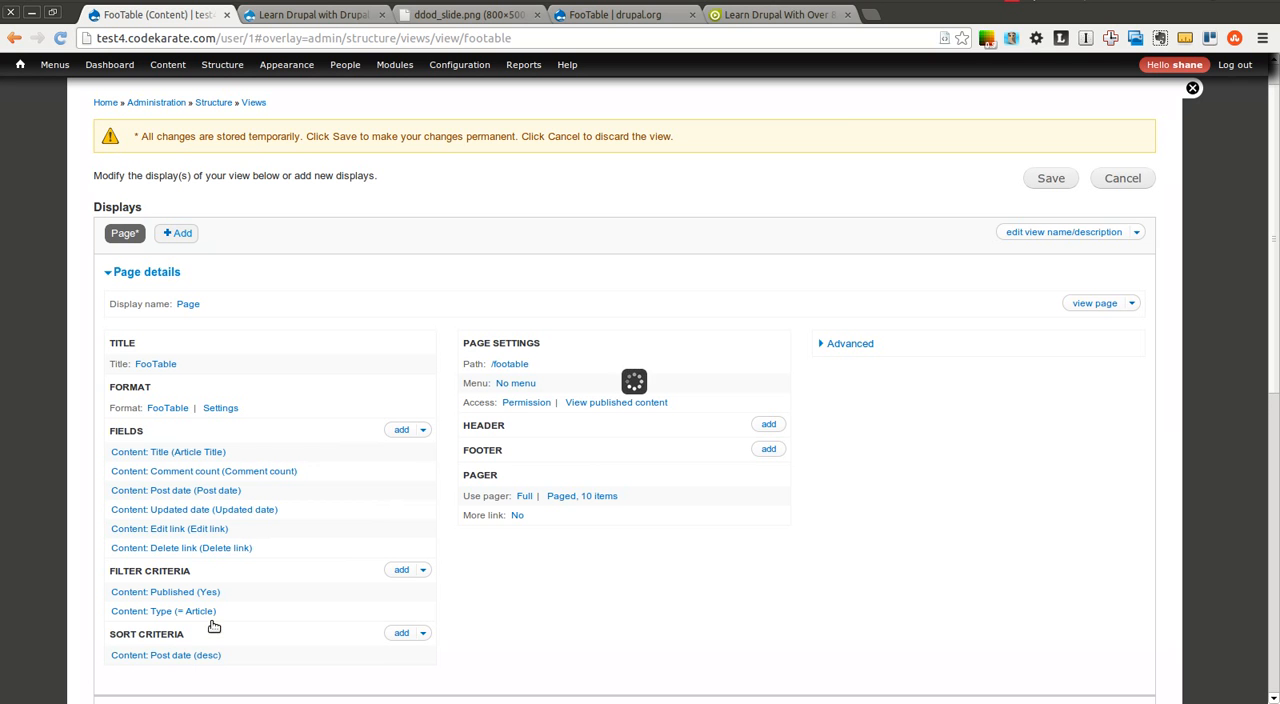
Save the view, recheck the table format settings unchanged, and head to the live page.
click(1050, 178)
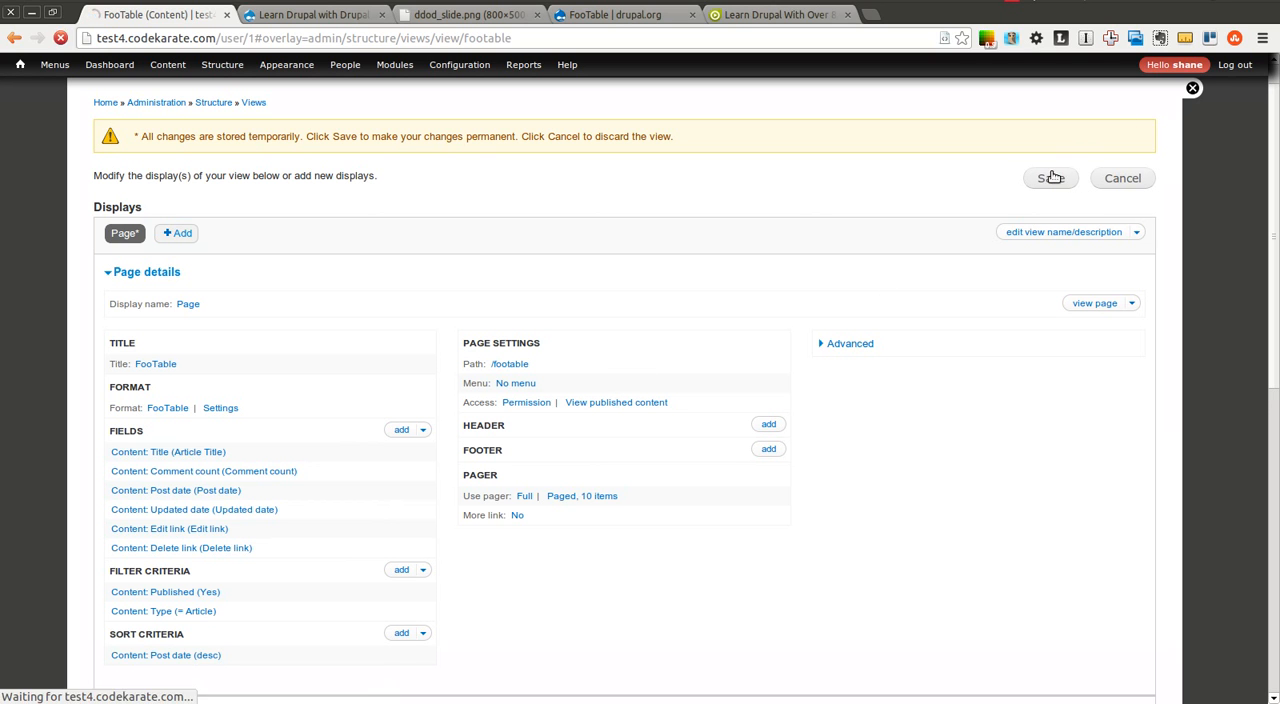
click(1050, 178)
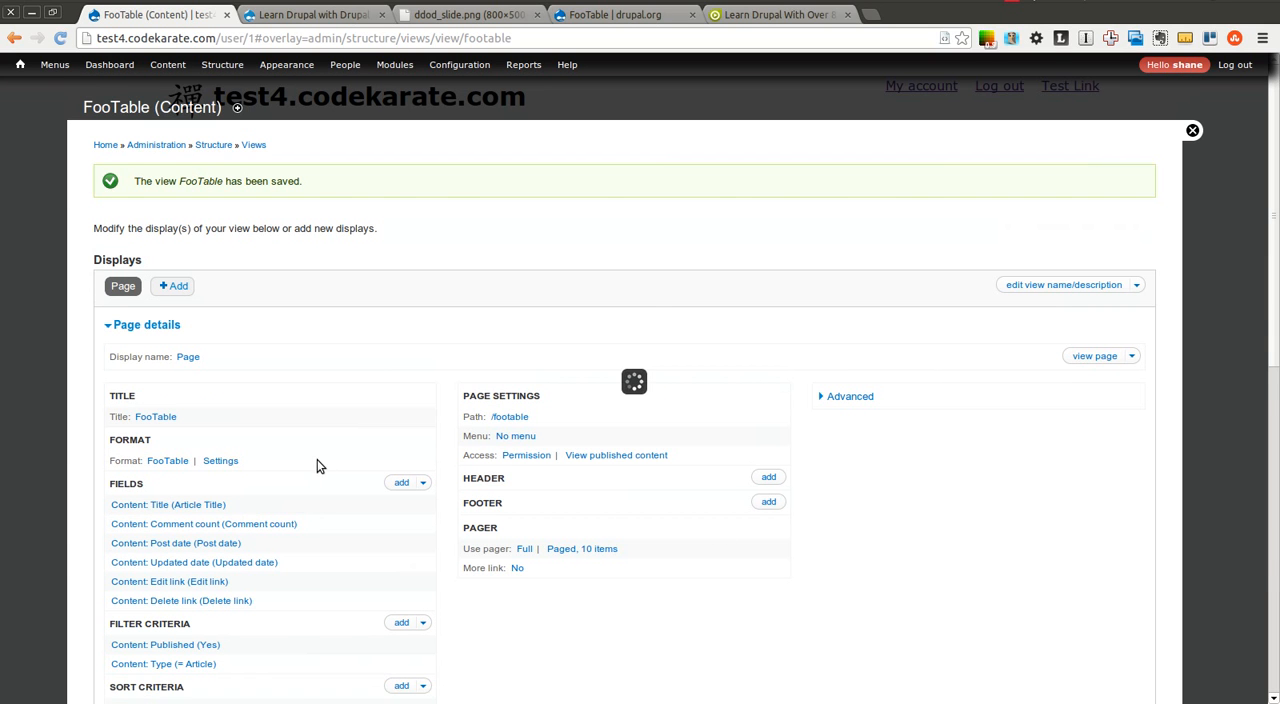
click(220, 460)
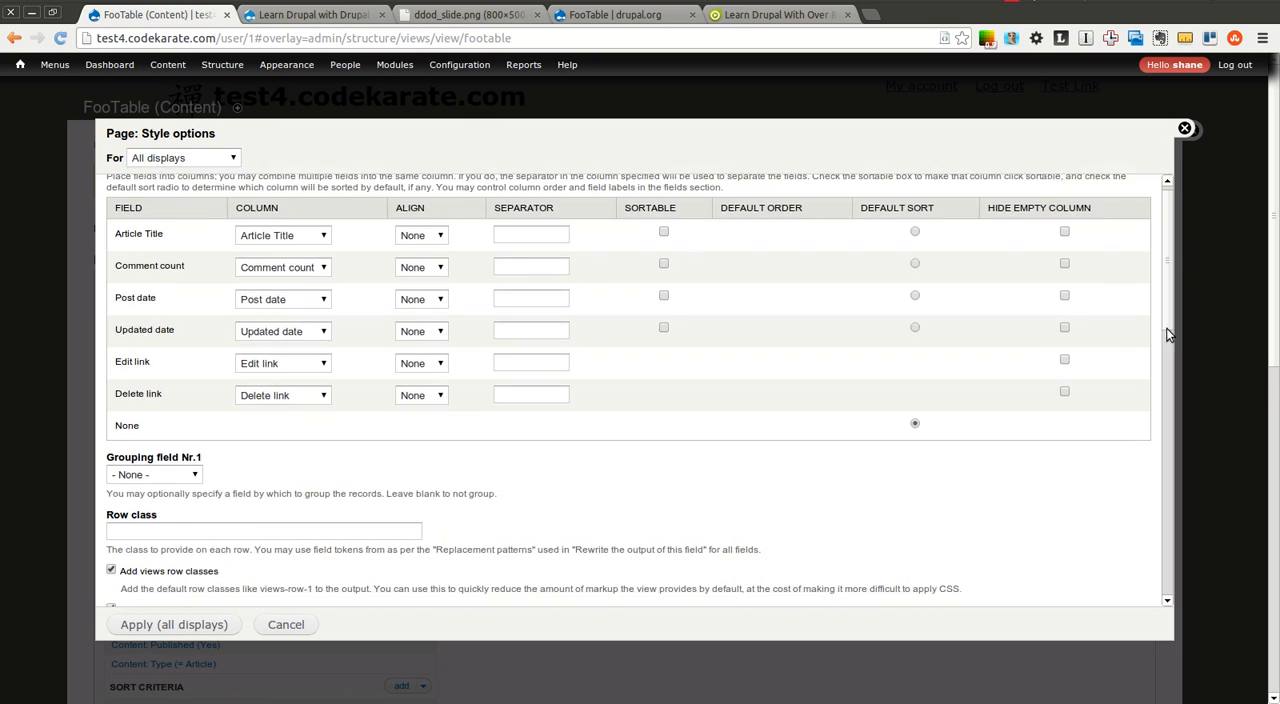
scroll(down, 3)
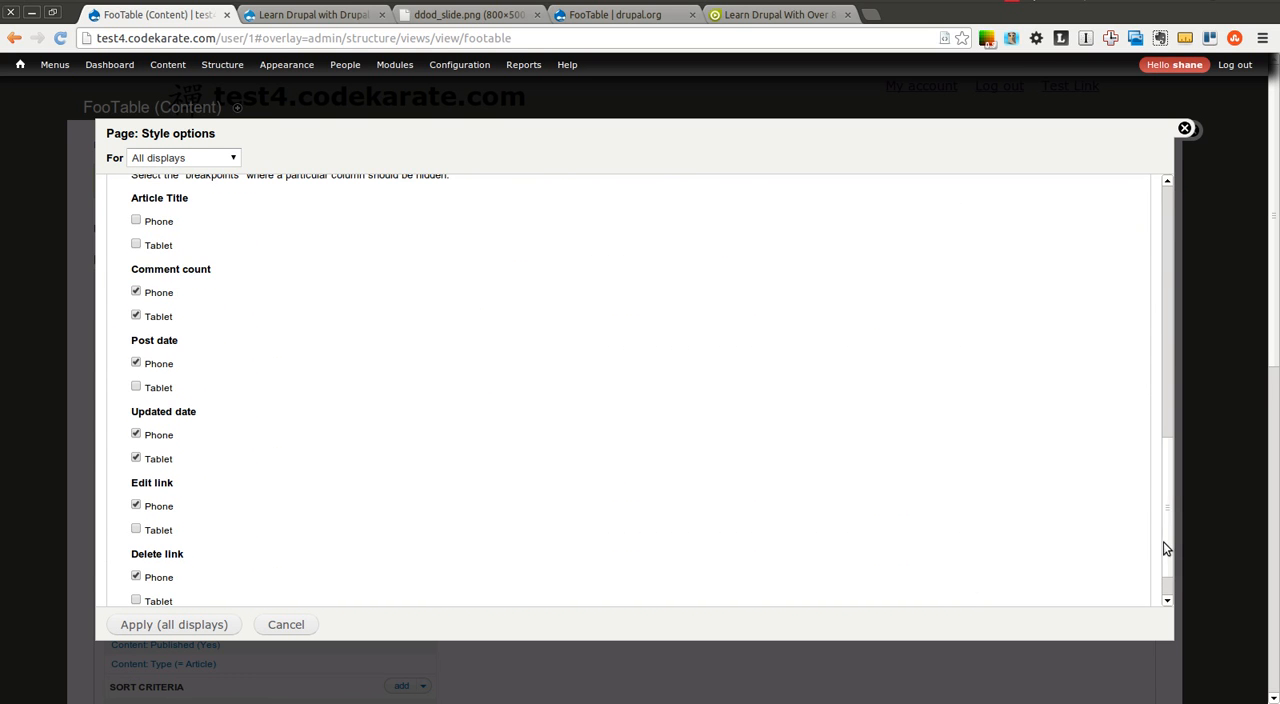
click(172, 624)
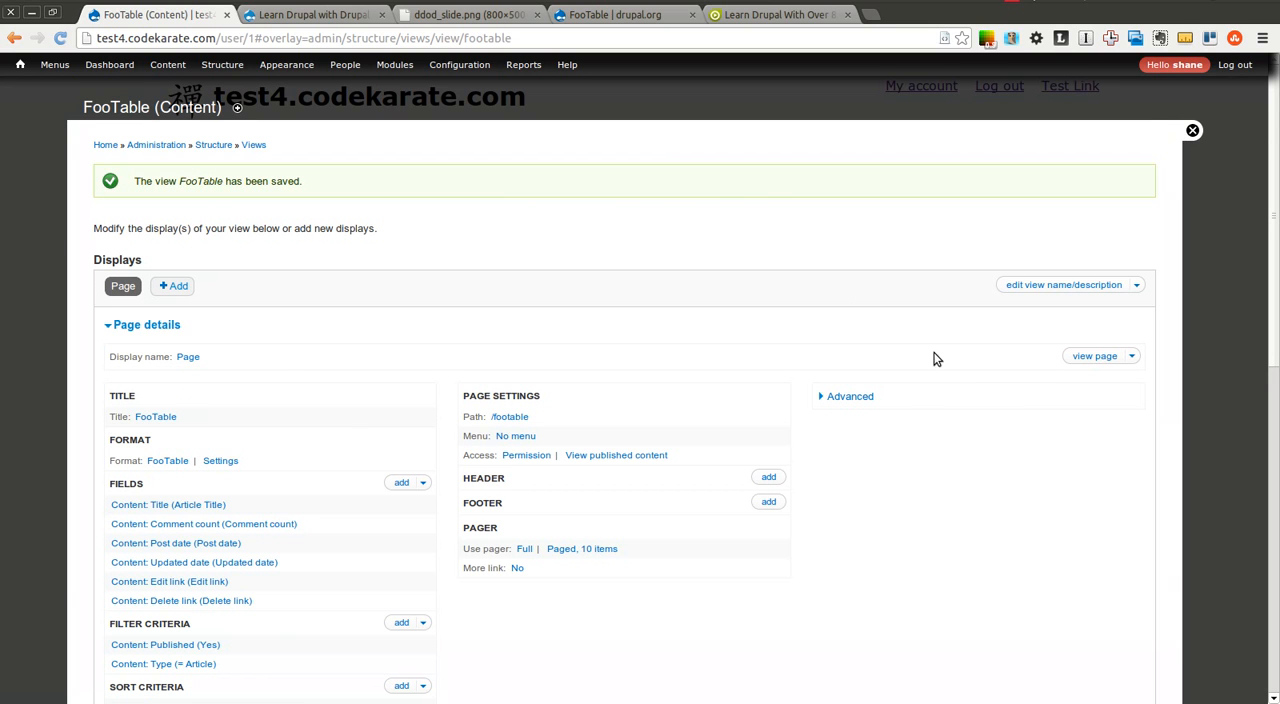
mouse_move(1116, 196)
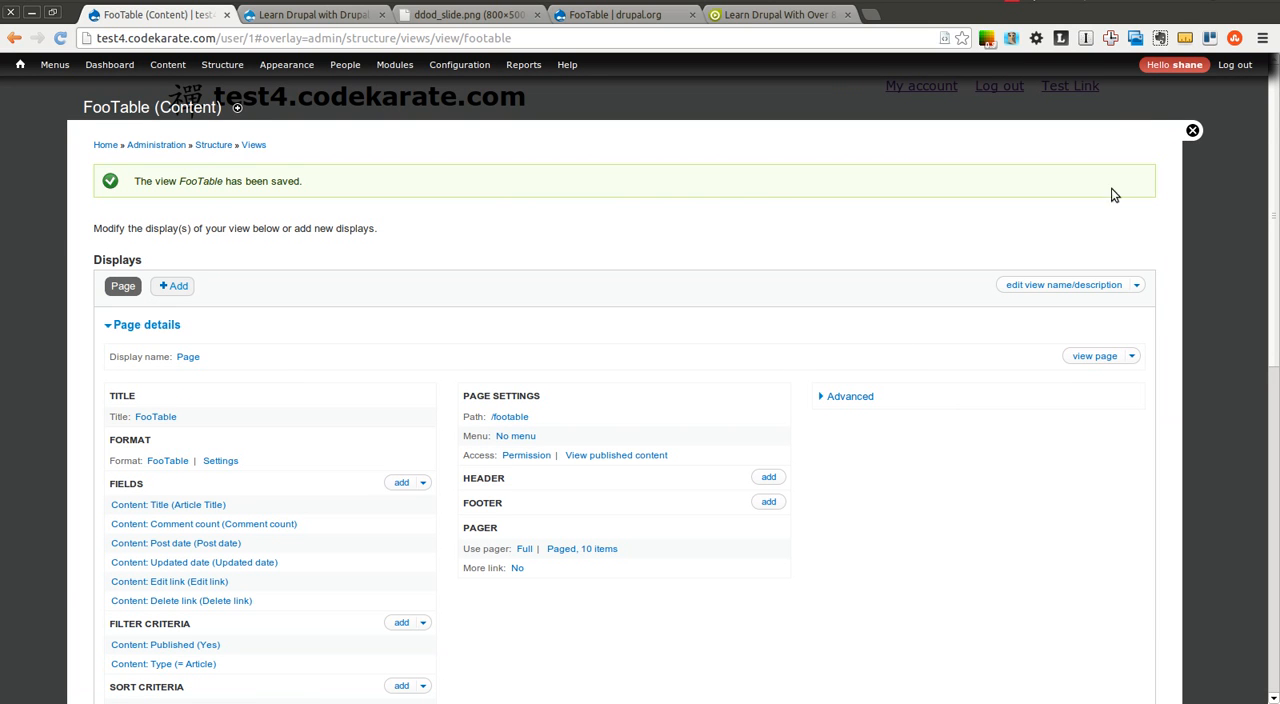
click(1094, 356)
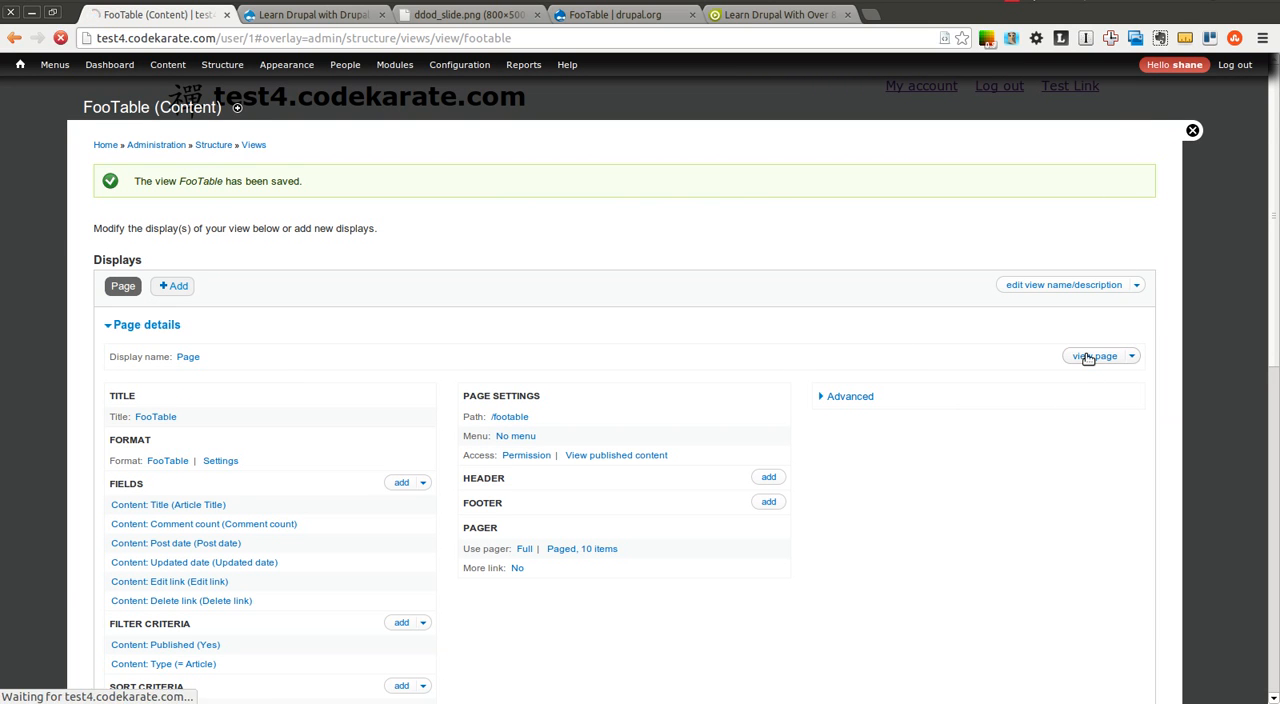
Show the live FooTable page in Web Developer's Resize > View Responsive Layouts preview.
click(1096, 356)
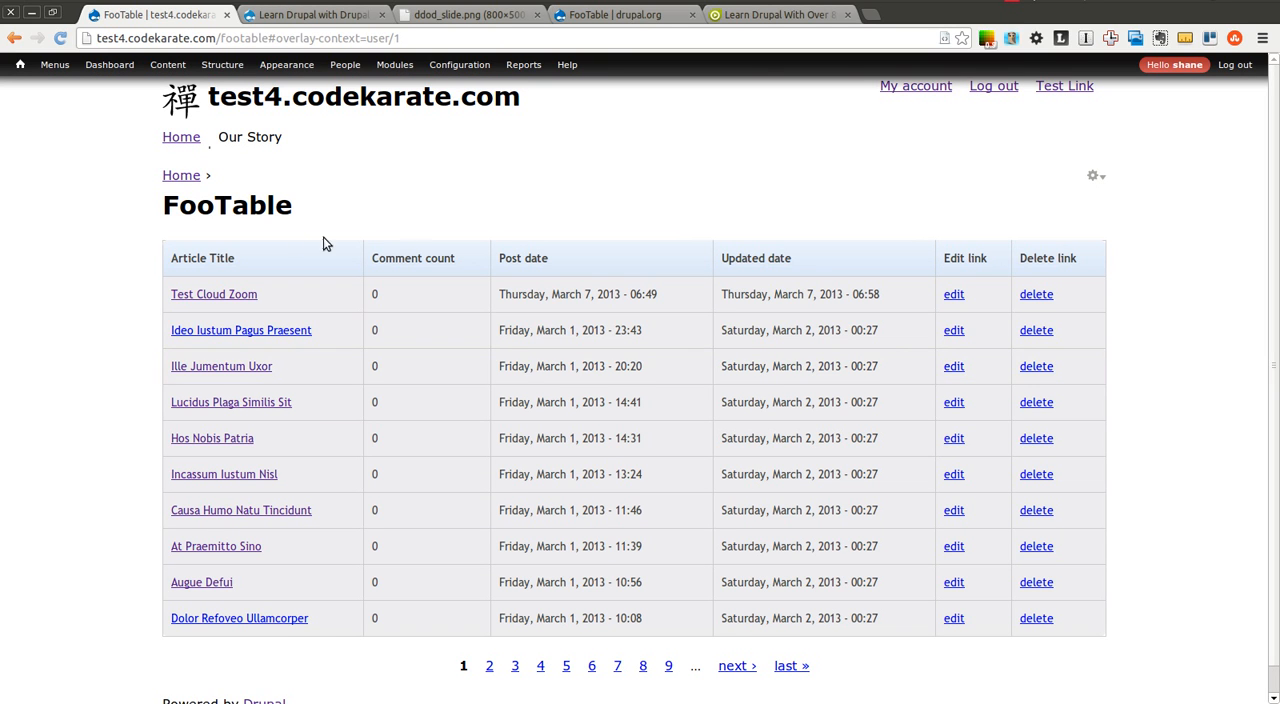
mouse_move(990, 276)
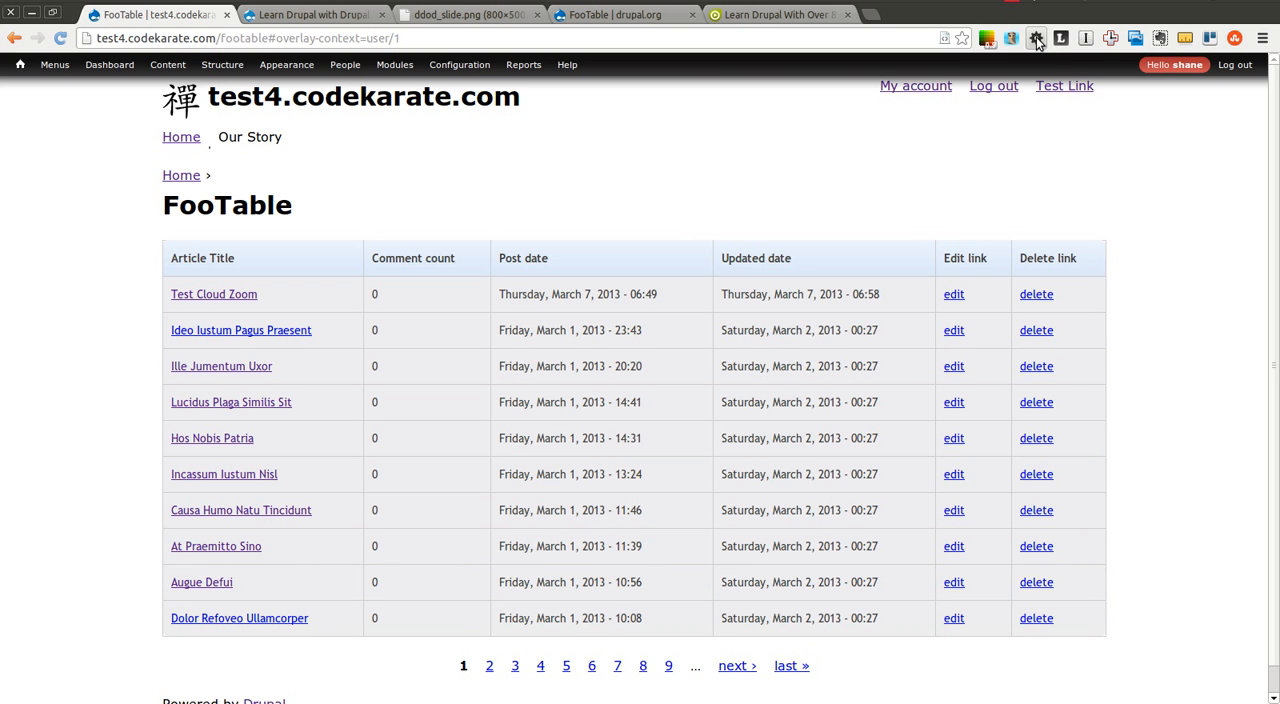
mouse_move(1036, 38)
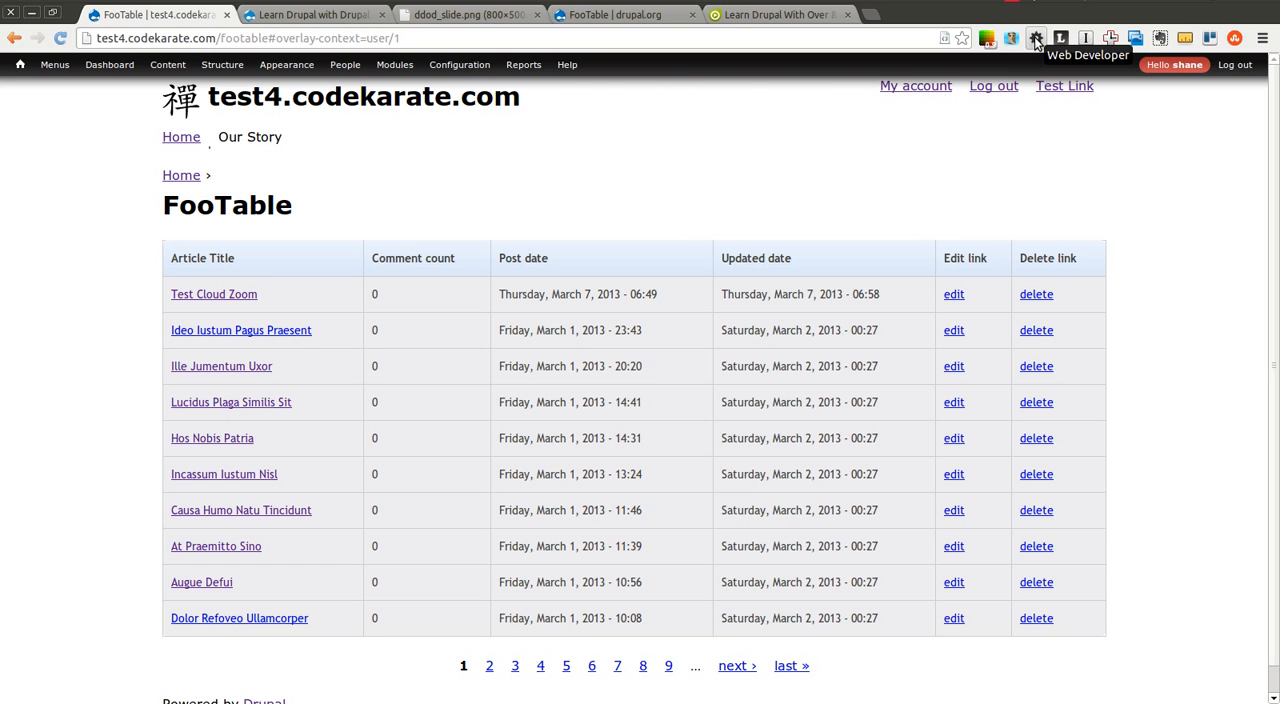
click(1036, 38)
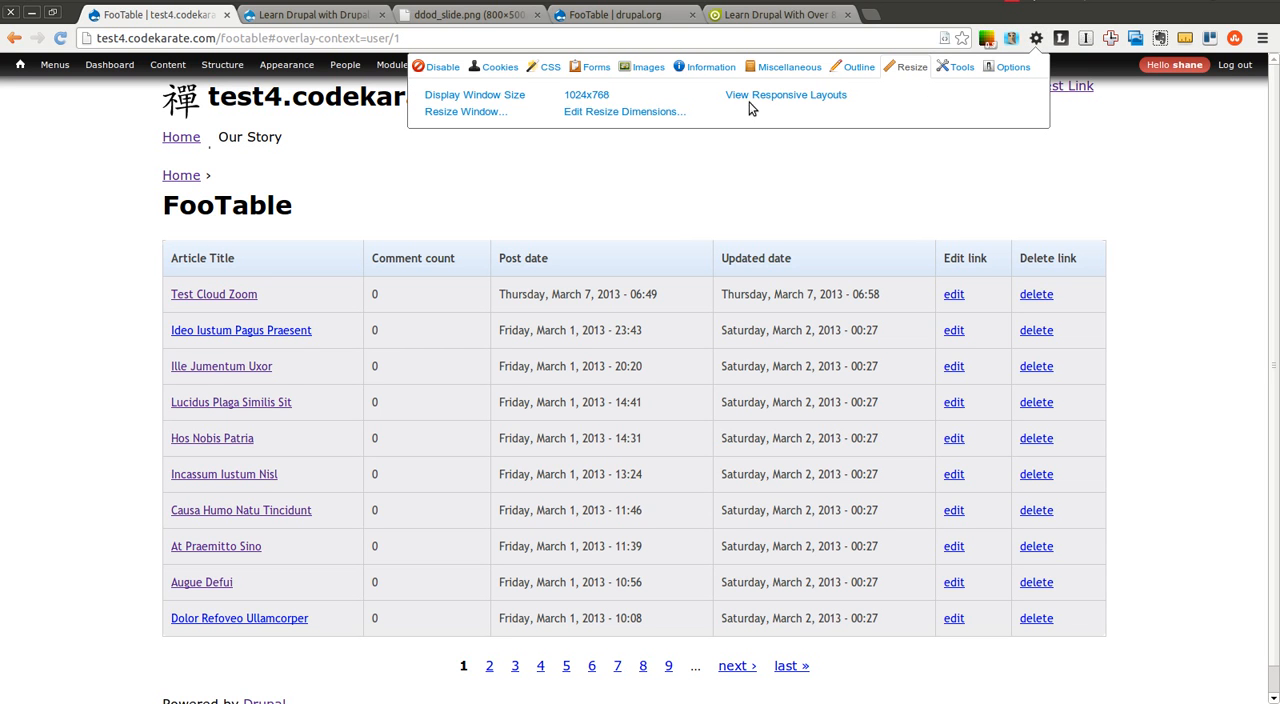
click(786, 94)
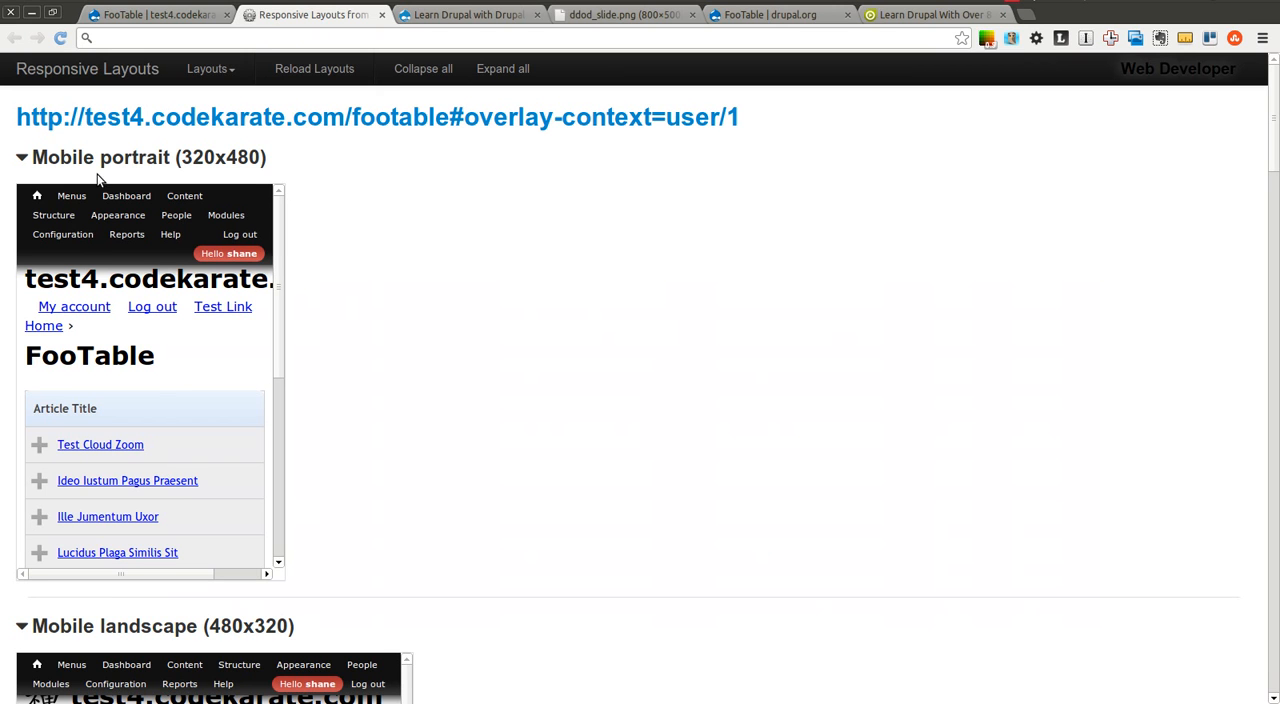
In the Mobile portrait preview, expand Test Cloud Zoom's row to reveal its hidden columns.
click(20, 156)
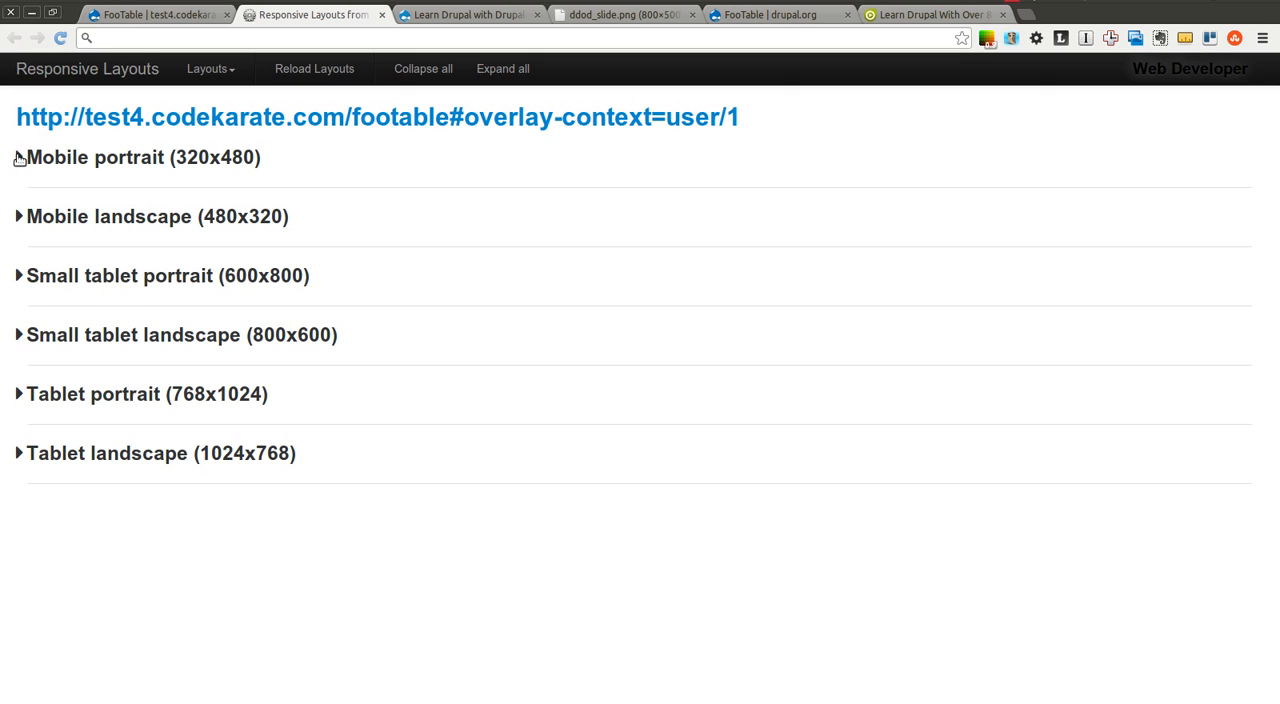
click(18, 156)
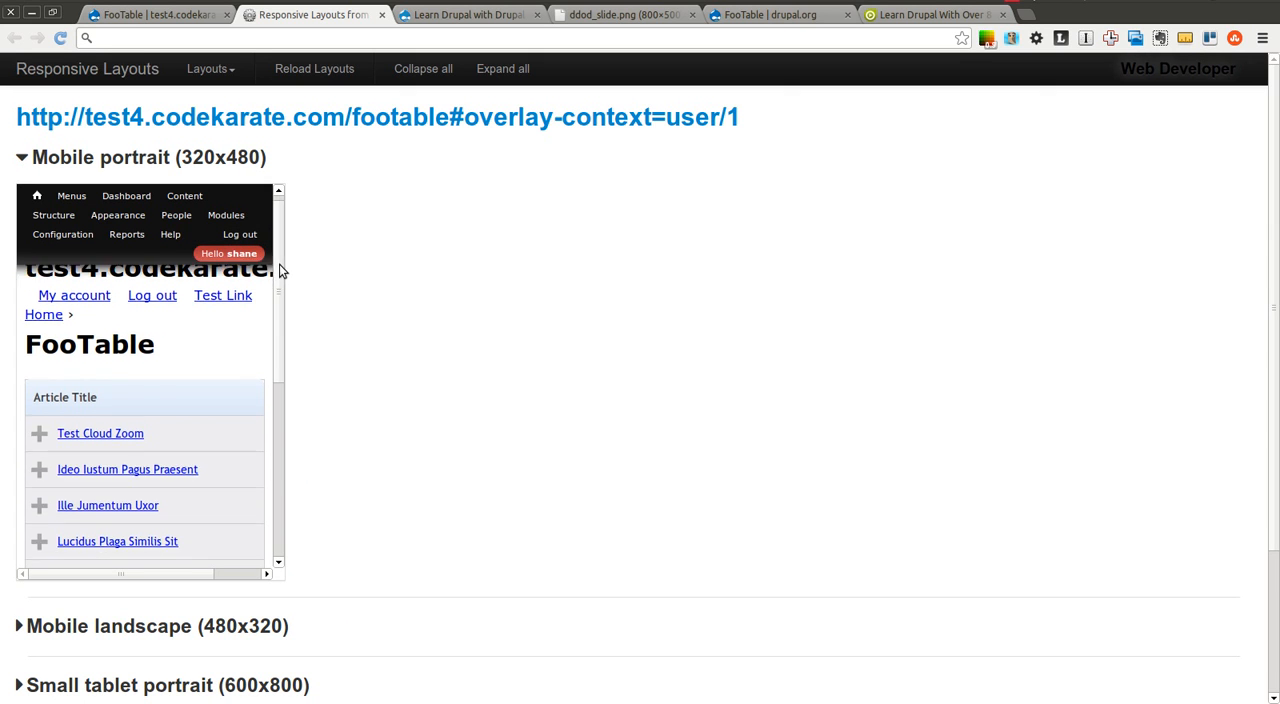
scroll(down, 3)
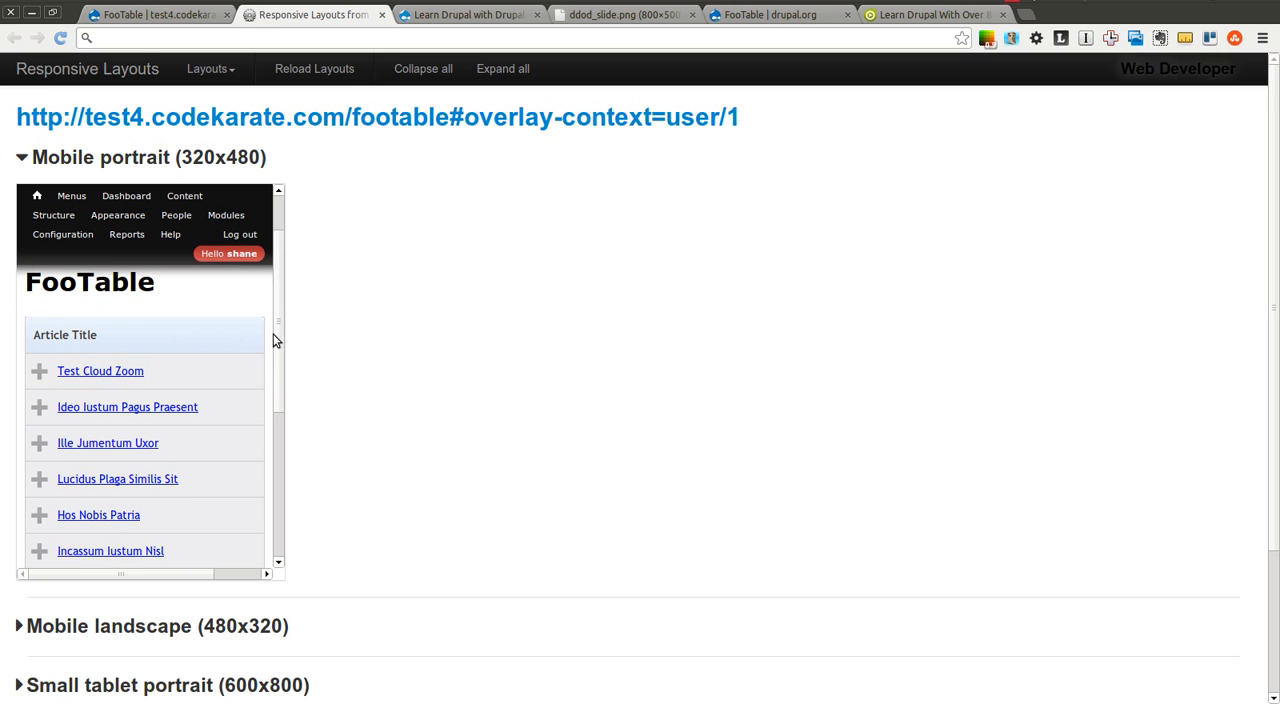
scroll(down, 3)
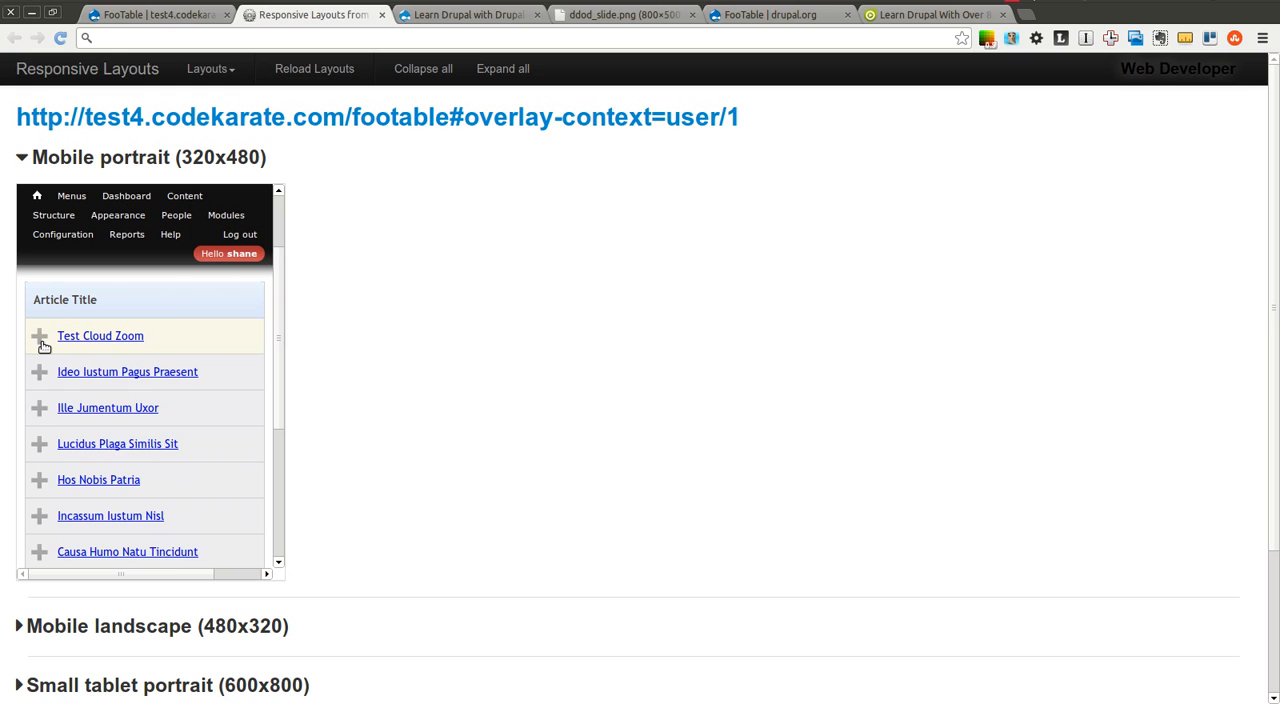
click(40, 336)
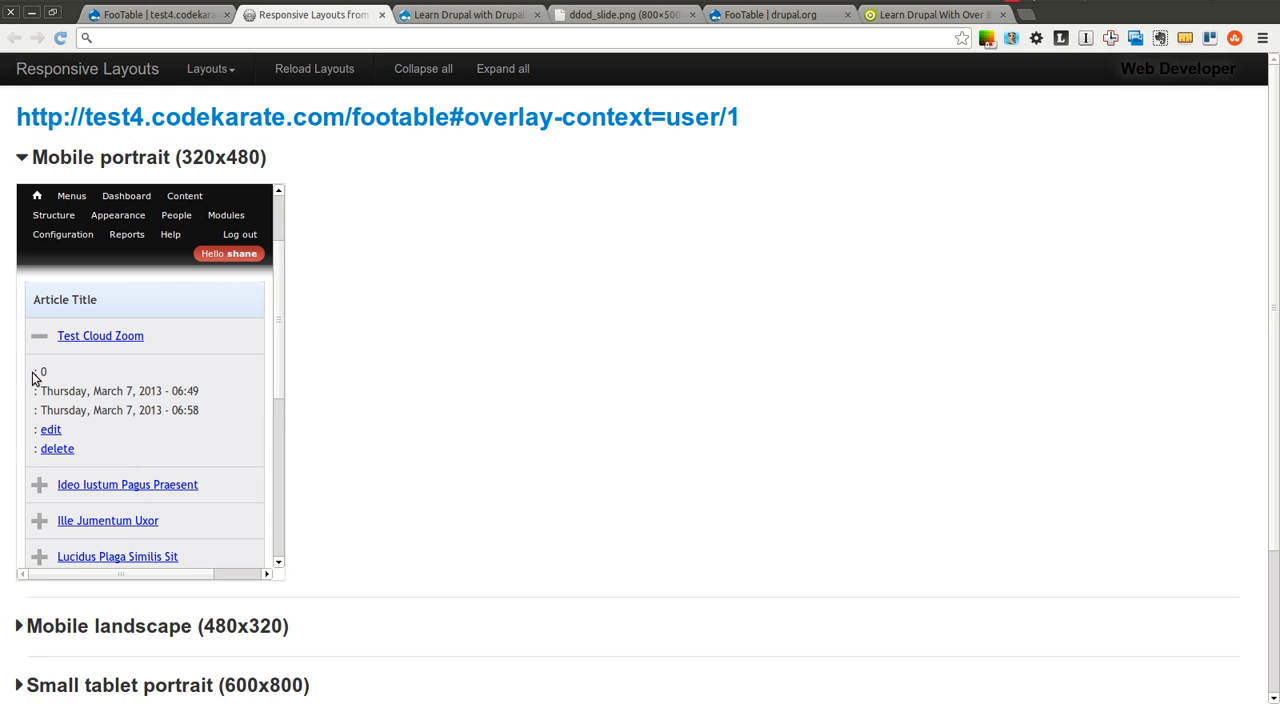
mouse_move(76, 384)
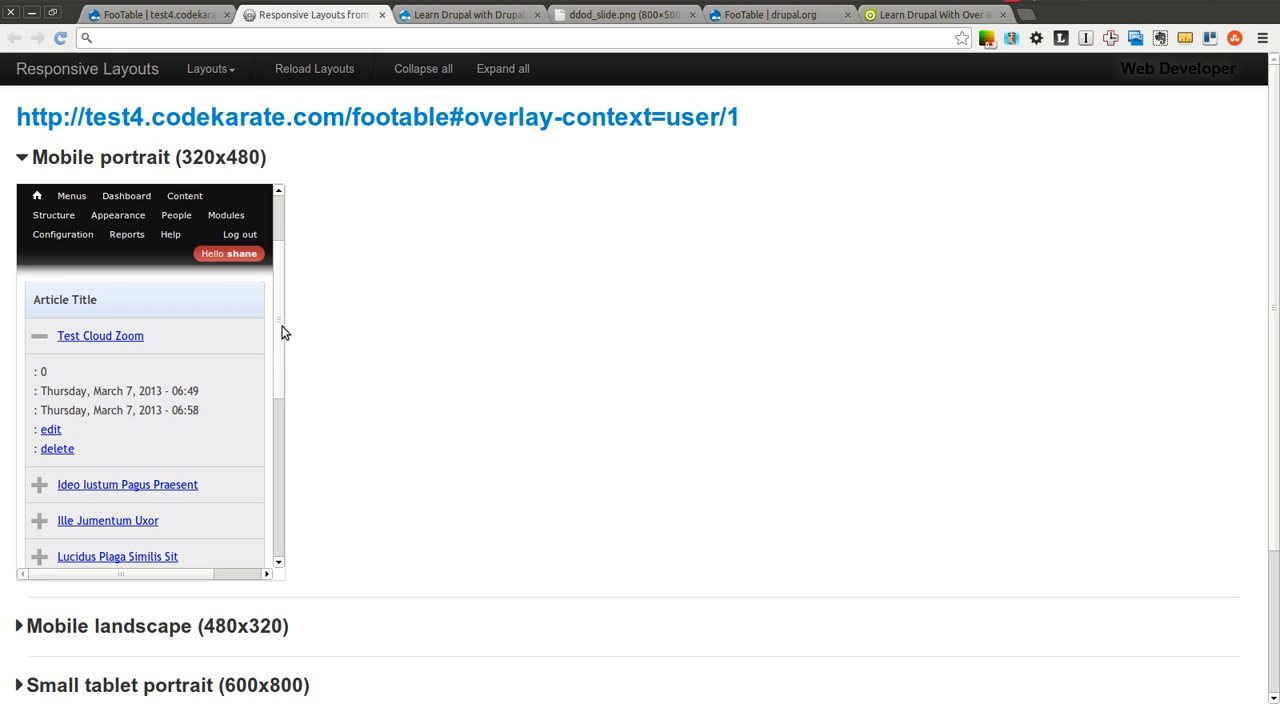
Collapse the Test Cloud Zoom details again and move on toward the landscape preview.
scroll(down, 3)
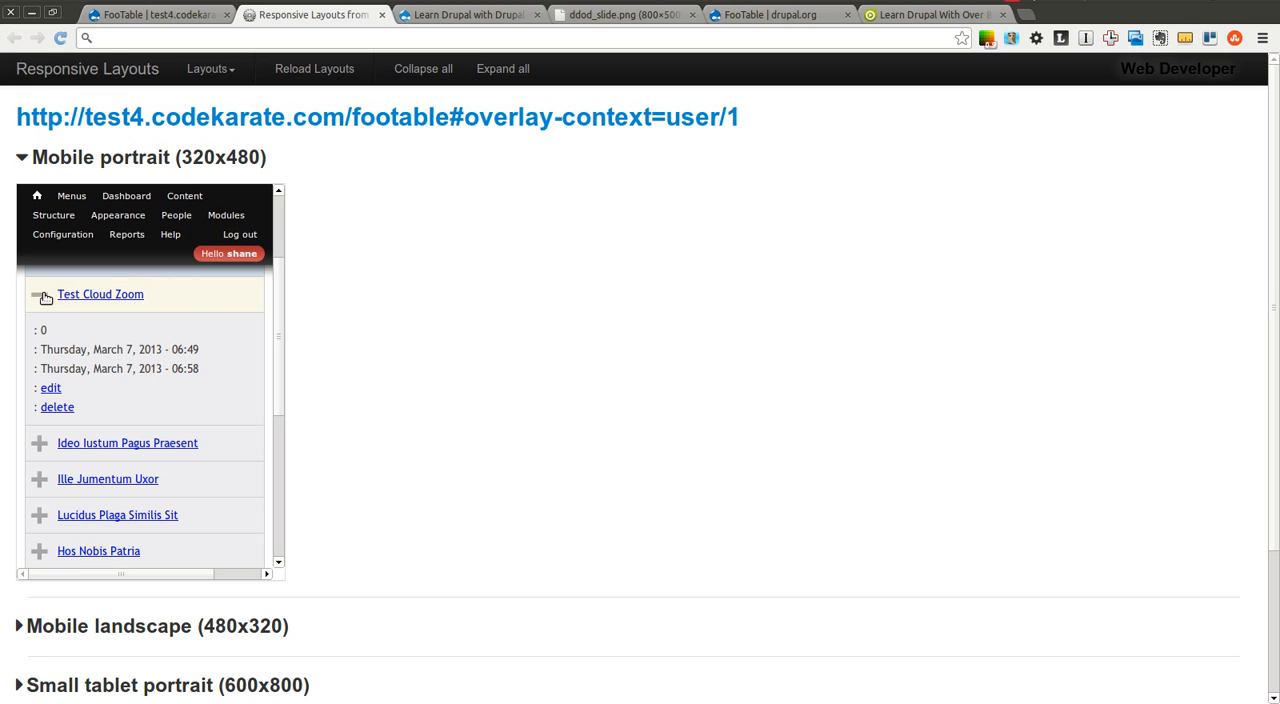
click(40, 294)
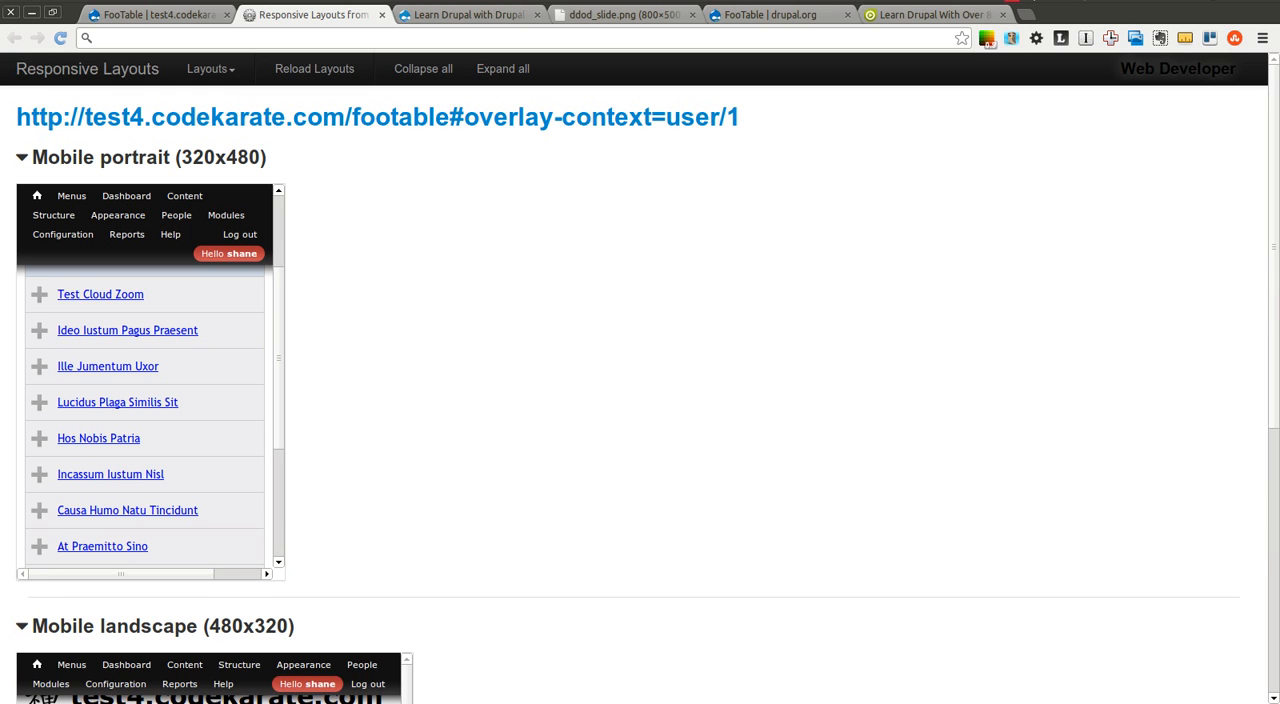
scroll(down, 3)
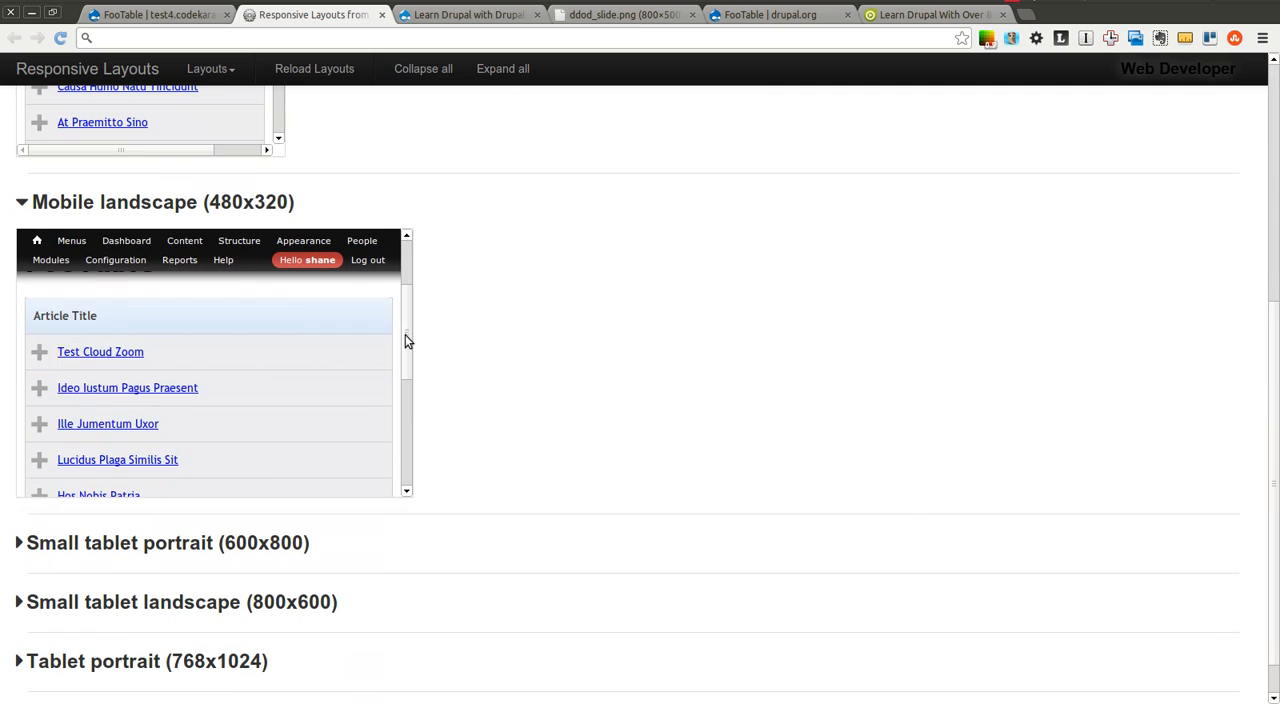
Expand the Small tablet portrait (600x800) preview and look through its Post date, Edit and Delete columns.
click(40, 358)
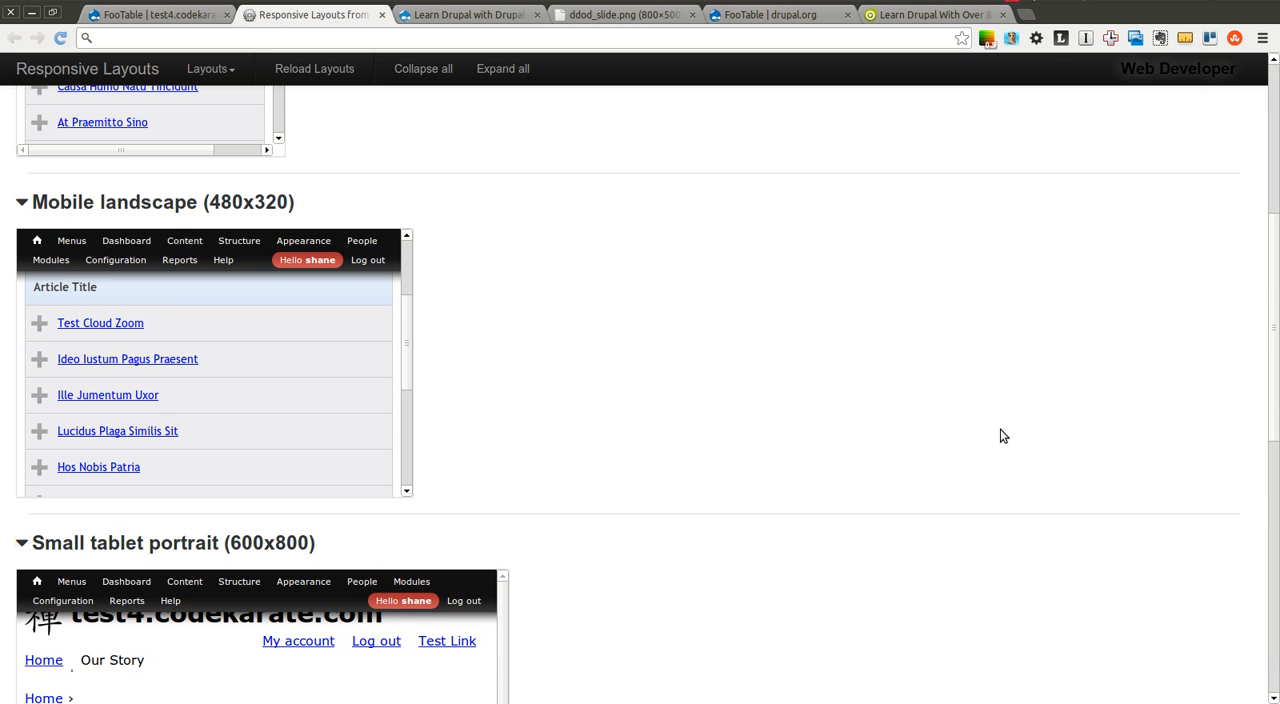
scroll(down, 3)
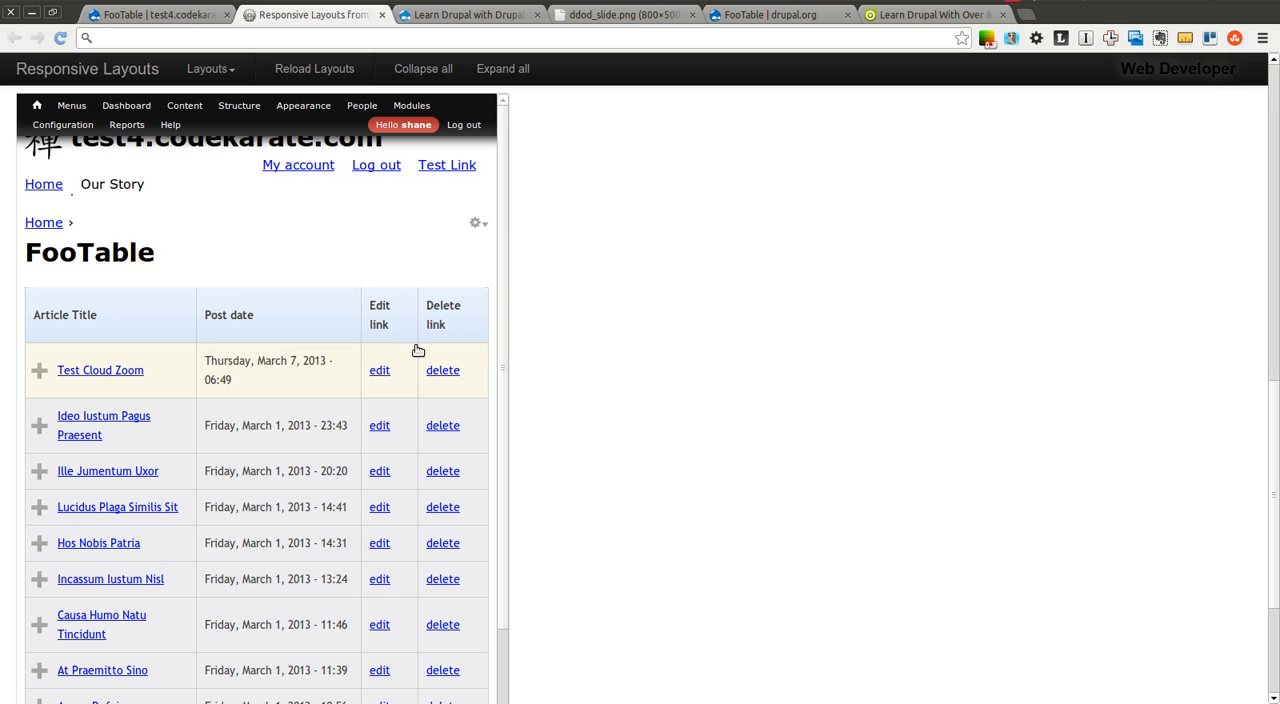
mouse_move(404, 338)
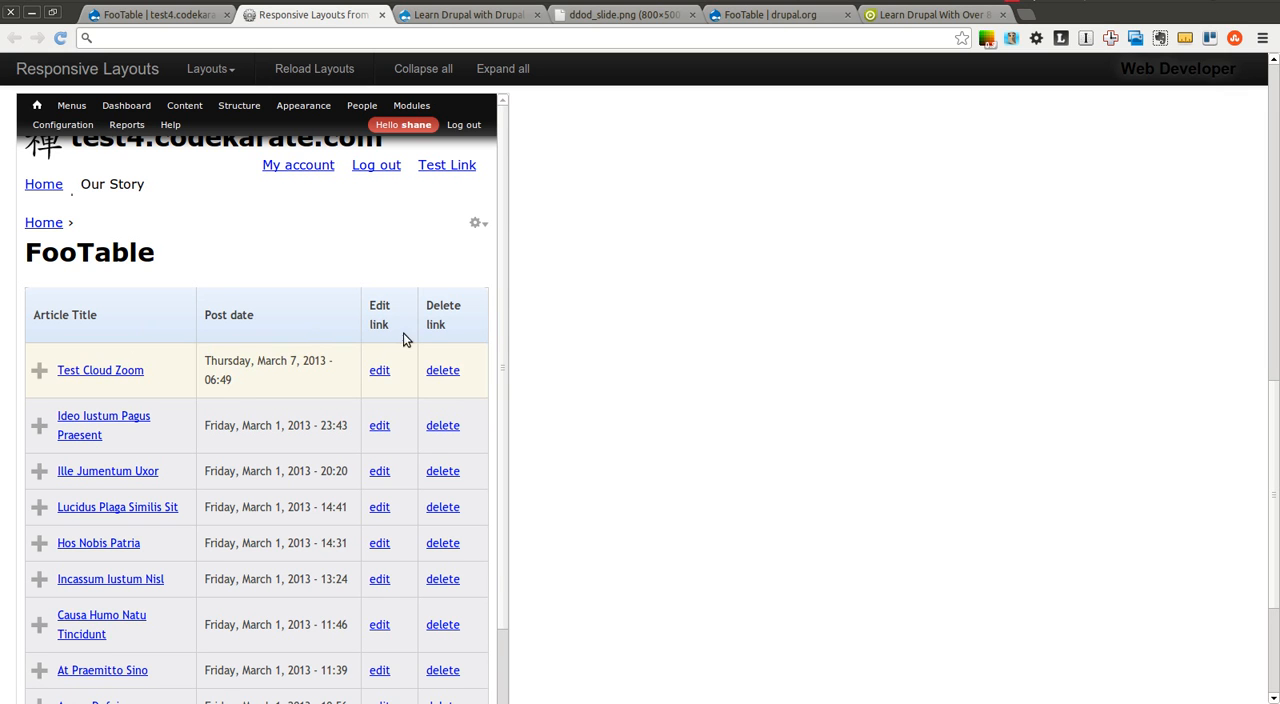
click(40, 370)
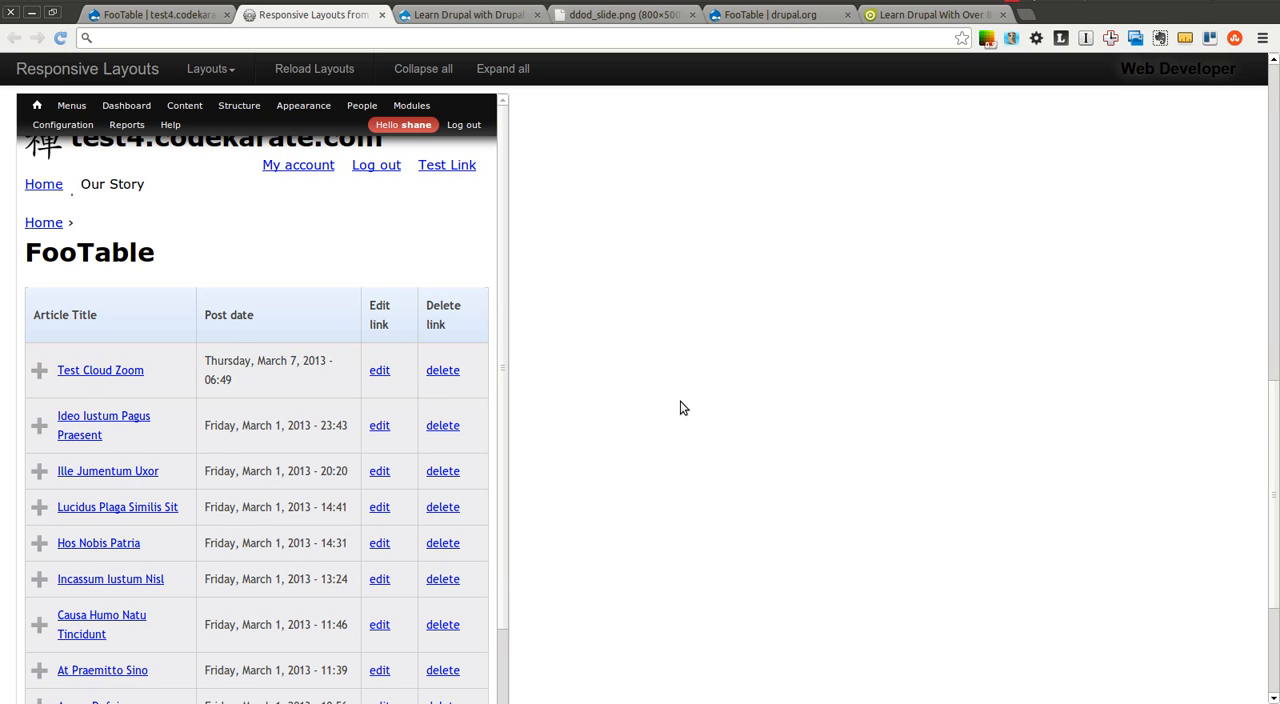
scroll(down, 3)
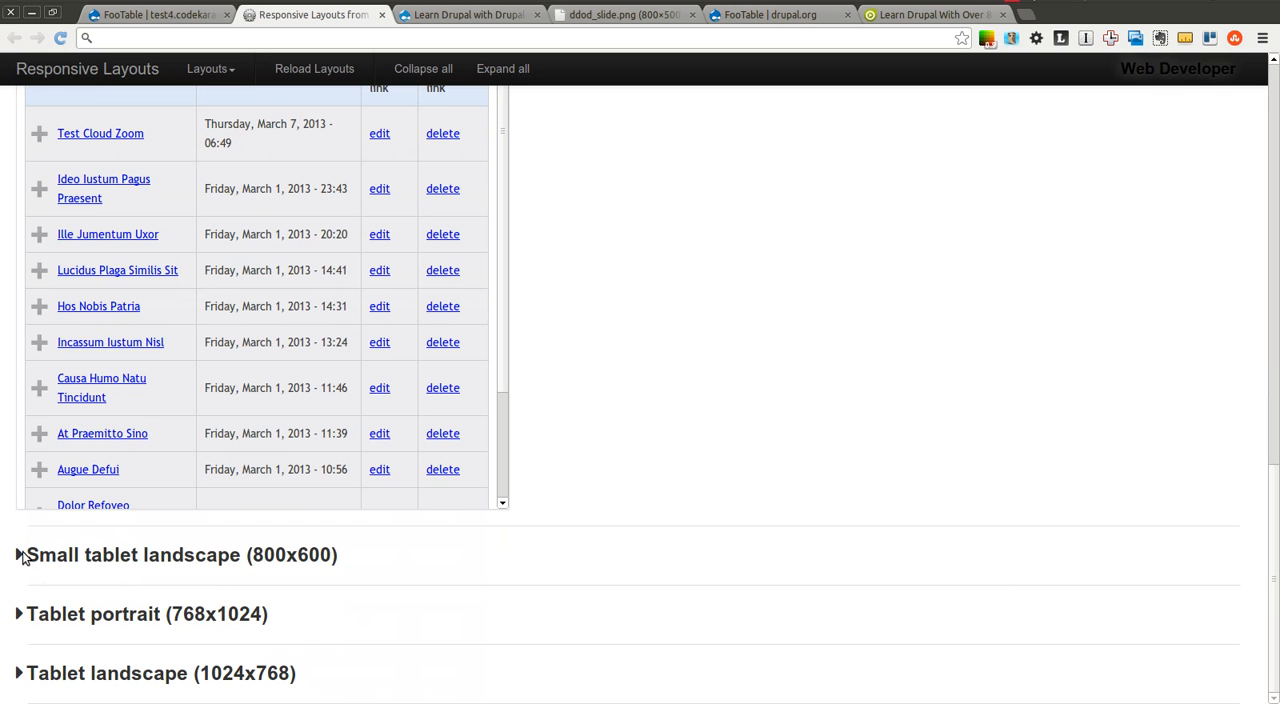
Expand the Small tablet landscape and Tablet portrait previews and look through each.
click(18, 556)
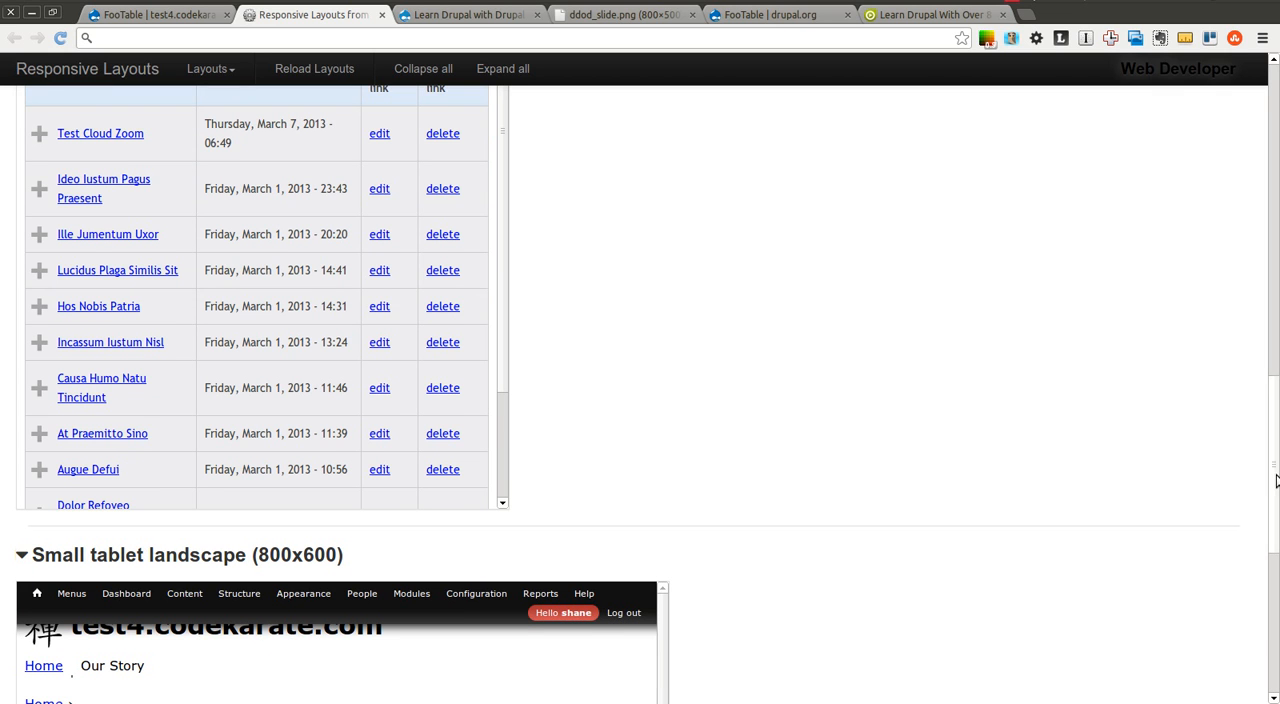
scroll(down, 3)
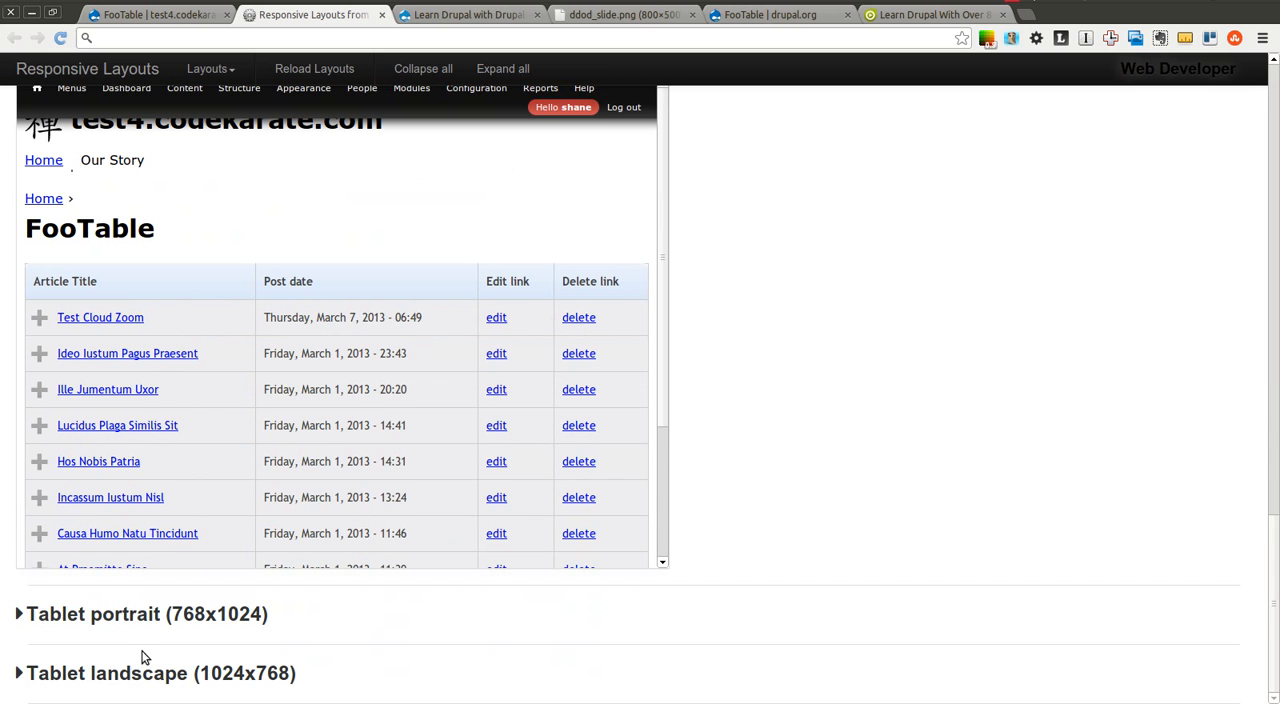
click(18, 612)
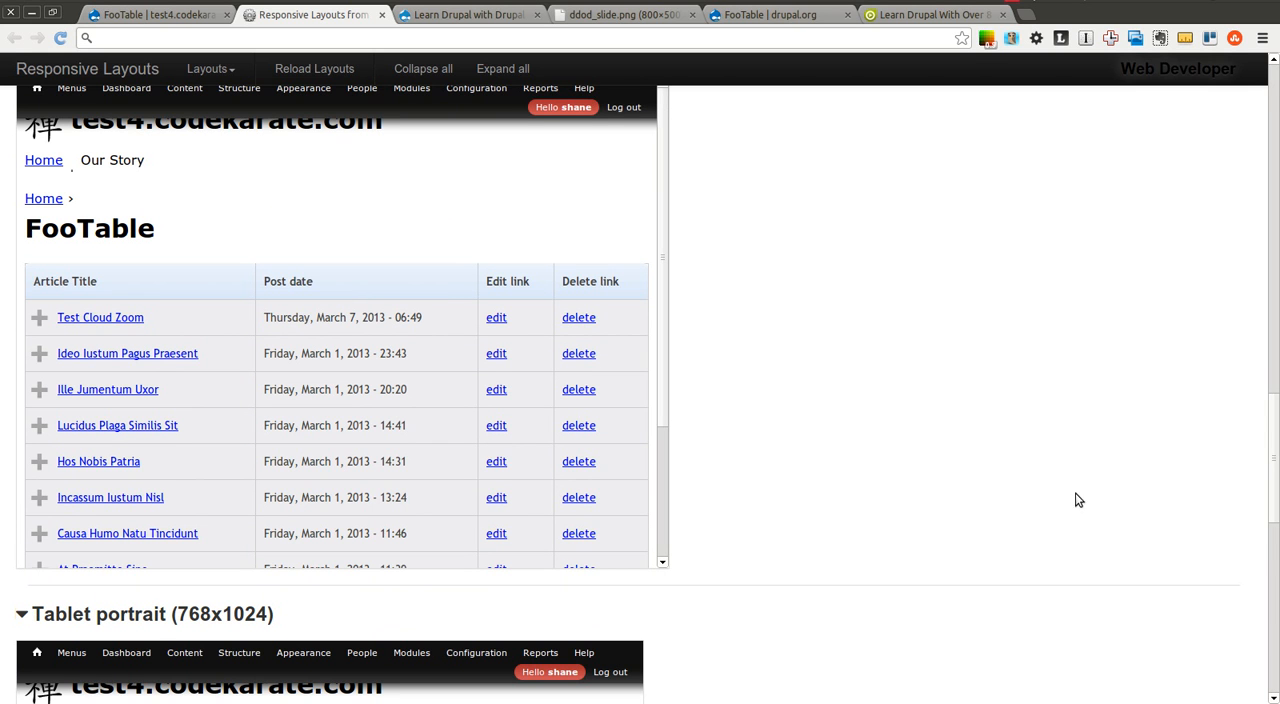
scroll(down, 3)
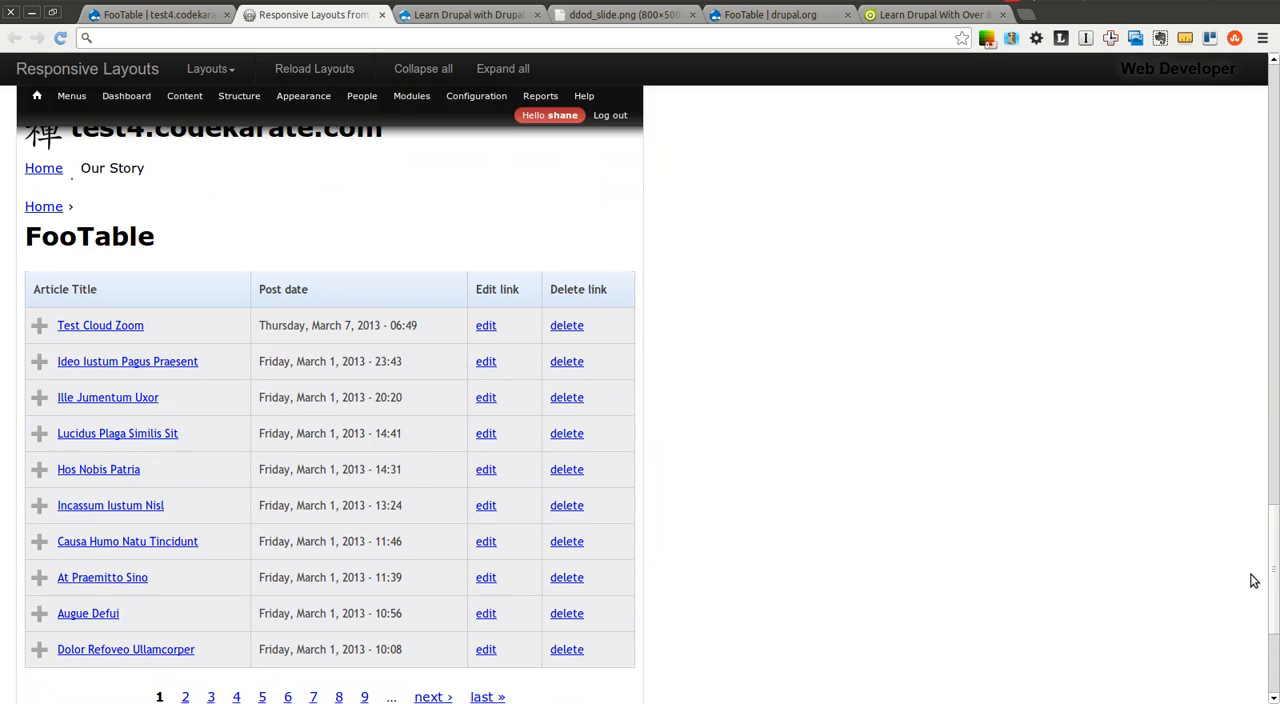
scroll(down, 3)
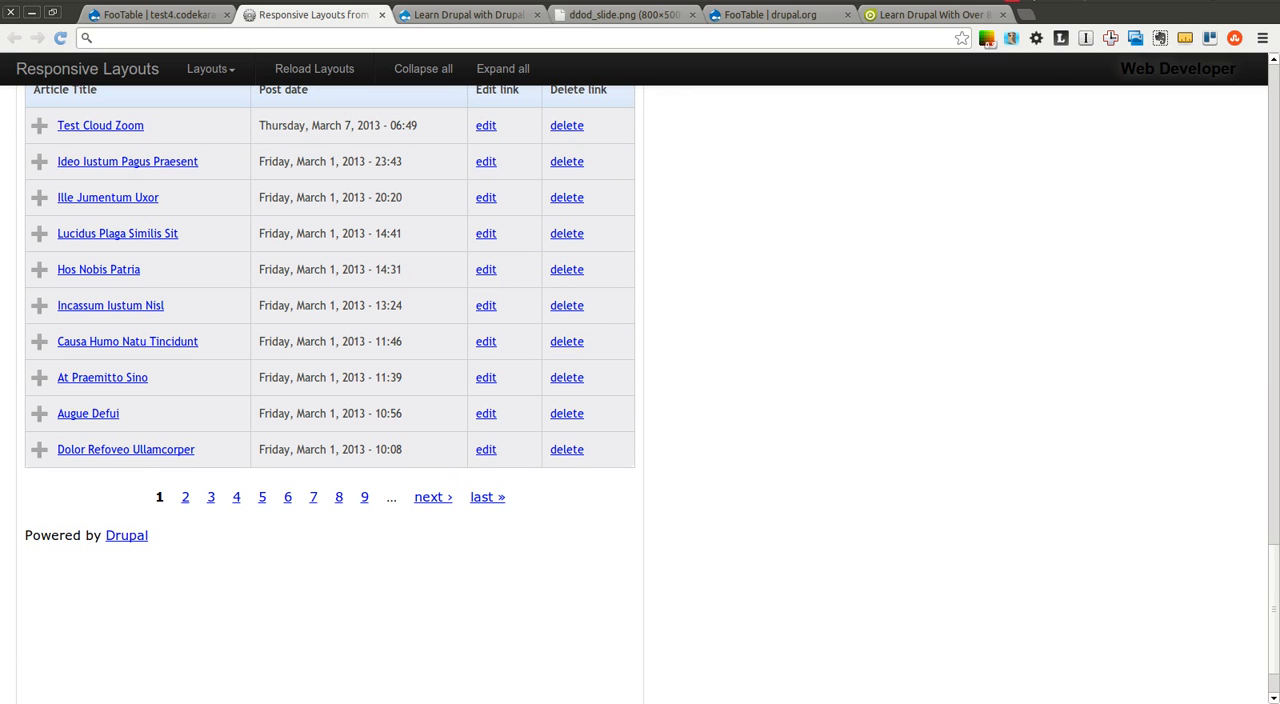
scroll(down, 3)
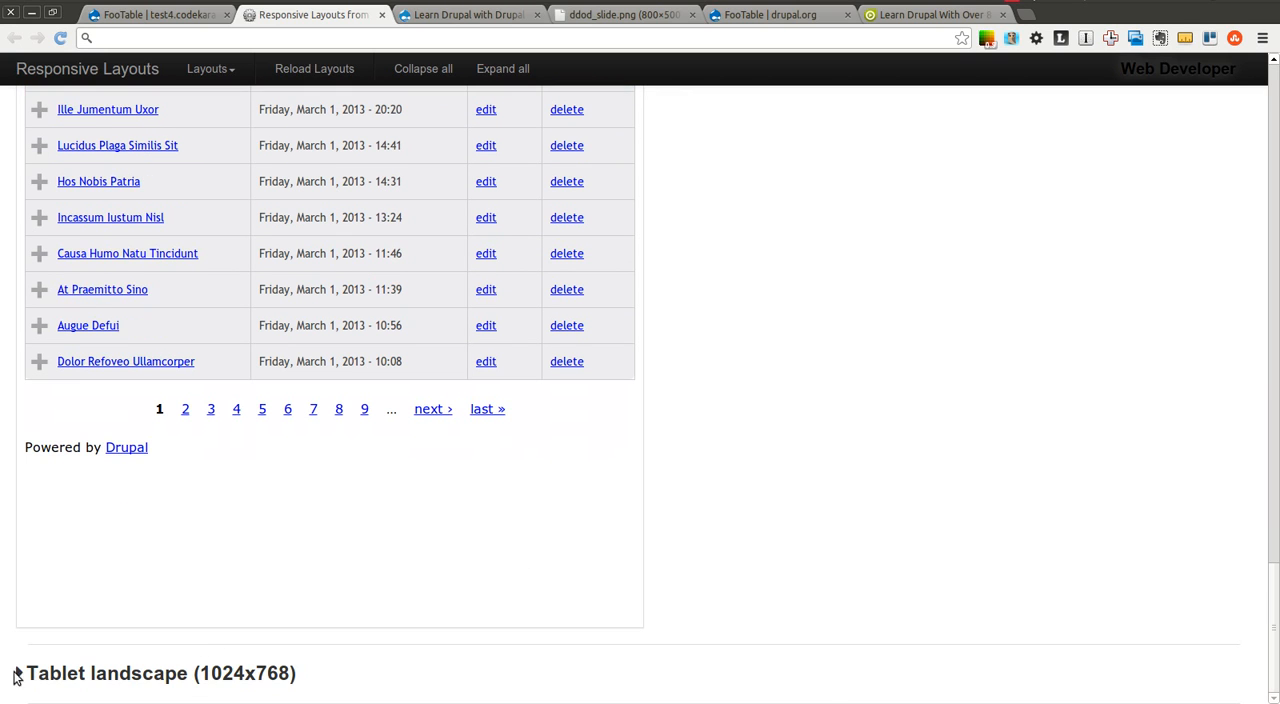
Expand the Tablet landscape preview and reveal Test Cloud Zoom's hidden comment count and updated date.
click(14, 672)
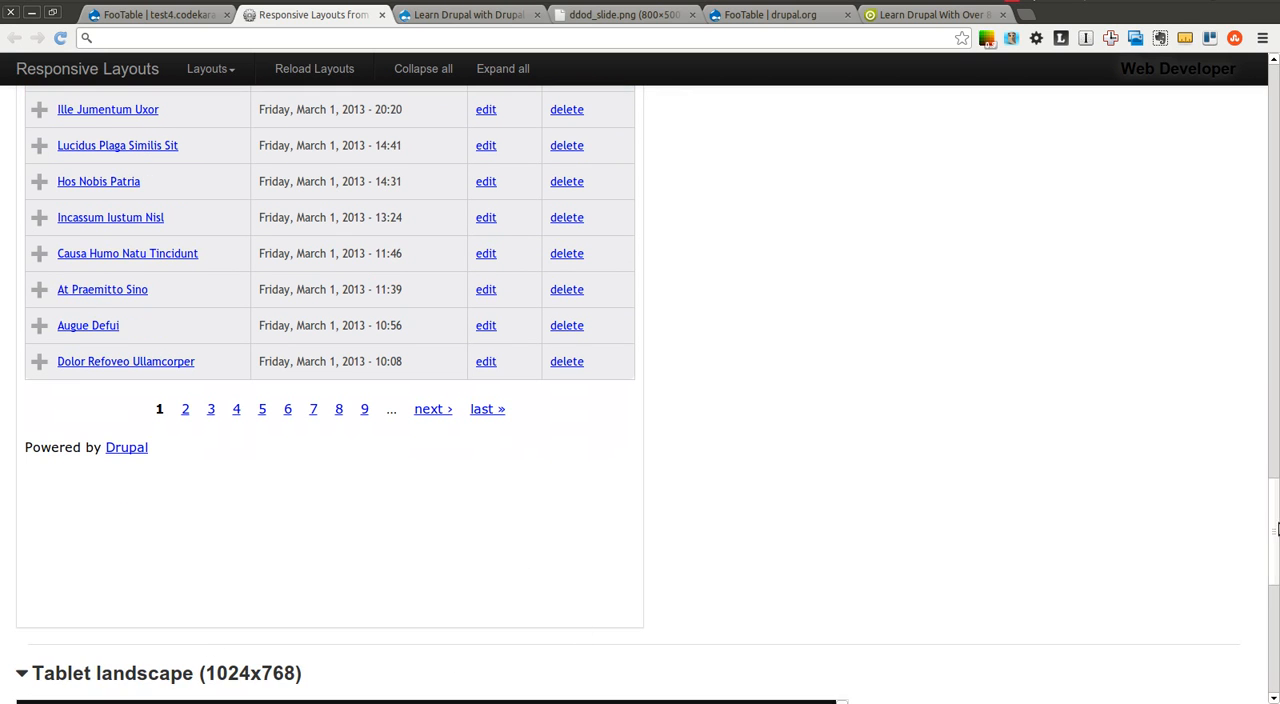
scroll(down, 3)
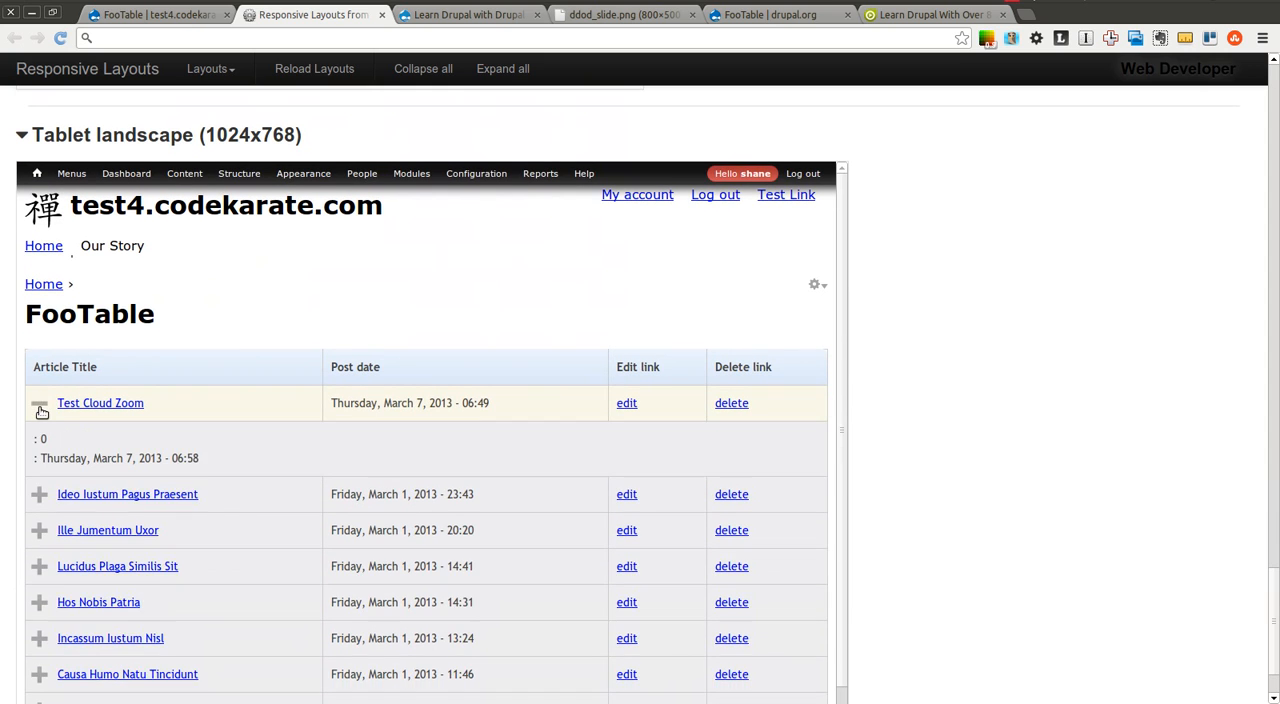
click(40, 412)
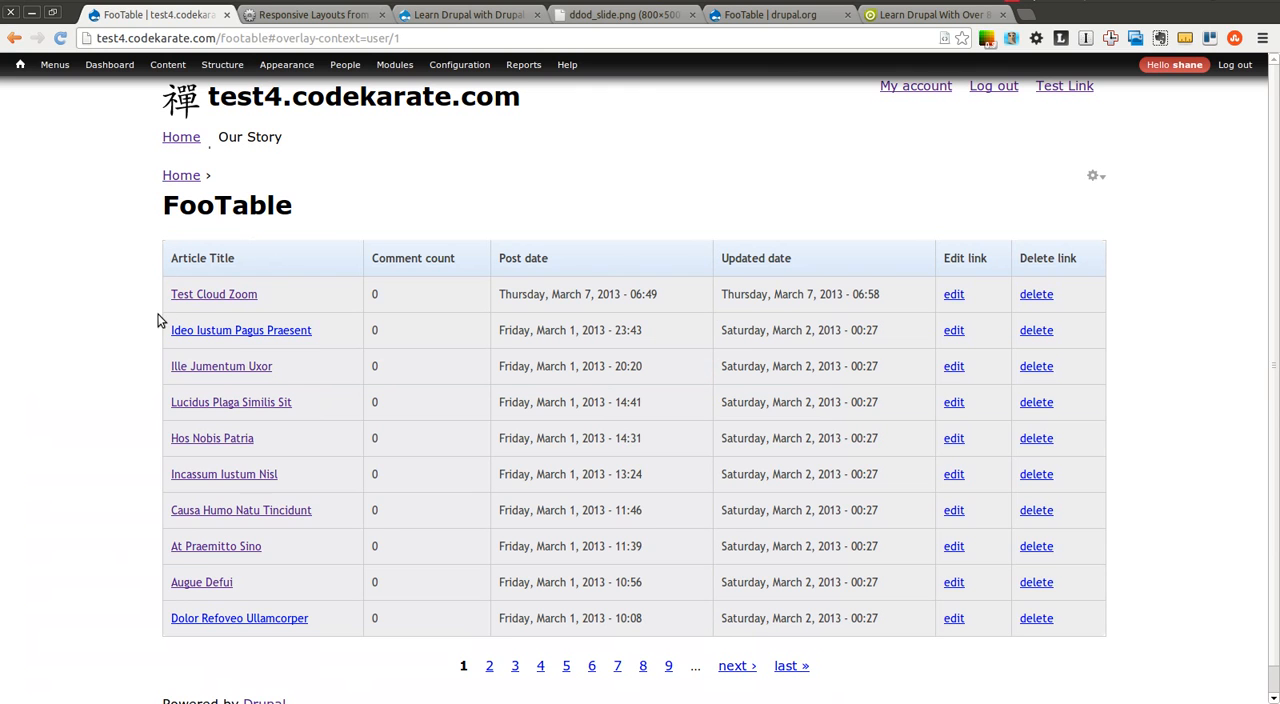
mouse_move(752, 276)
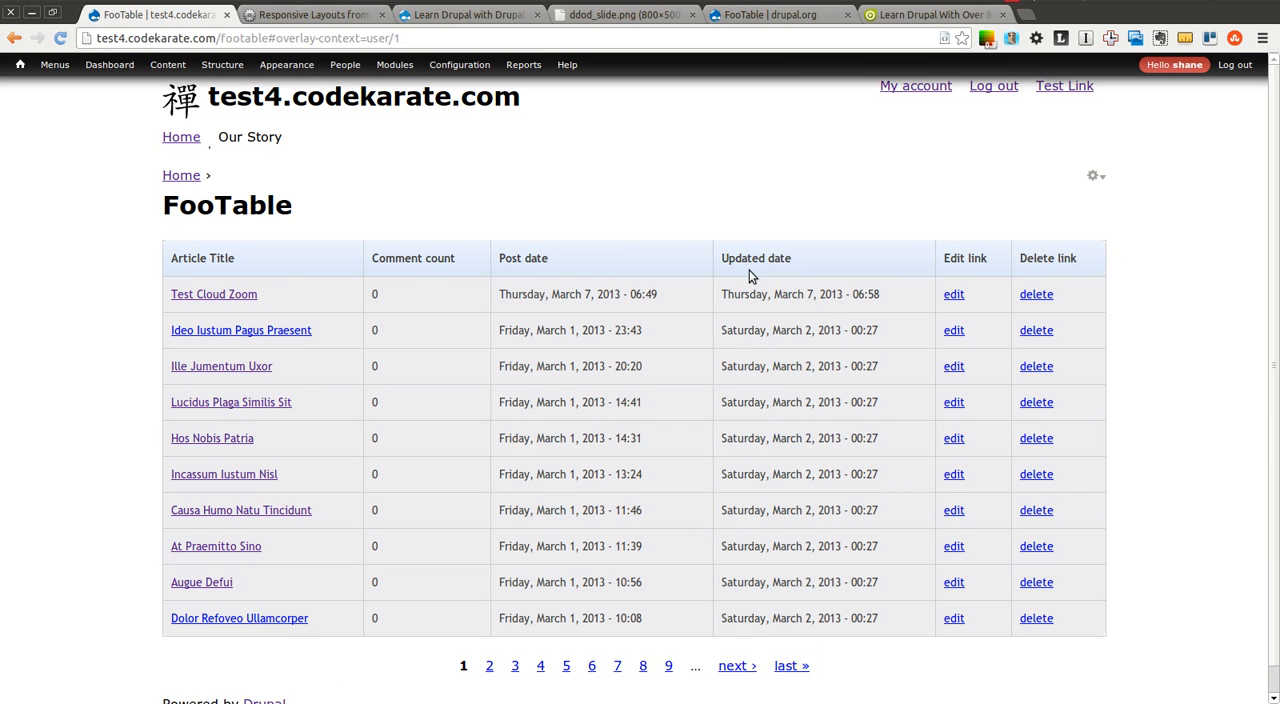
mouse_move(390, 278)
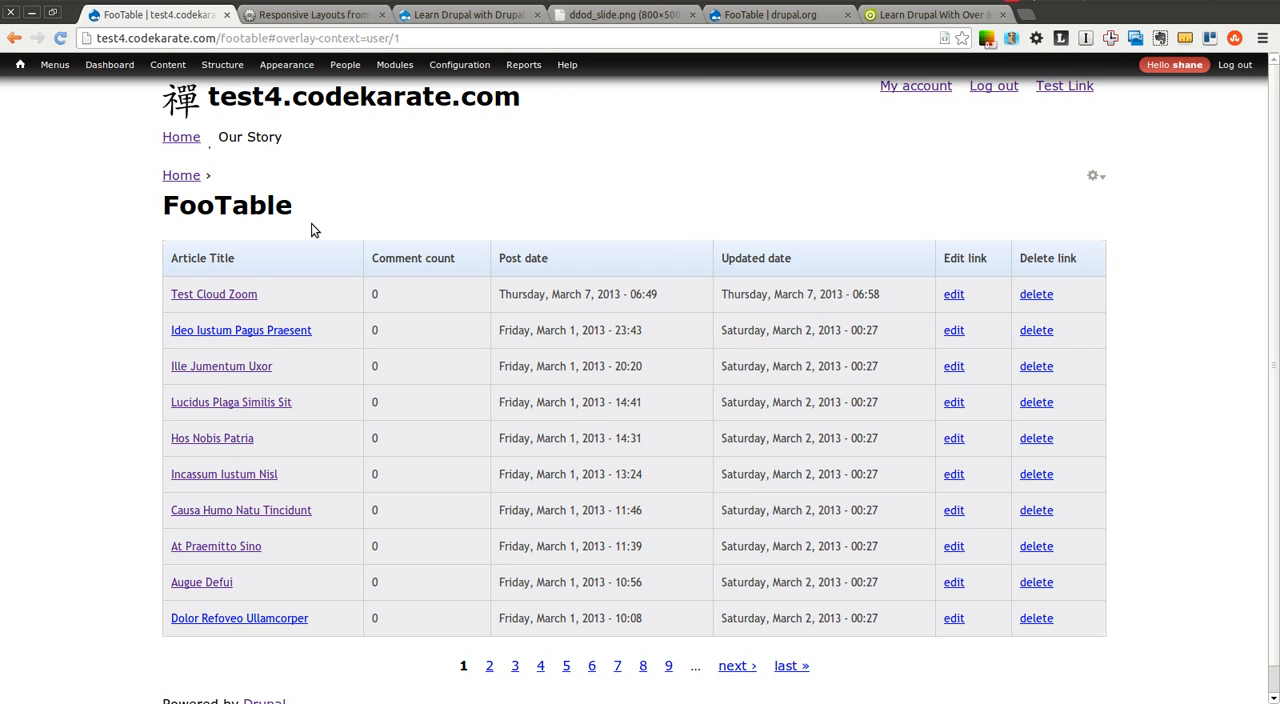
mouse_move(378, 230)
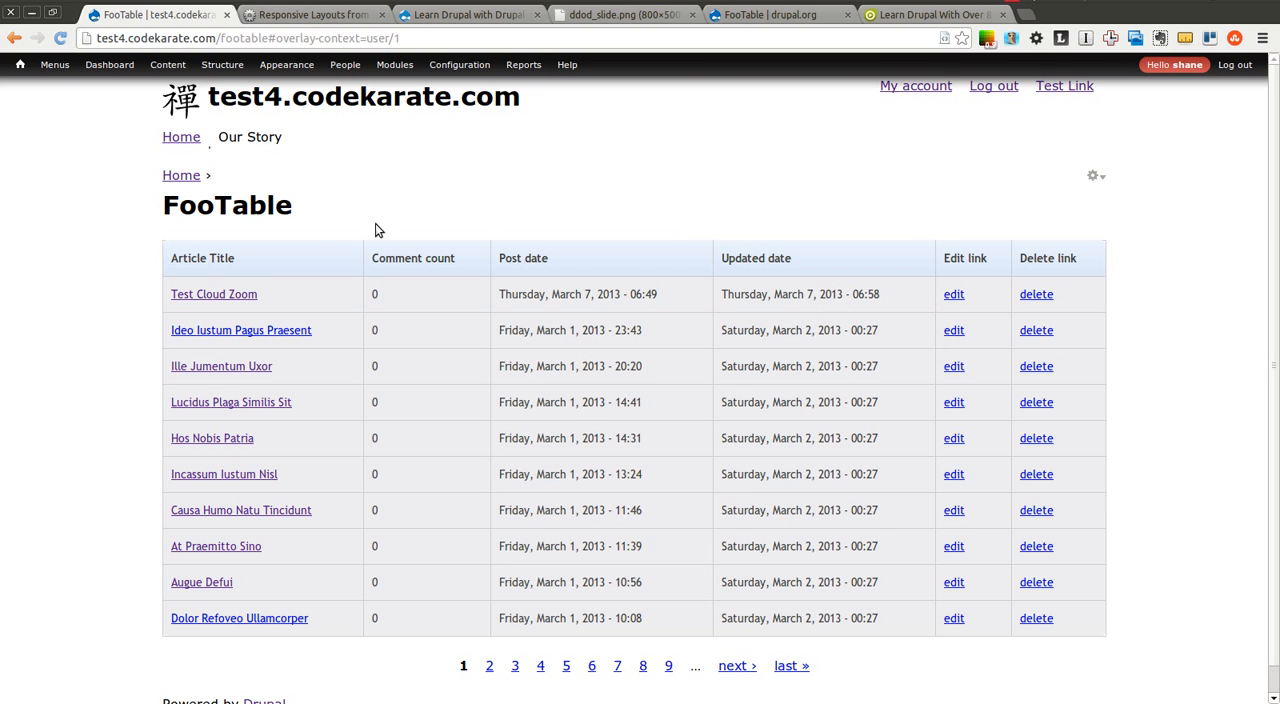
mouse_move(332, 212)
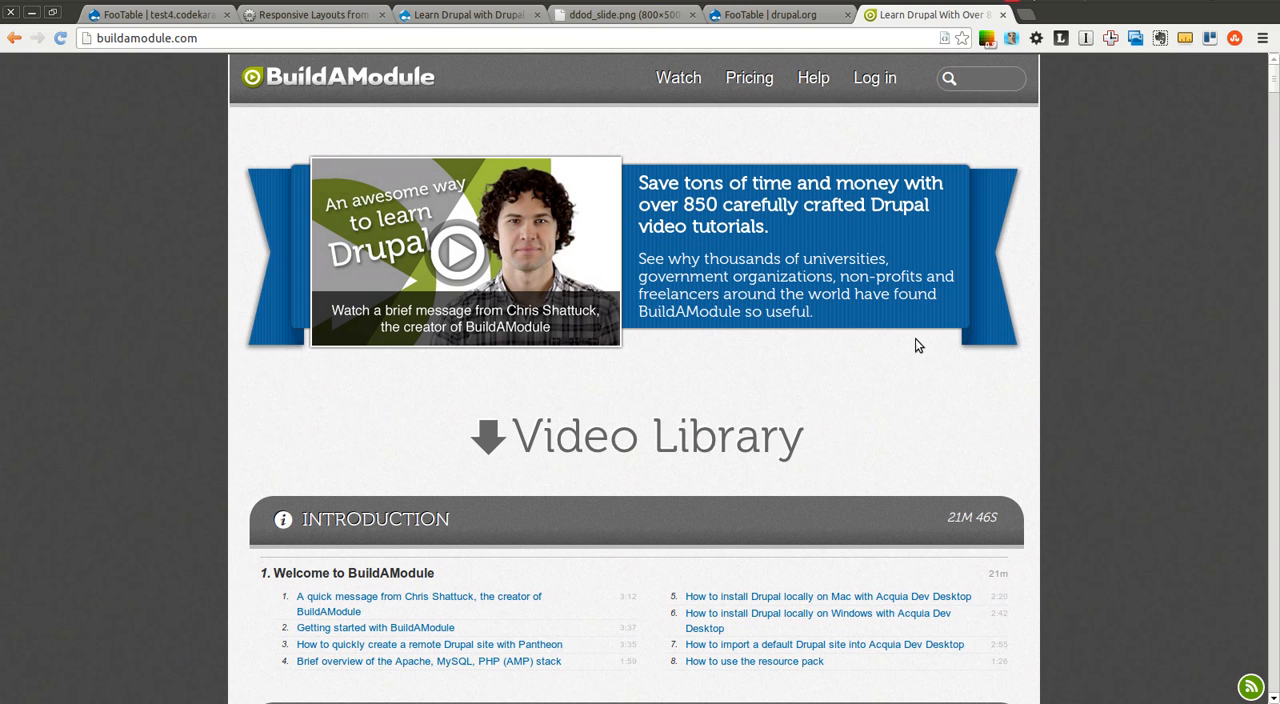
mouse_move(1012, 4)
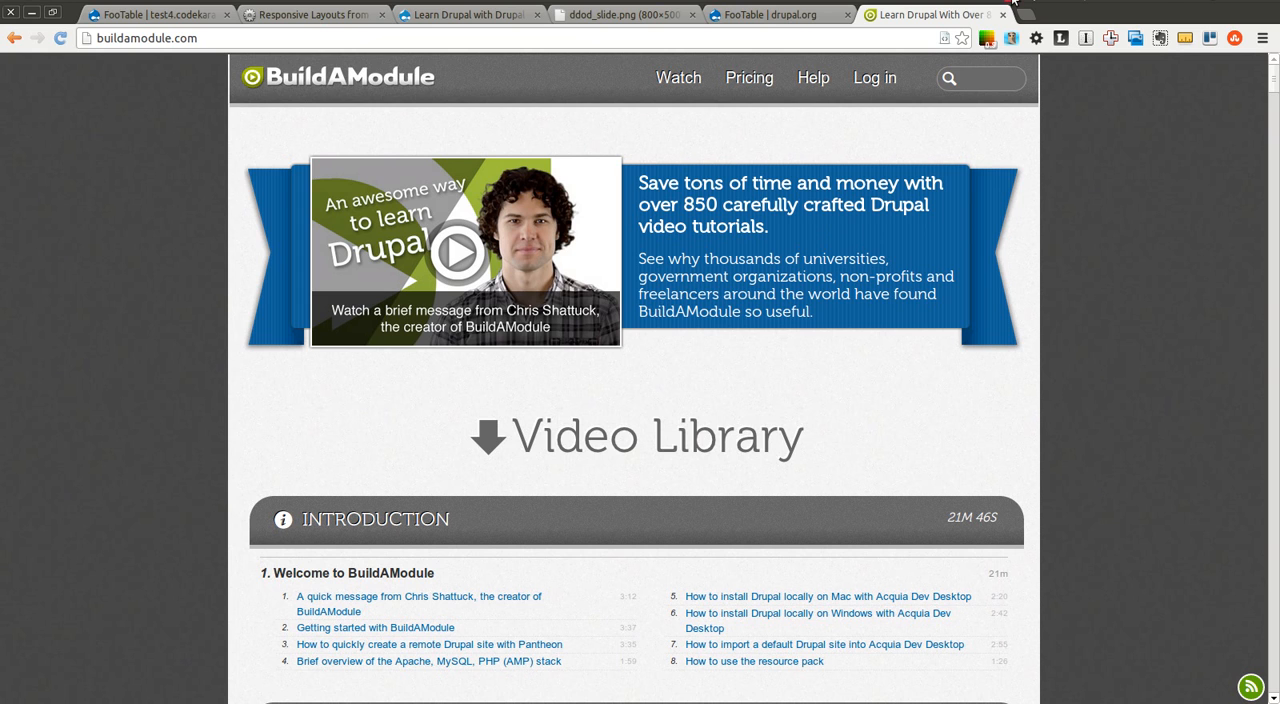